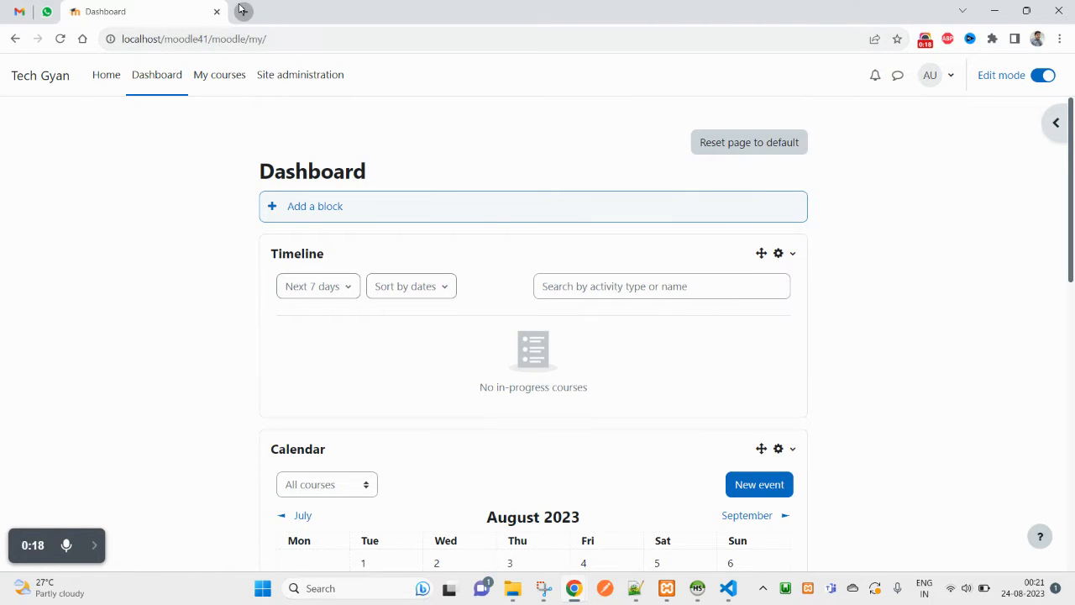
- Search Google for 'adminer moodle plugin' and open the Moodle plugins directory result
text(mm)
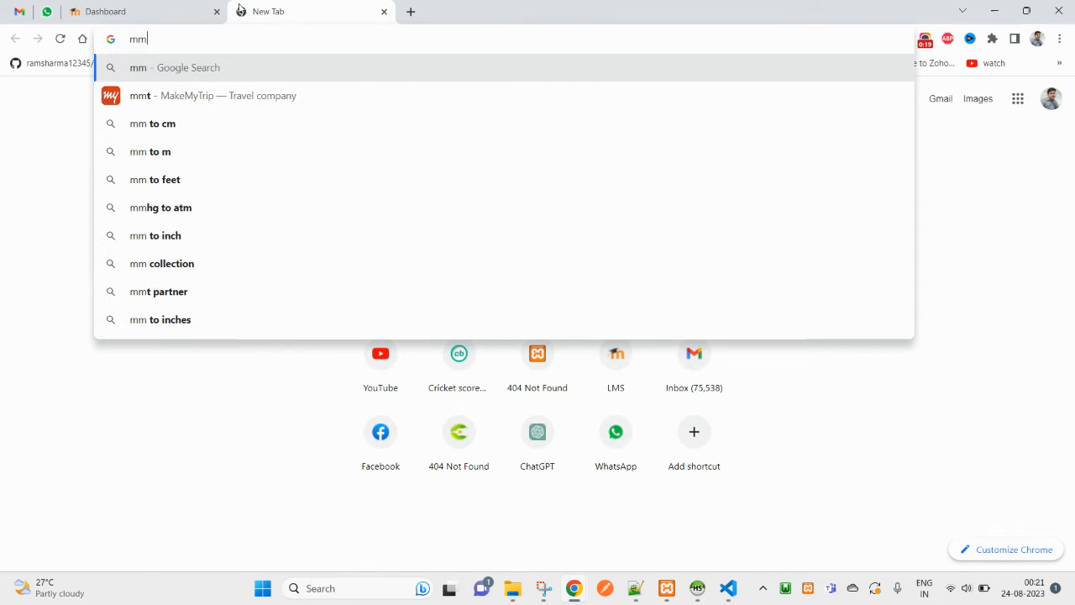
text(admin)
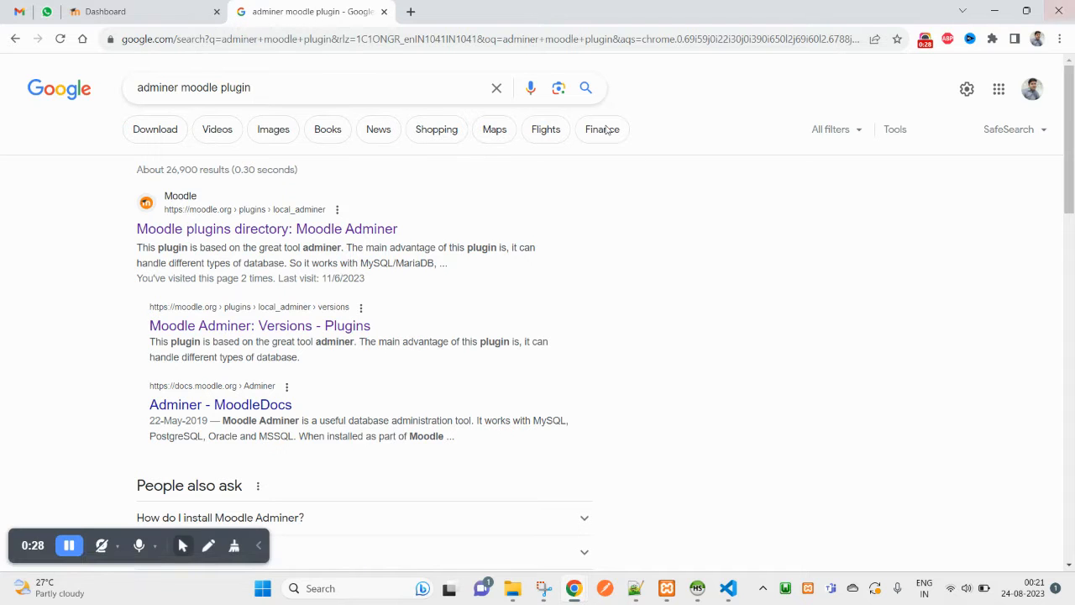
click(266, 229)
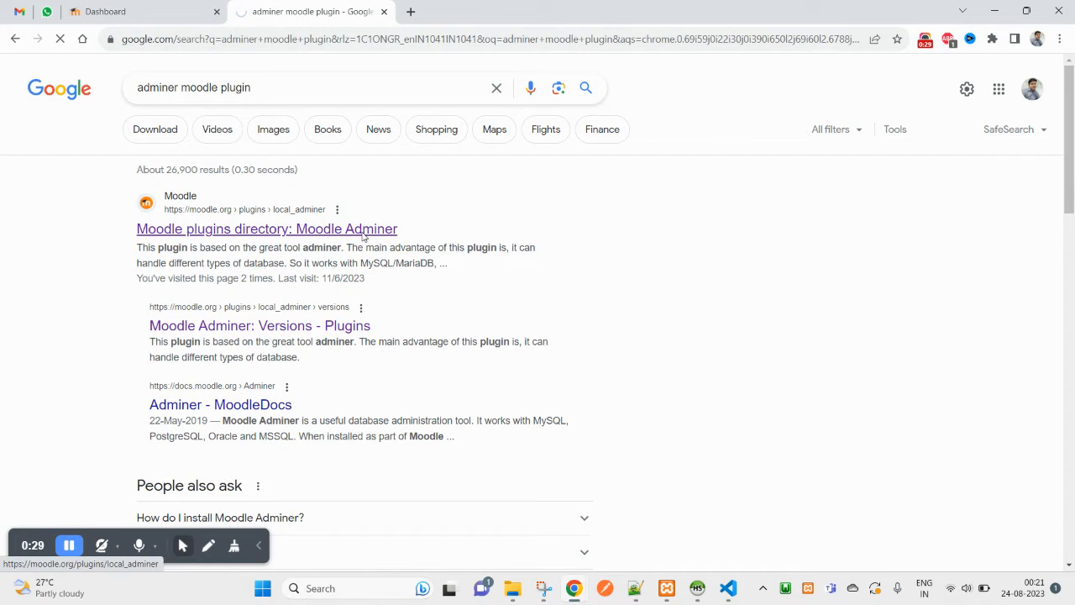
click(267, 228)
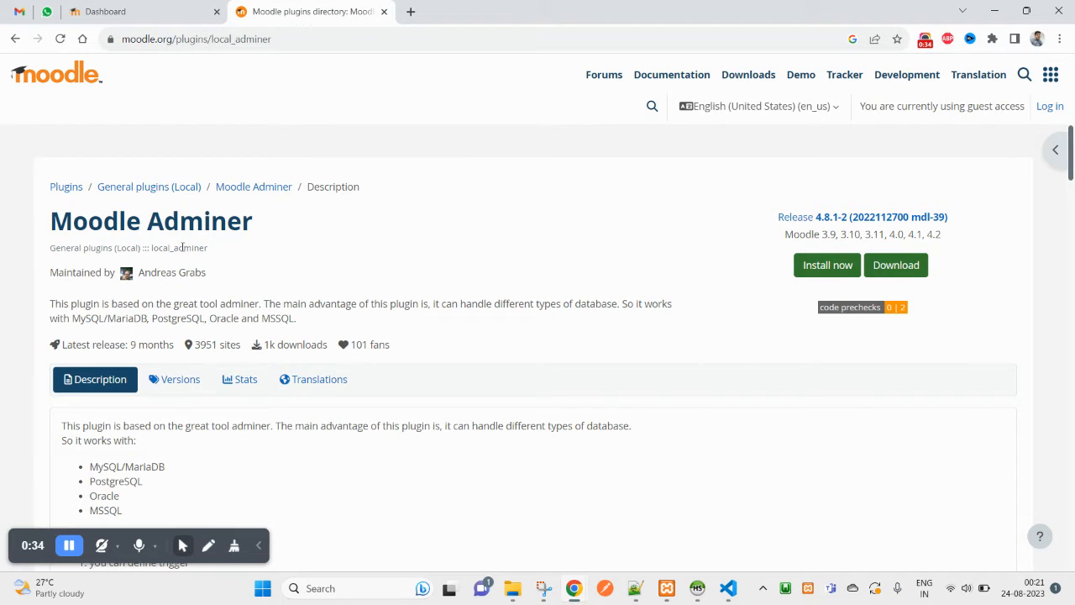
- Search for local_adminer, download the Moodle Adminer zip package and return to the Dashboard
double_click(178, 247)
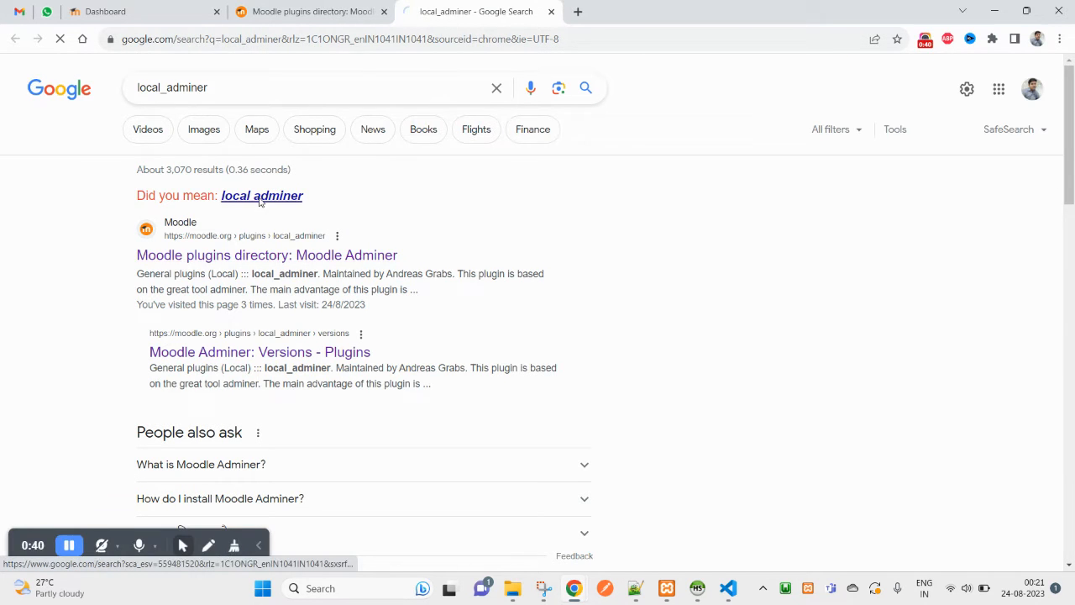
click(262, 194)
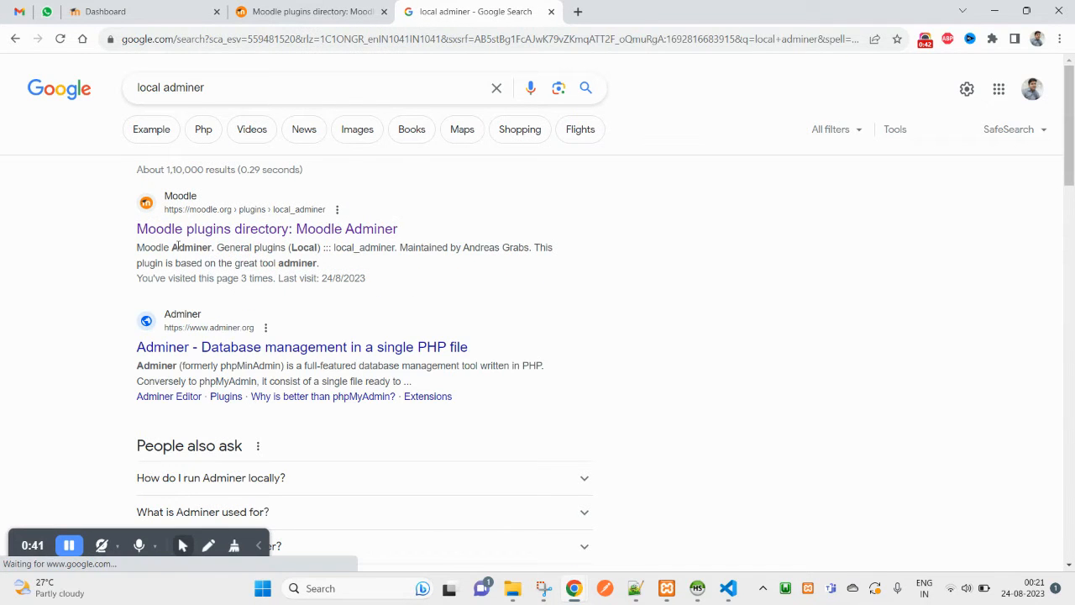
mouse_move(366, 245)
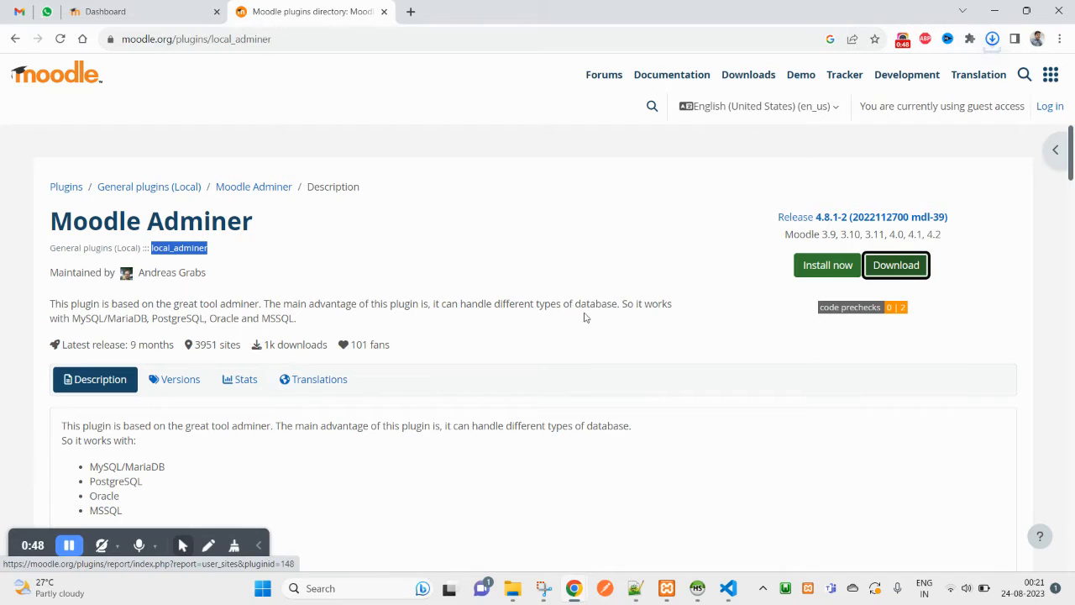
click(991, 38)
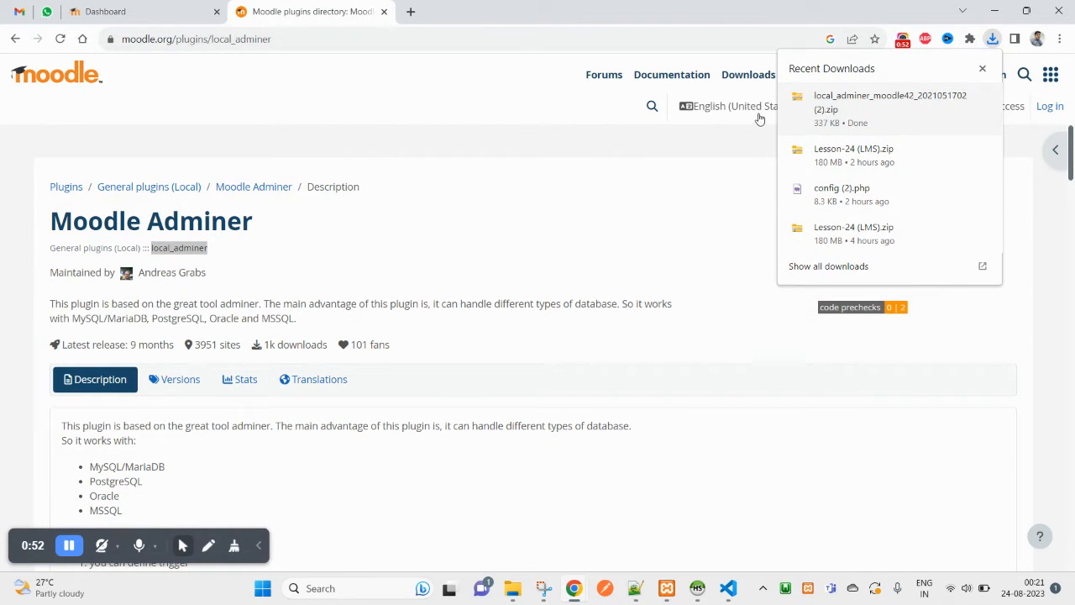
click(138, 10)
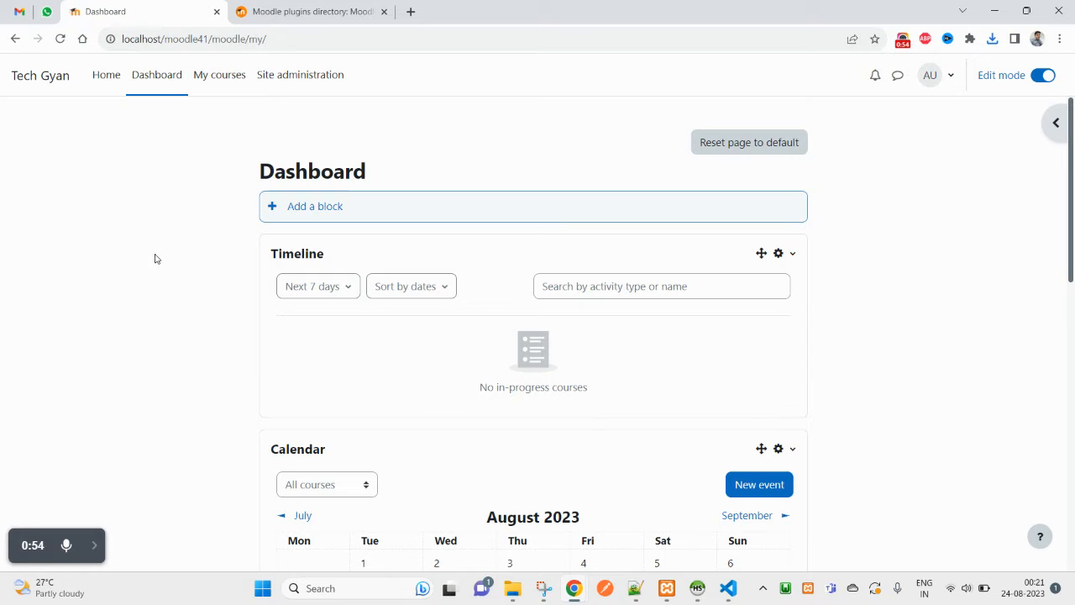
mouse_move(353, 139)
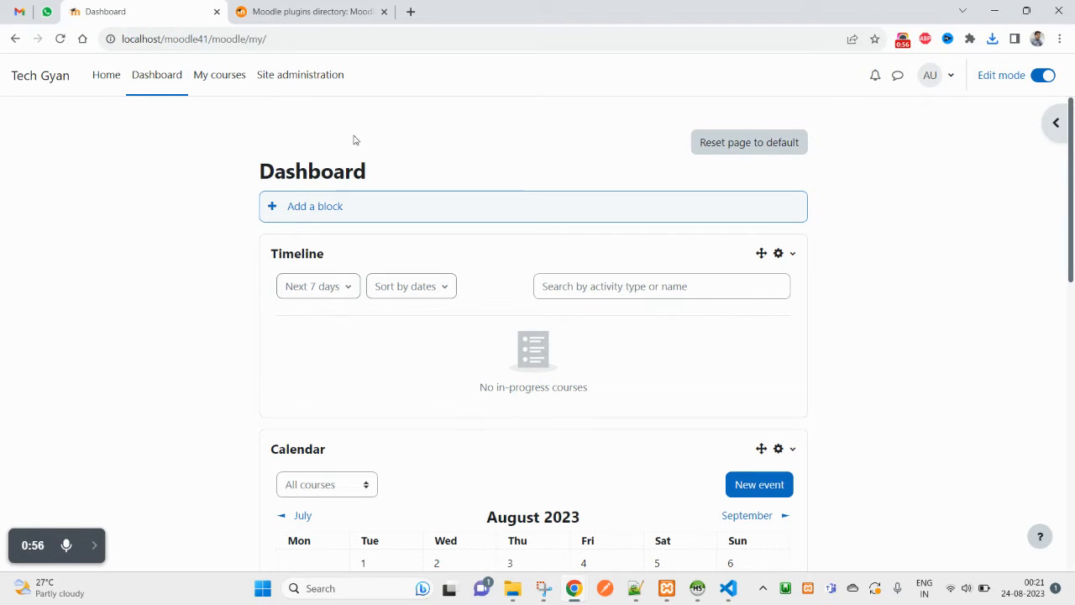
mouse_move(292, 114)
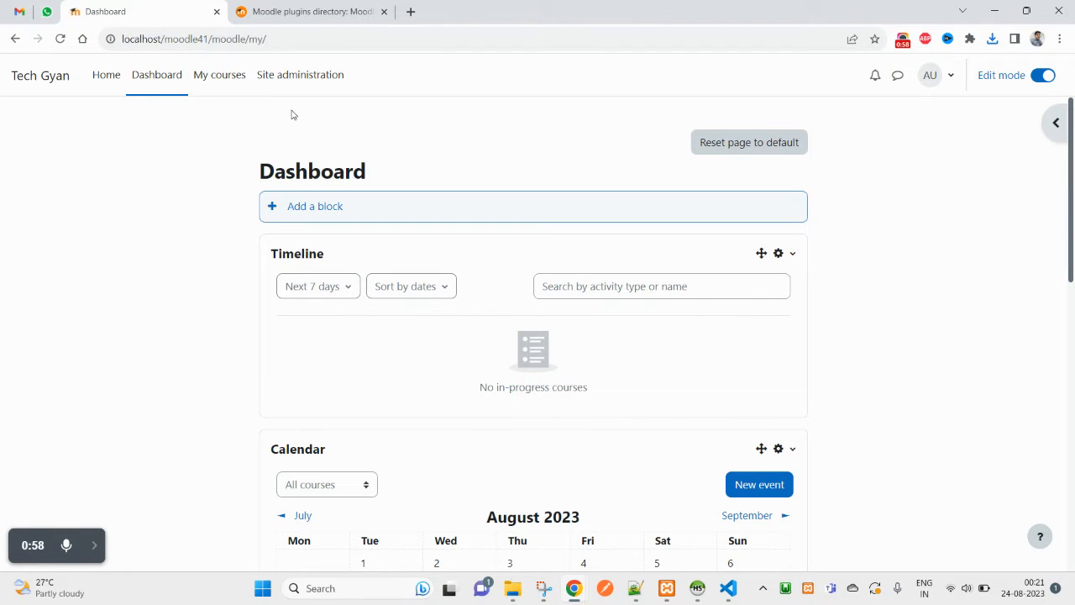
- Navigate to Site administration > Plugins > Install plugins
click(299, 74)
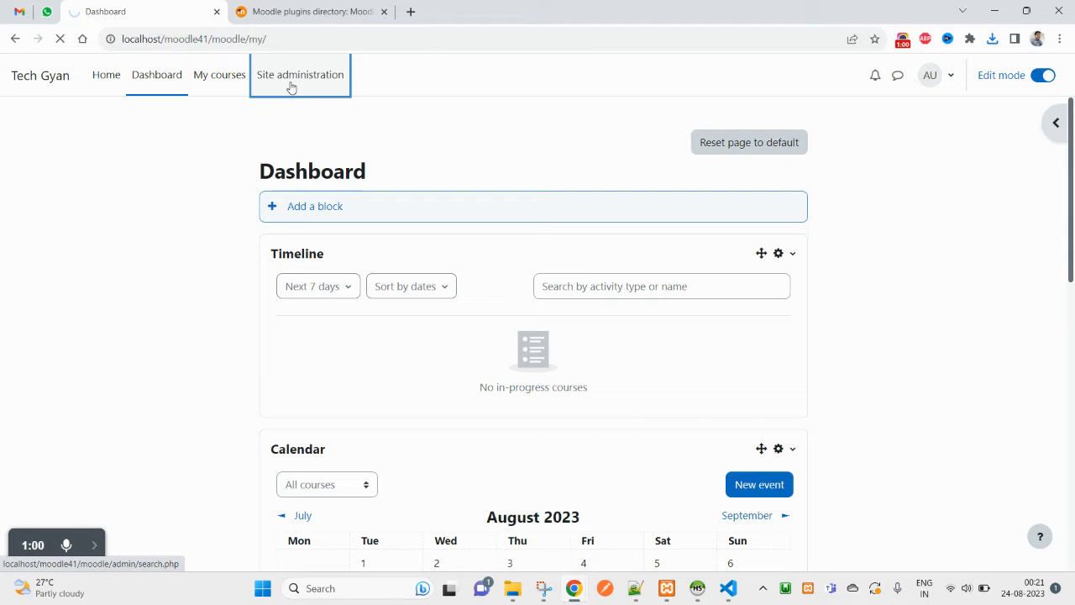
click(299, 73)
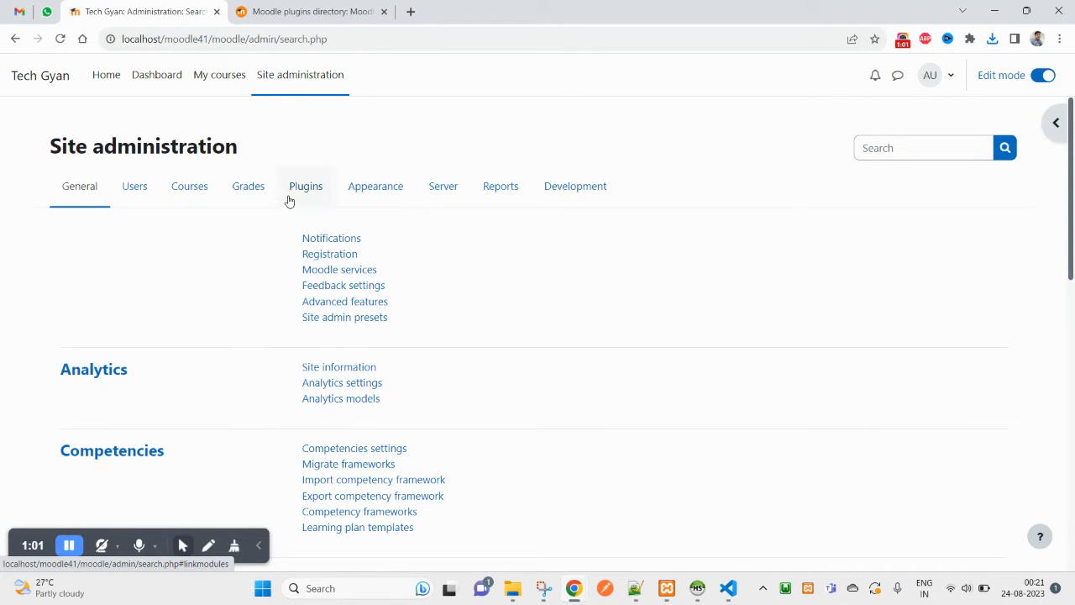
click(305, 185)
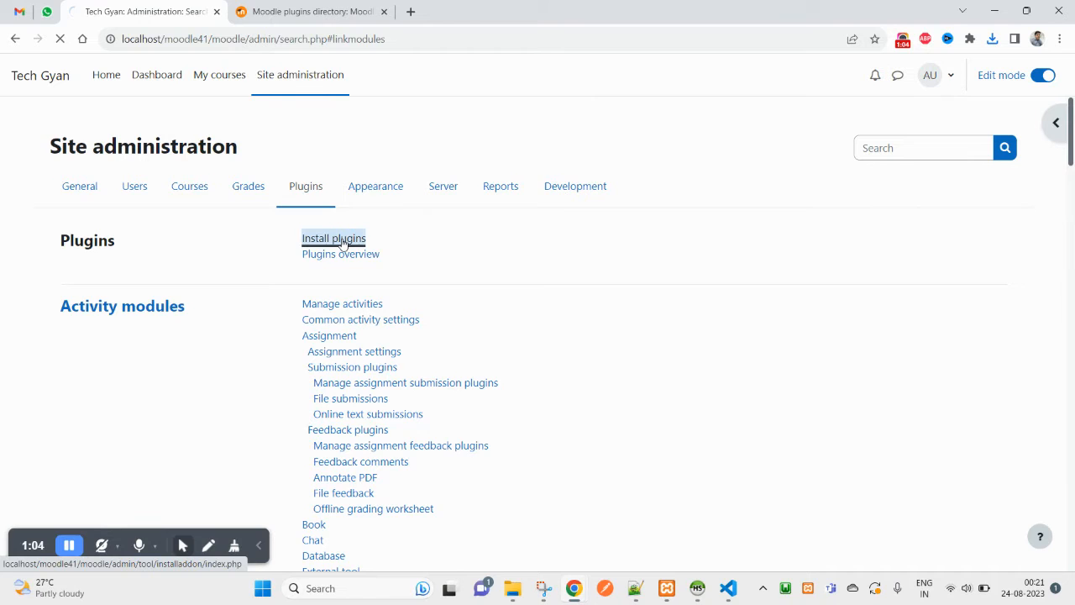
click(332, 239)
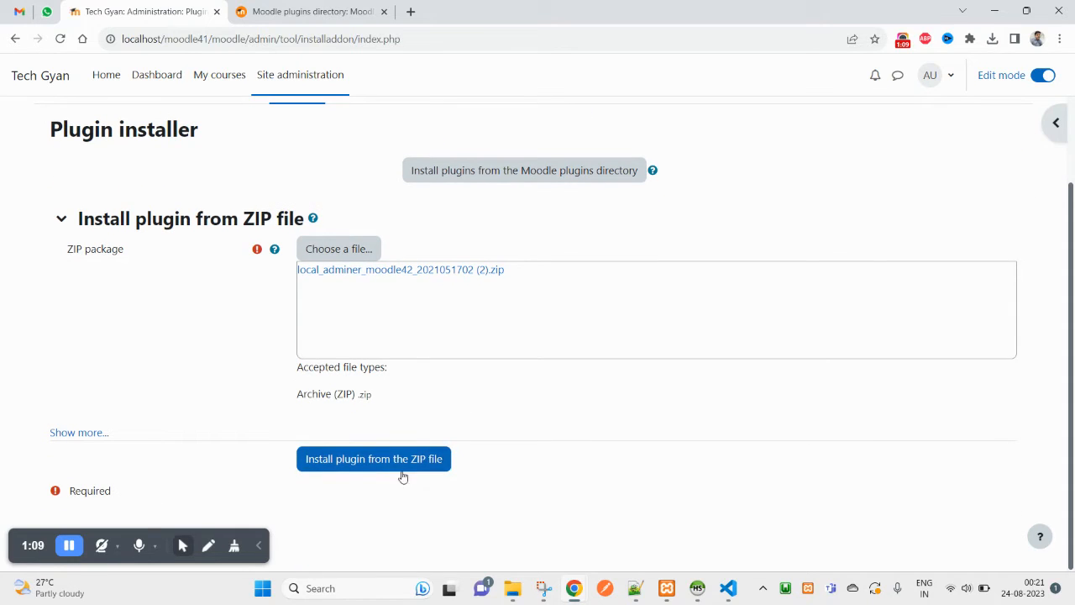
- Install the plugin from the chosen Adminer ZIP package and confirm
click(373, 459)
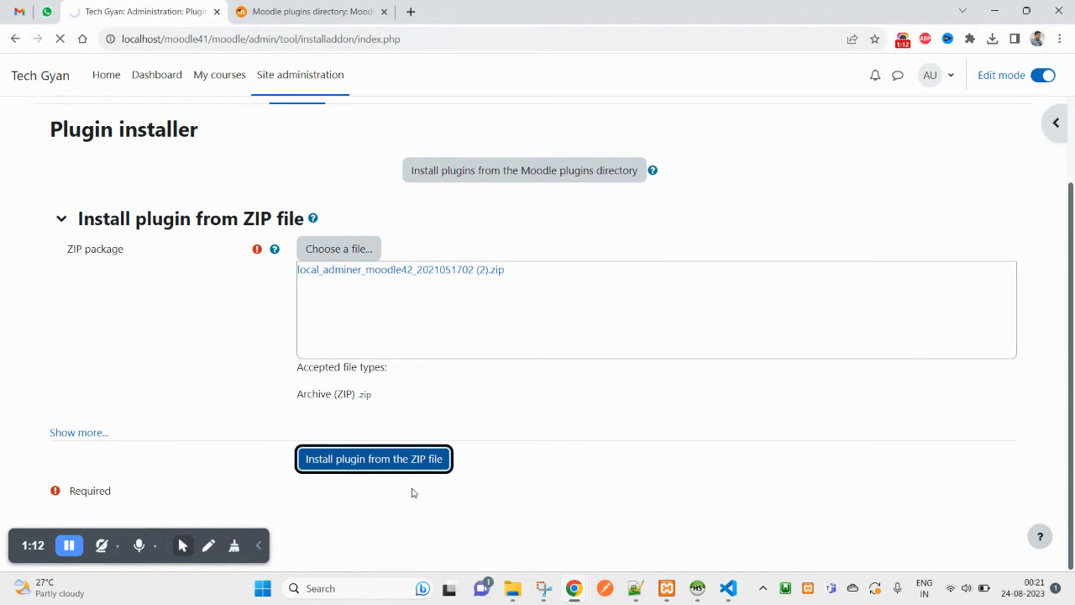
click(373, 458)
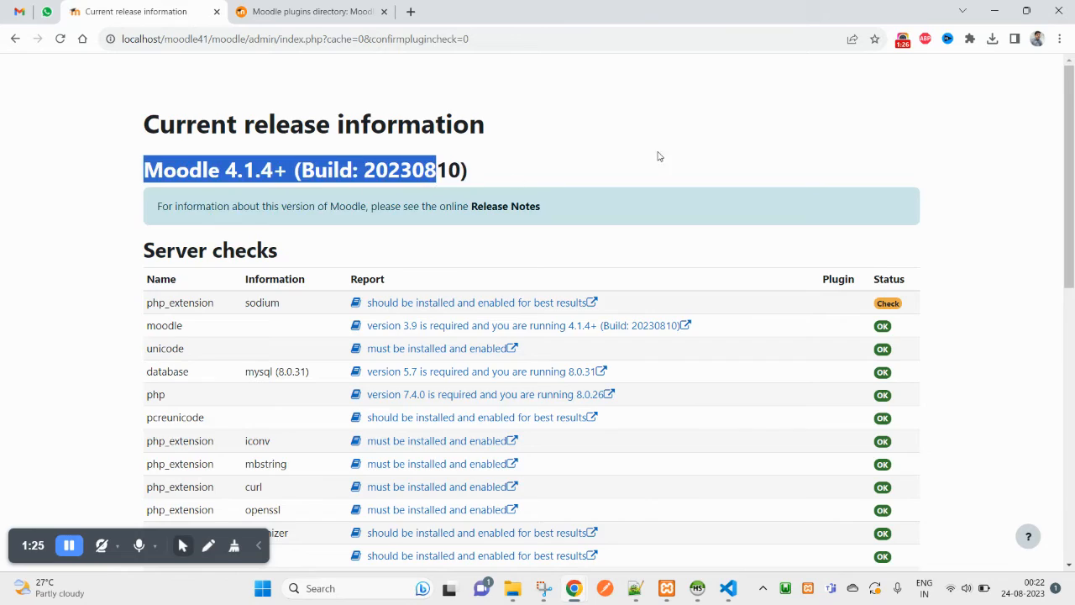
- Review the passed server environment checks and continue to the plugins check
scroll(down, 3)
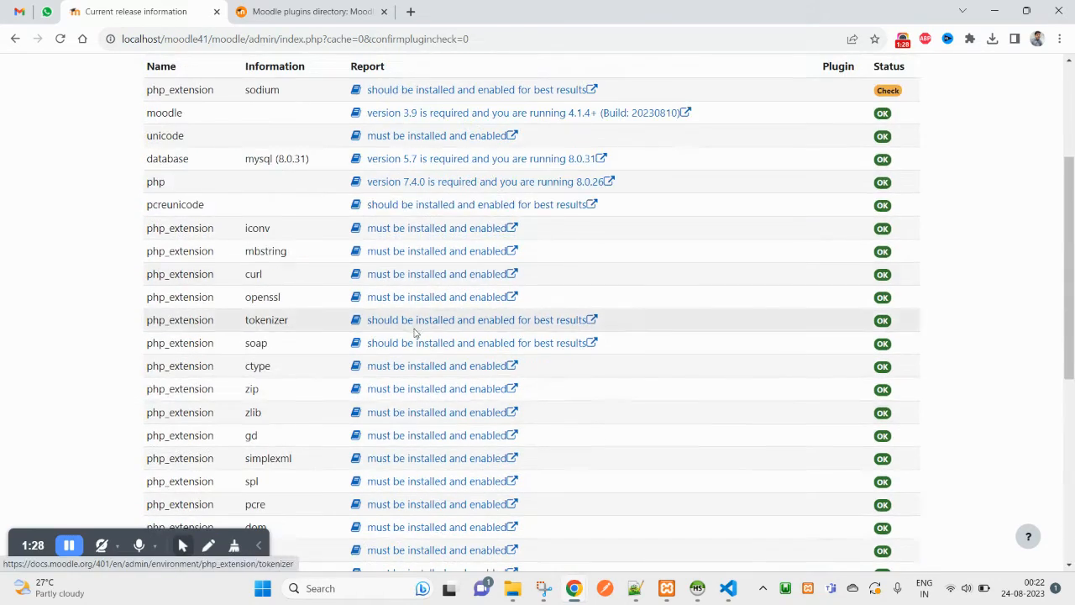
scroll(down, 3)
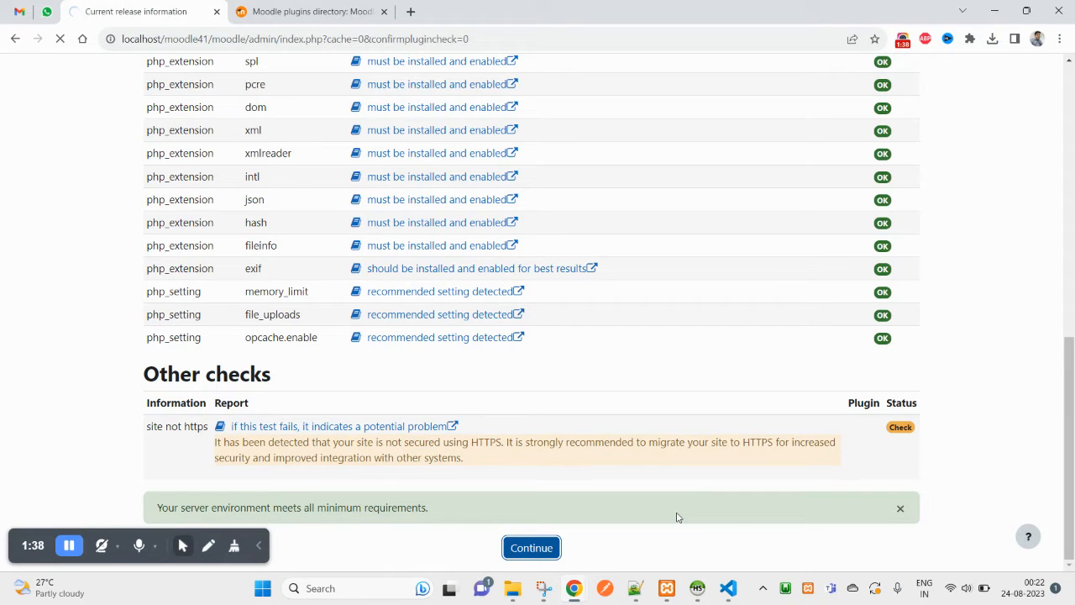
click(531, 547)
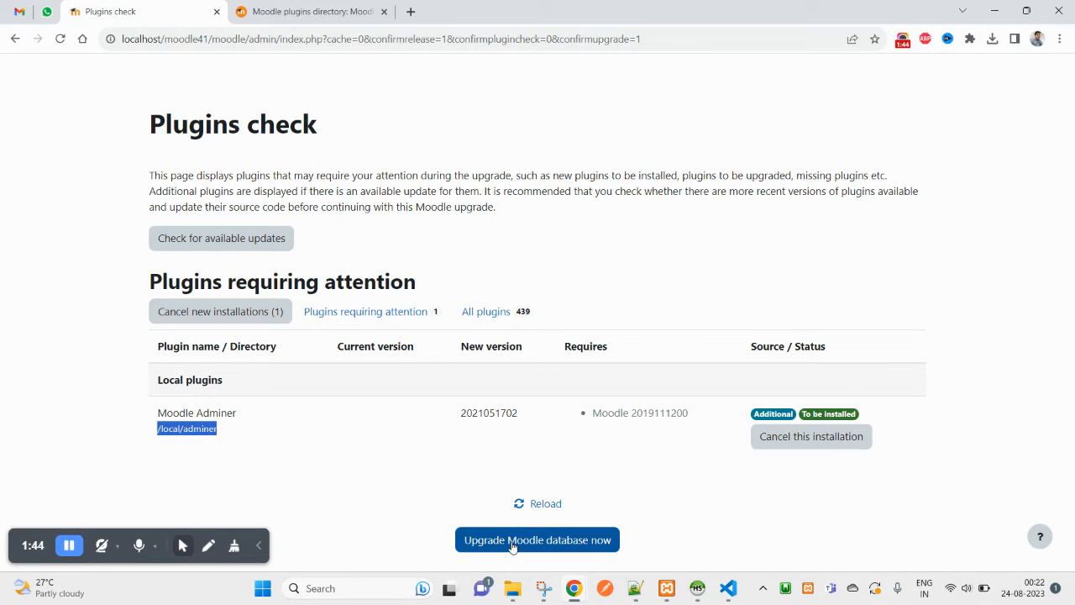
- Upgrade the Moodle database now to install Moodle Adminer
click(538, 539)
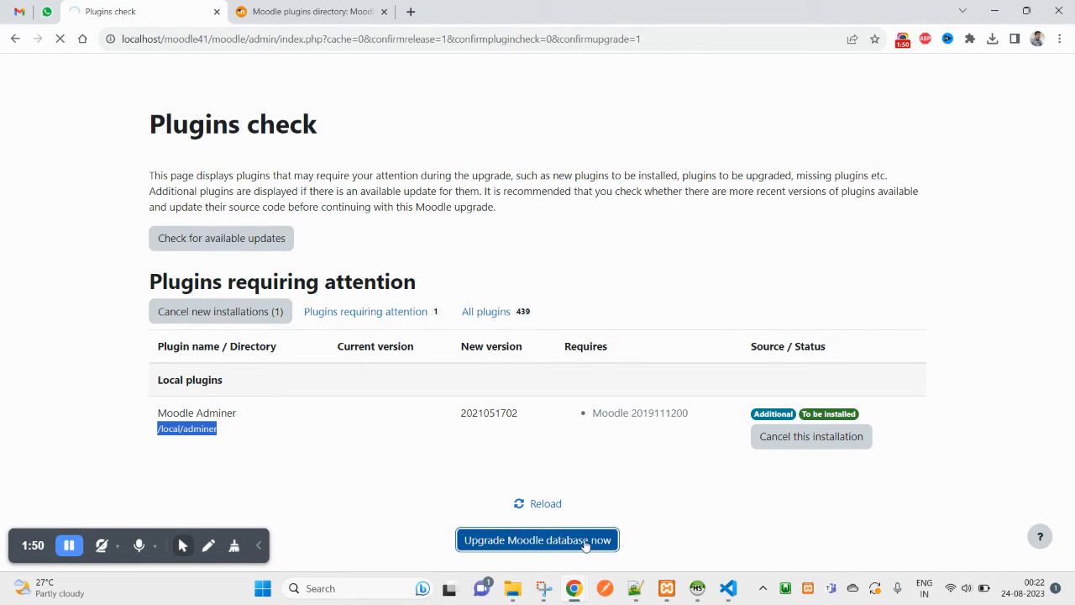
click(537, 539)
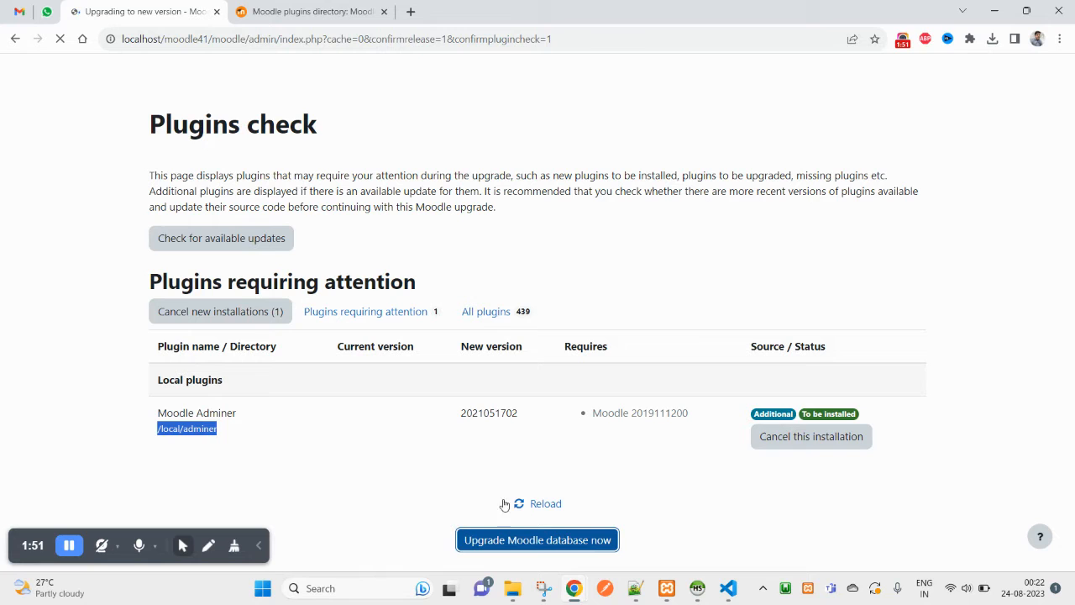
mouse_move(435, 460)
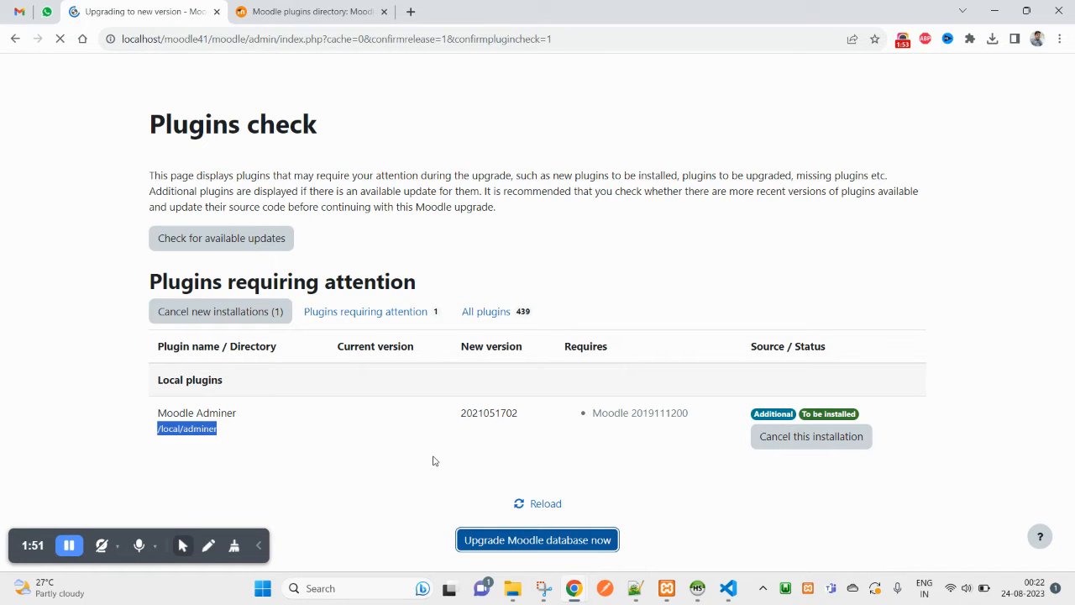
click(538, 539)
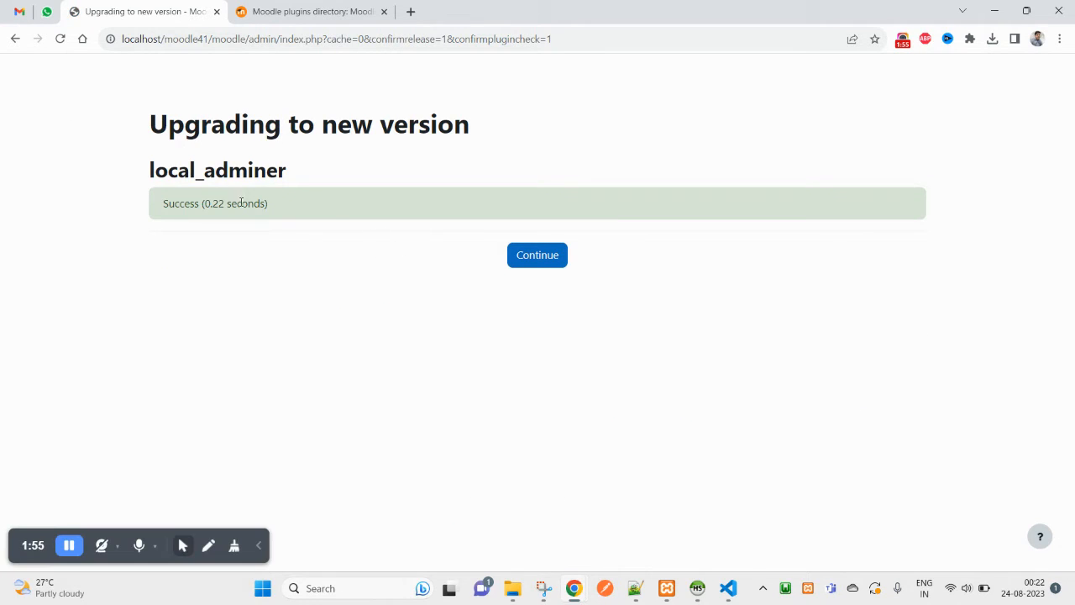
mouse_move(132, 183)
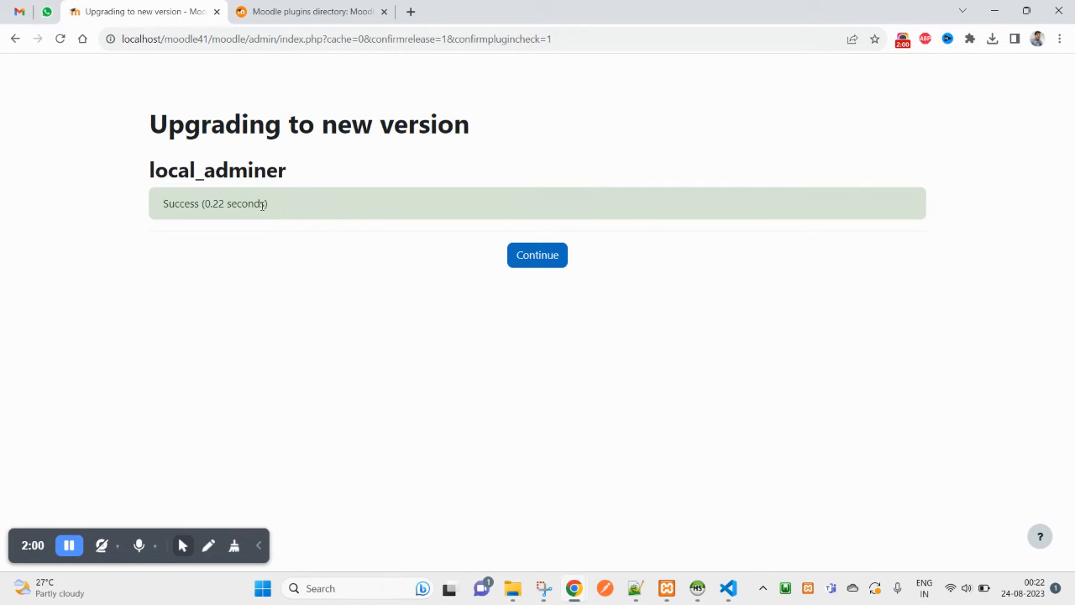
- Continue past the local_adminer upgrade success report
click(537, 256)
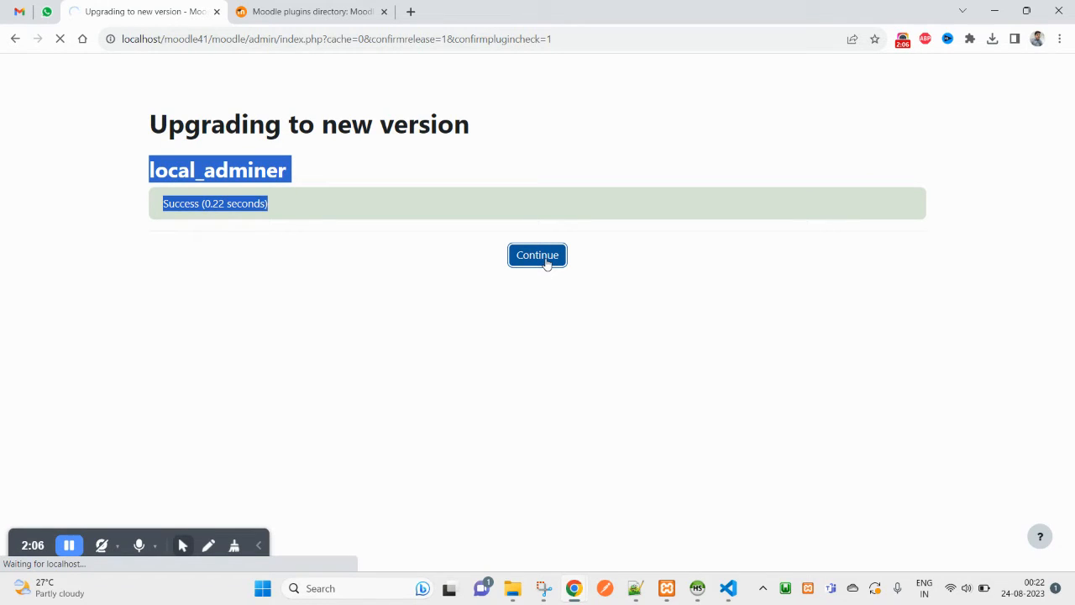
click(537, 256)
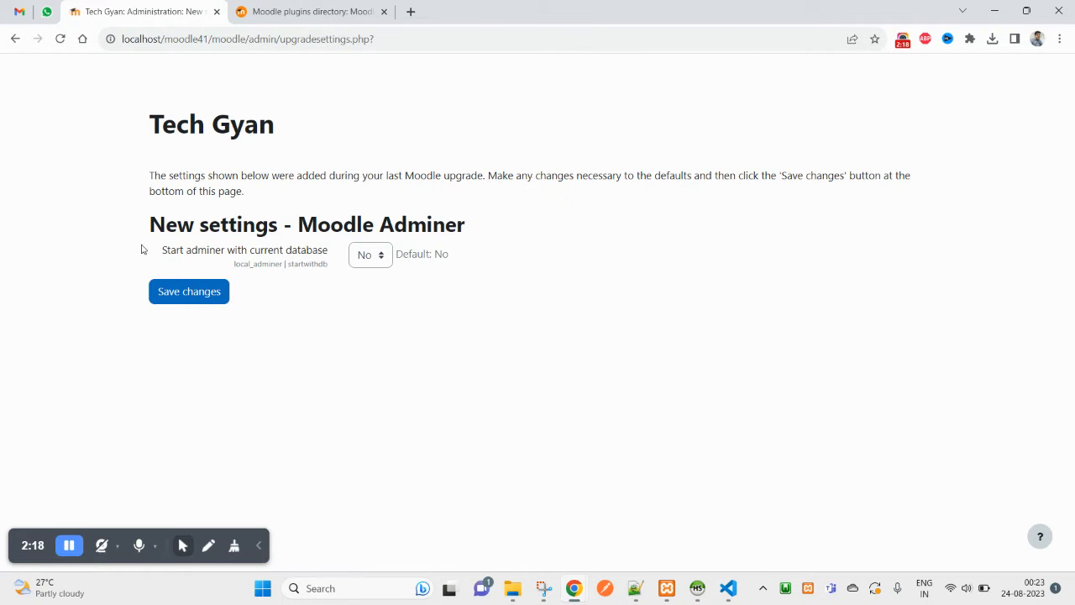
mouse_move(343, 323)
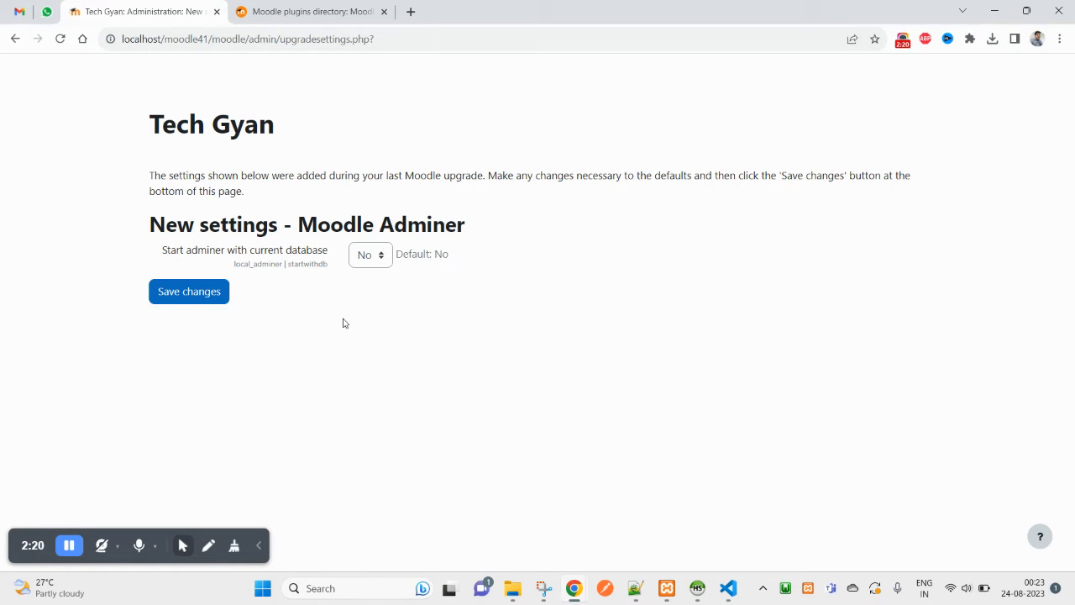
- Keep 'Start adminer with current database' at Yes and save the changes
click(370, 256)
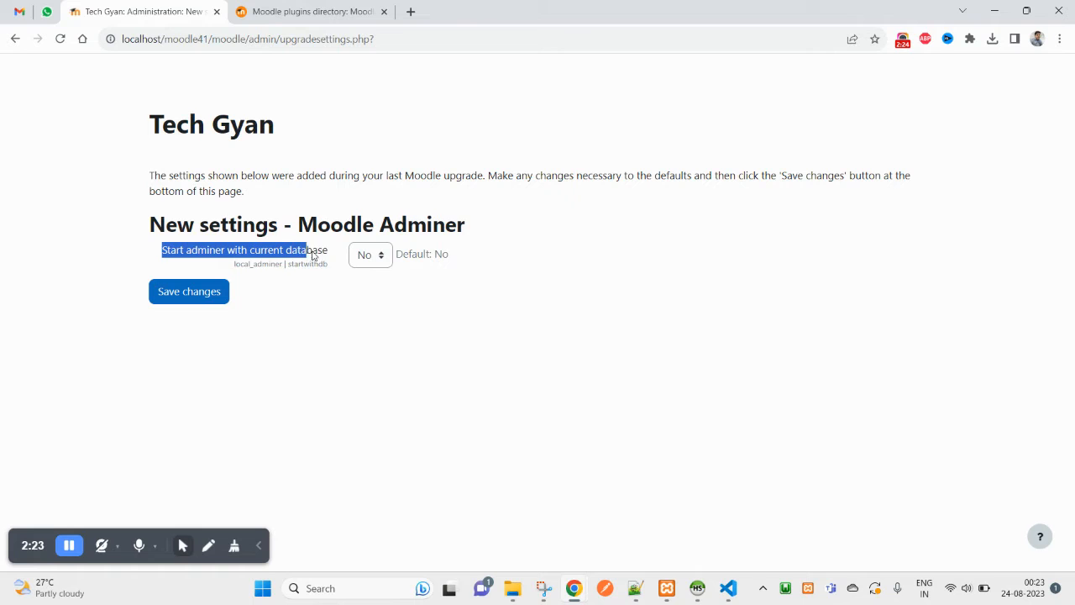
click(370, 256)
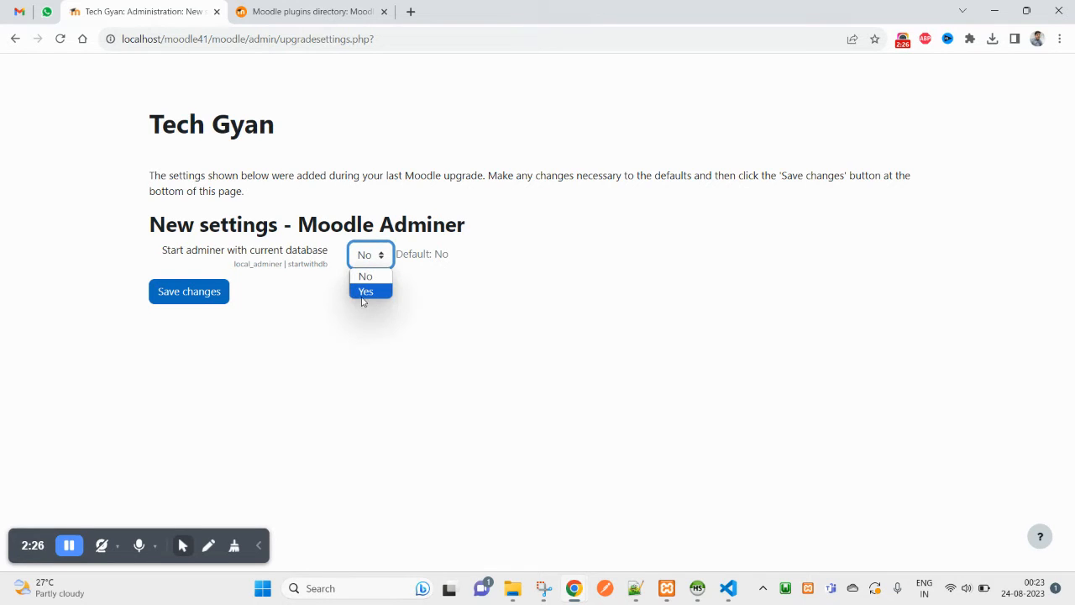
click(366, 291)
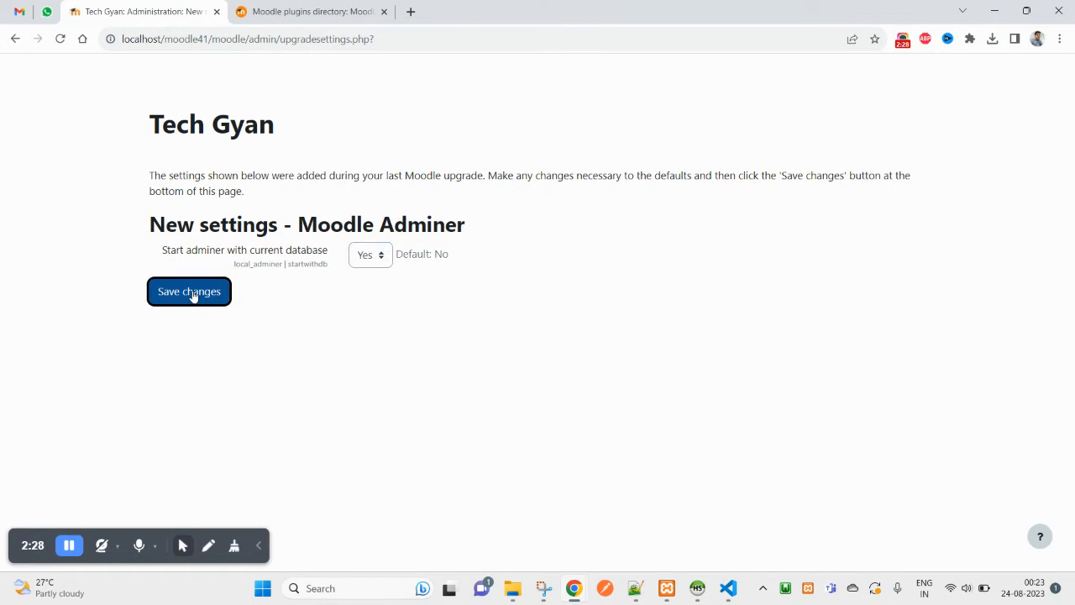
click(188, 292)
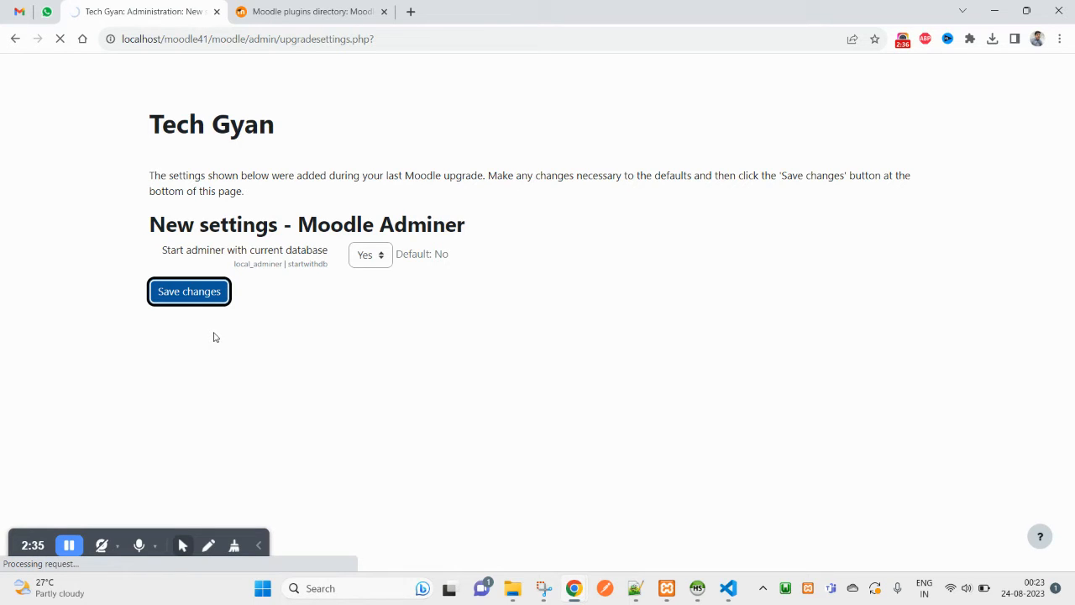
click(188, 291)
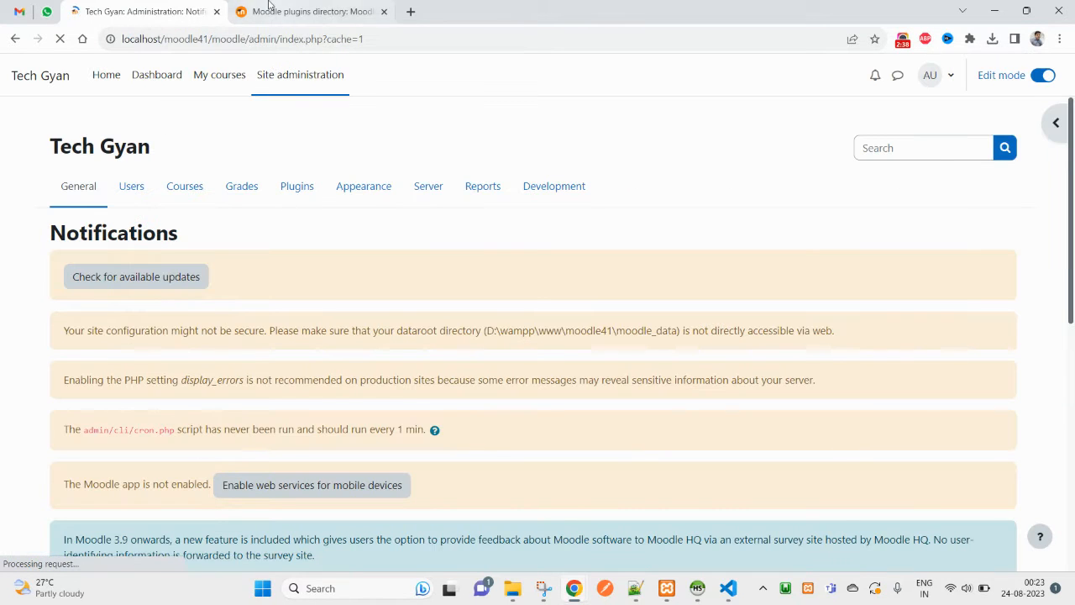
- Glance at the plugin directory tab, return to site administration and scroll the Plugins categories
click(311, 10)
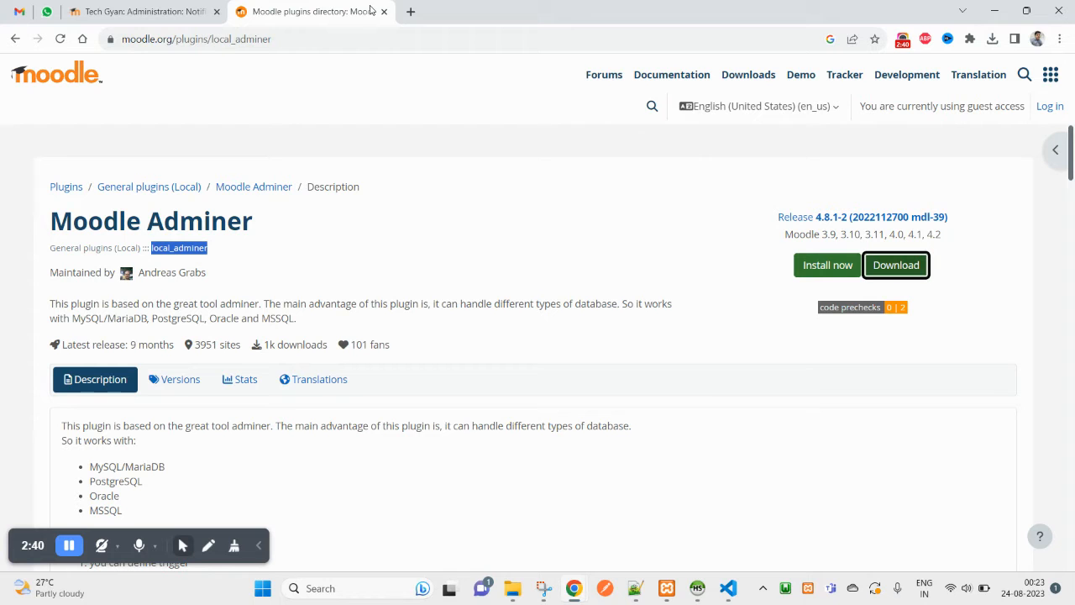
click(138, 10)
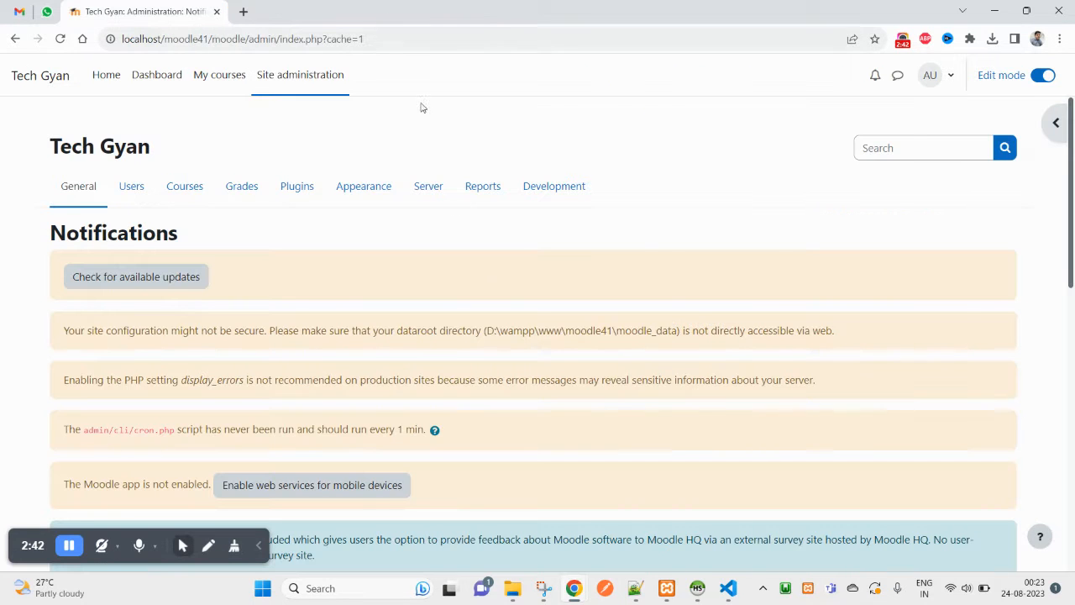
mouse_move(271, 266)
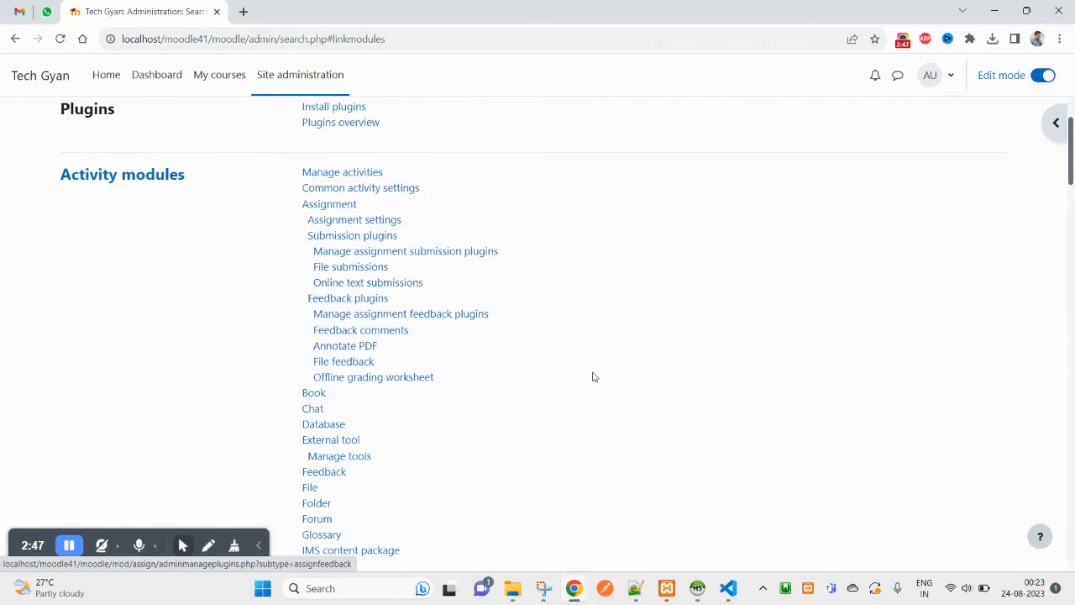
scroll(down, 3)
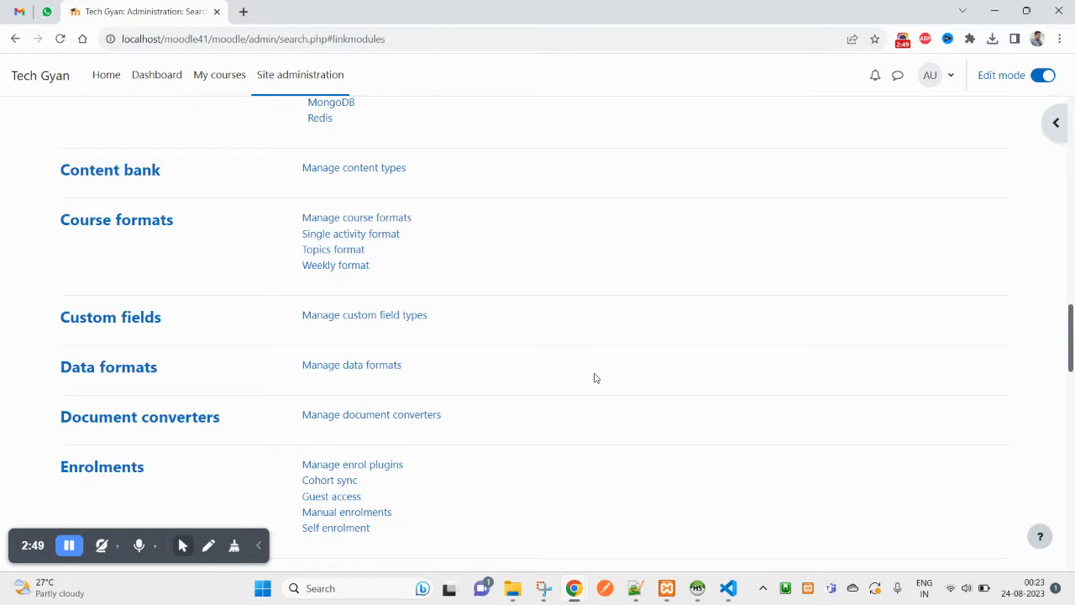
- Visit the Moodle Adminer settings page and the Local plugins category from the plugins overview
scroll(down, 3)
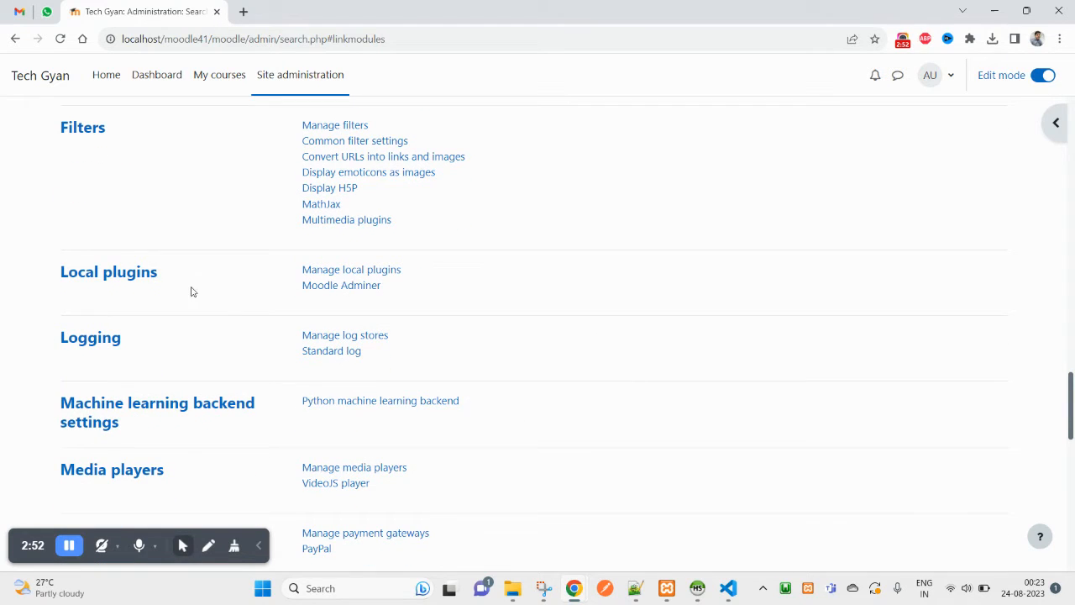
mouse_move(467, 295)
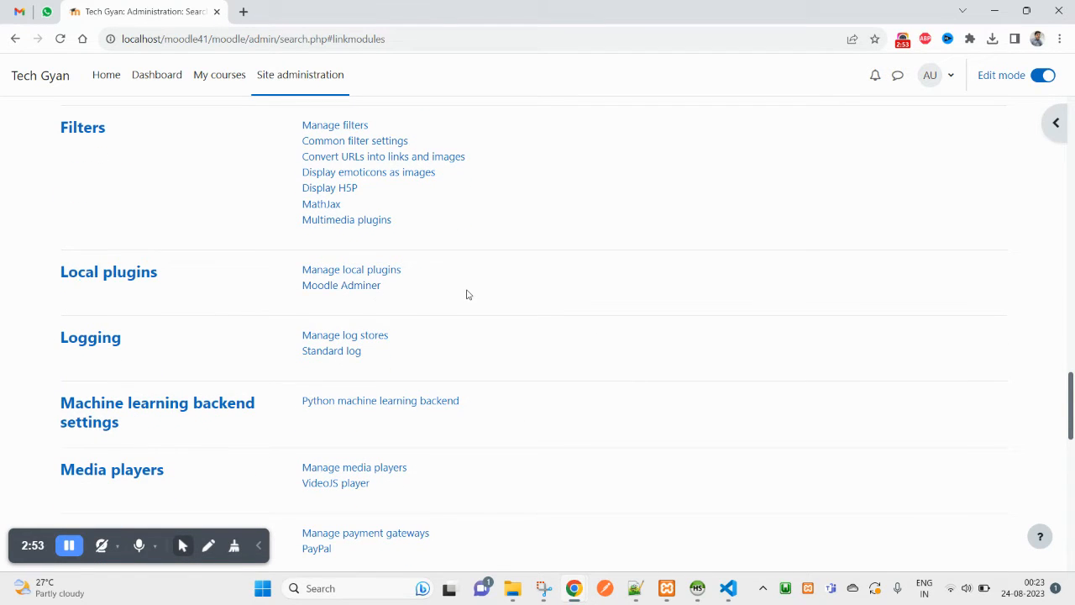
mouse_move(341, 286)
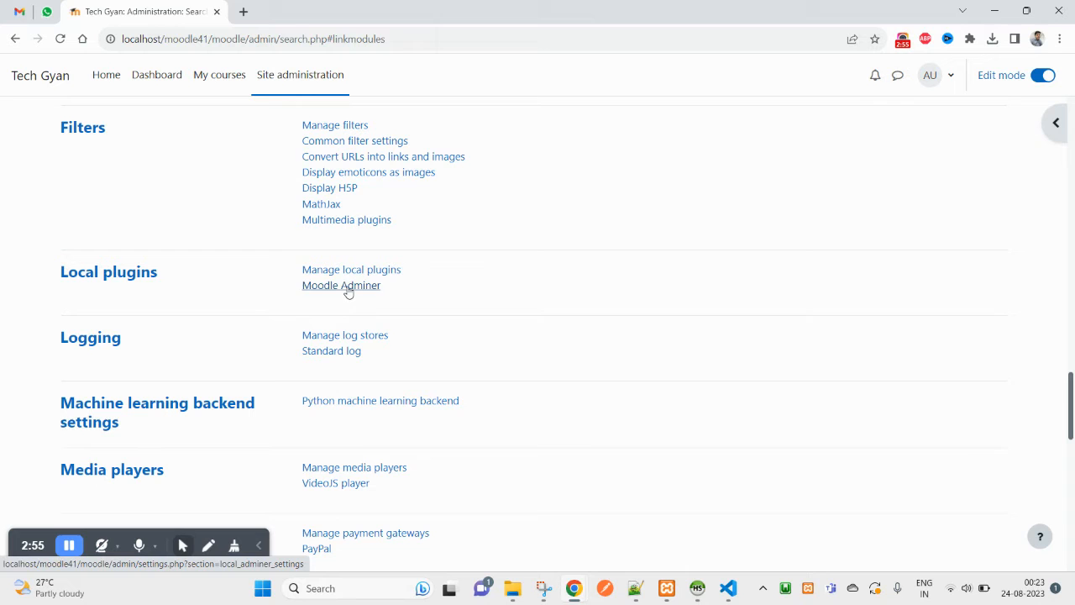
click(341, 285)
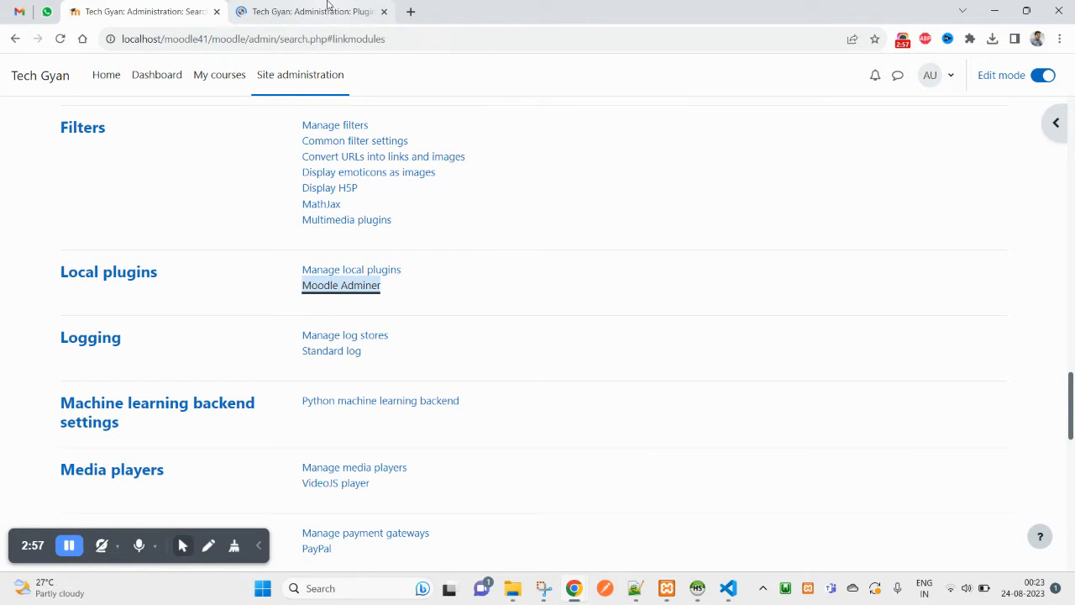
click(341, 285)
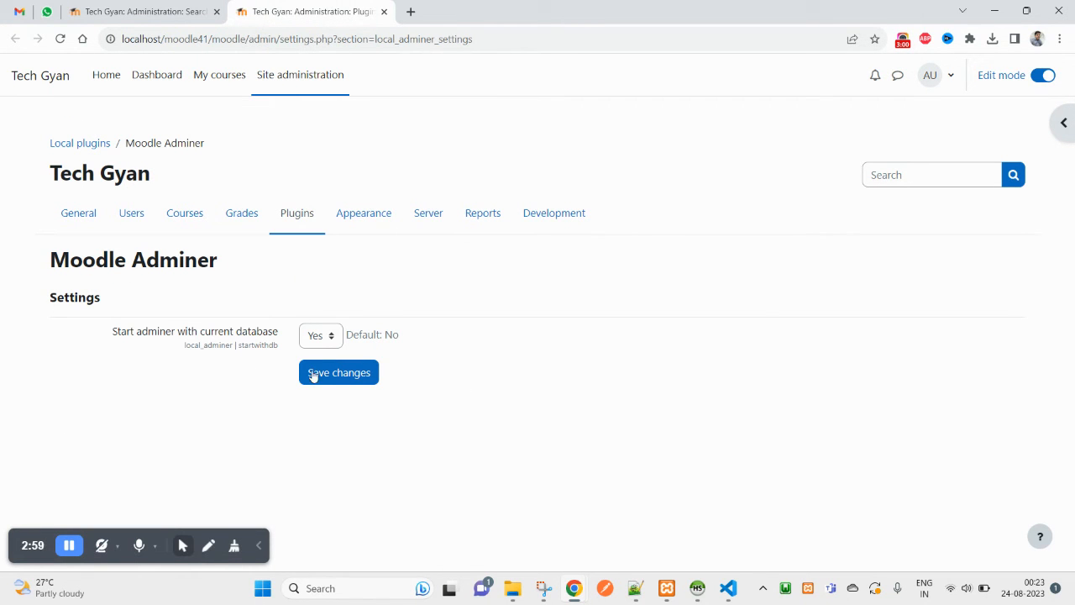
click(321, 336)
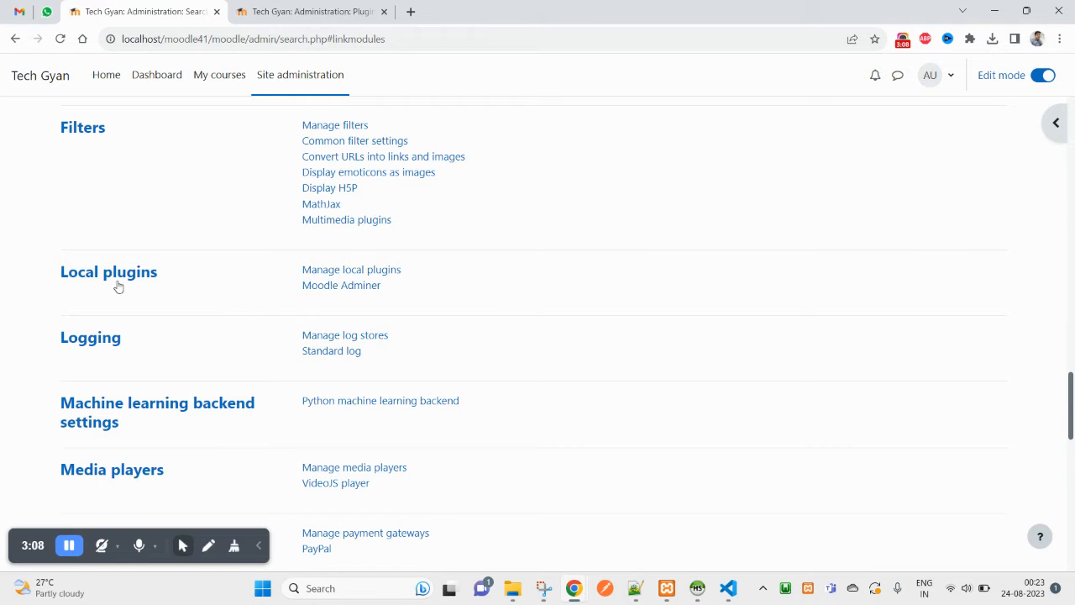
click(341, 286)
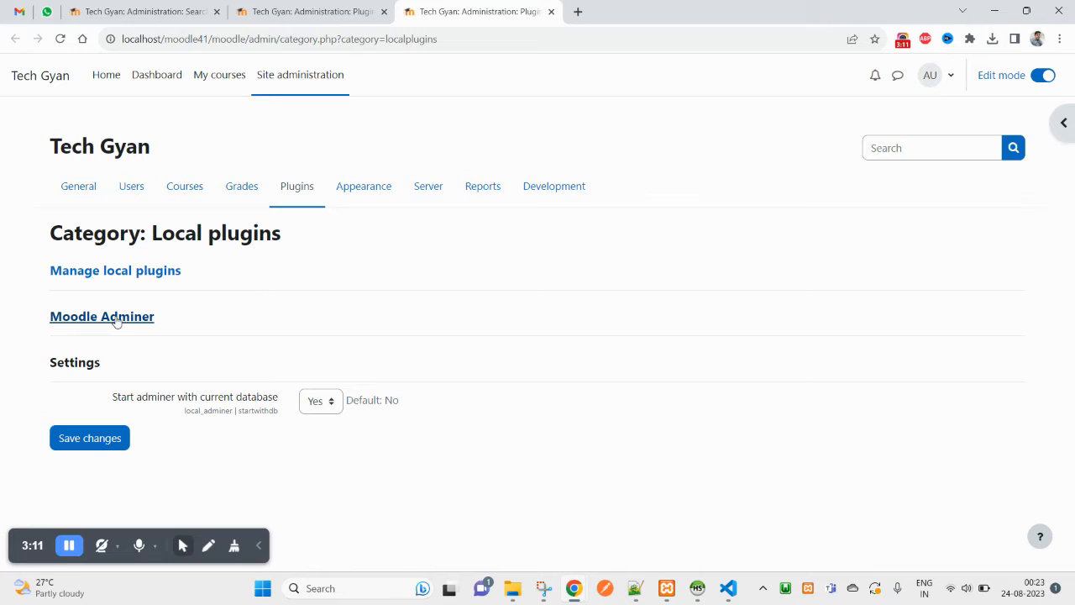
mouse_move(101, 319)
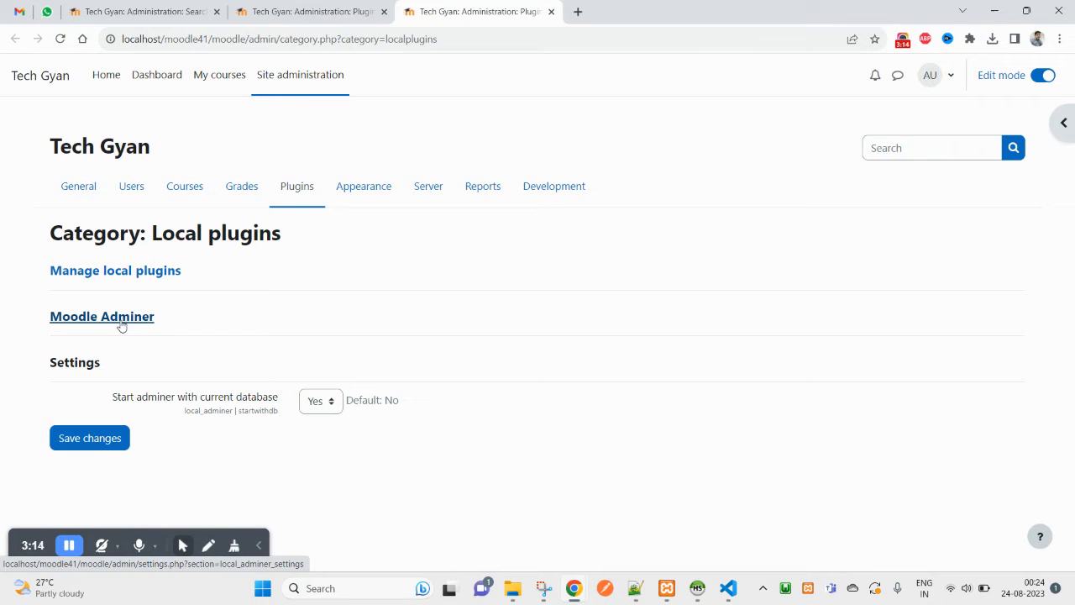
mouse_move(114, 269)
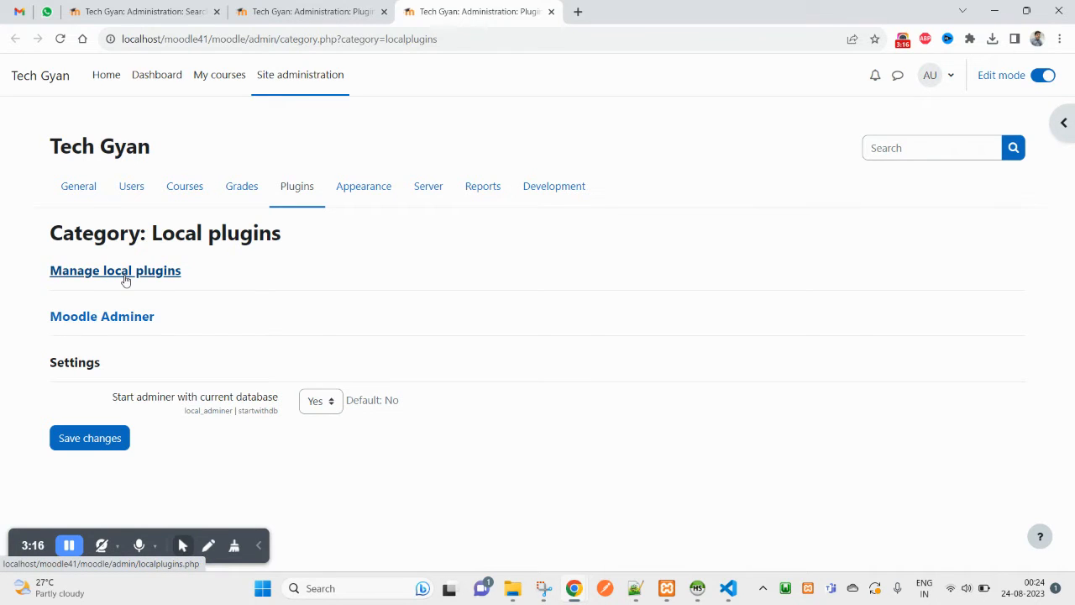
- Switch to the Server category of site administration listing Moodle Adminer
click(101, 316)
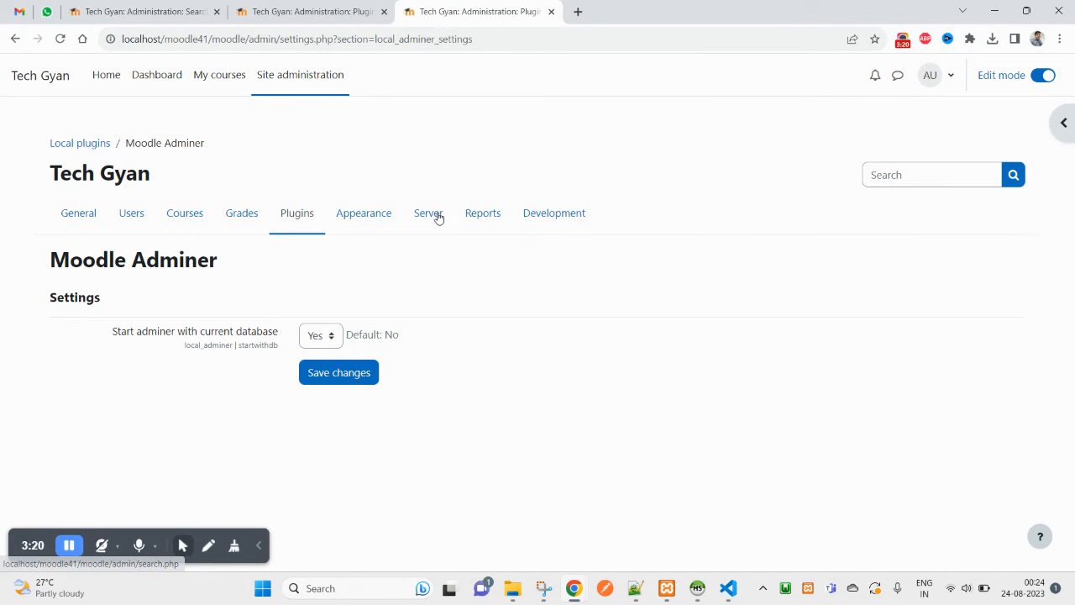
click(429, 212)
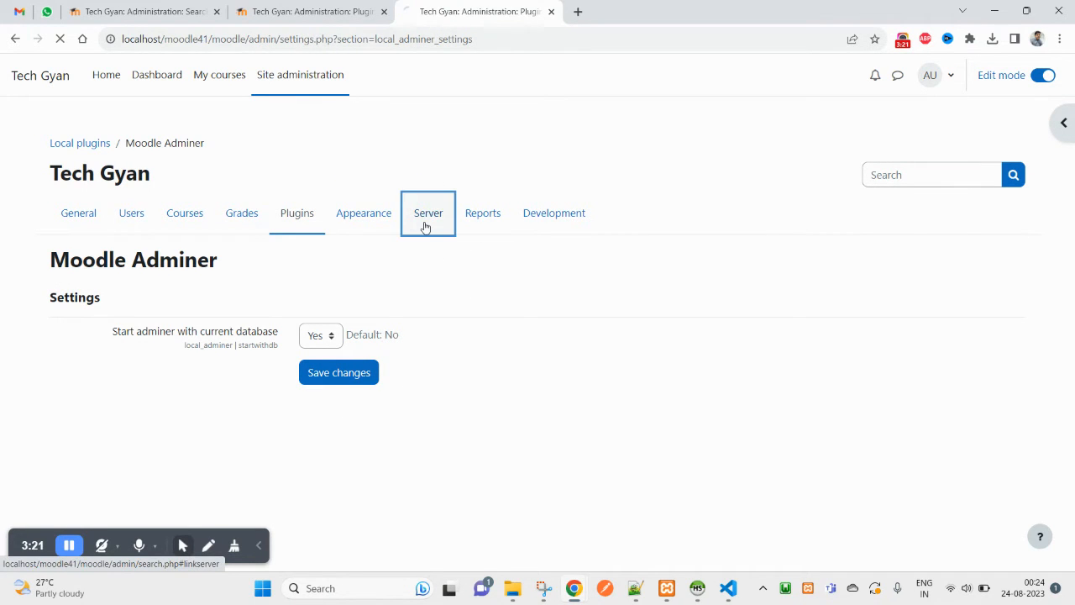
click(427, 211)
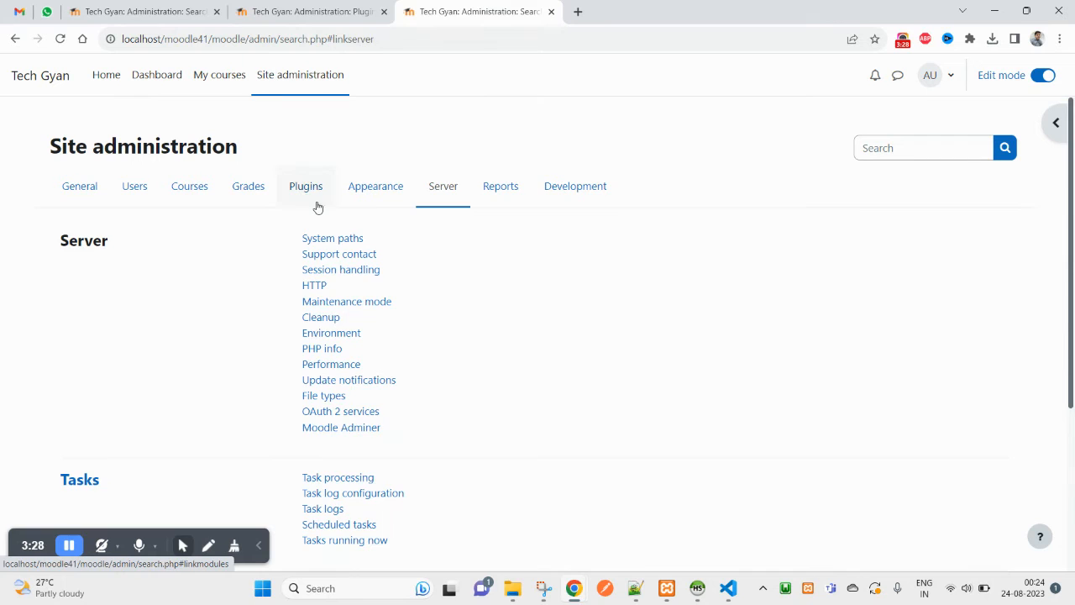
- Open localhost/moodle41/moodle/local/adminer in a new tab
click(306, 185)
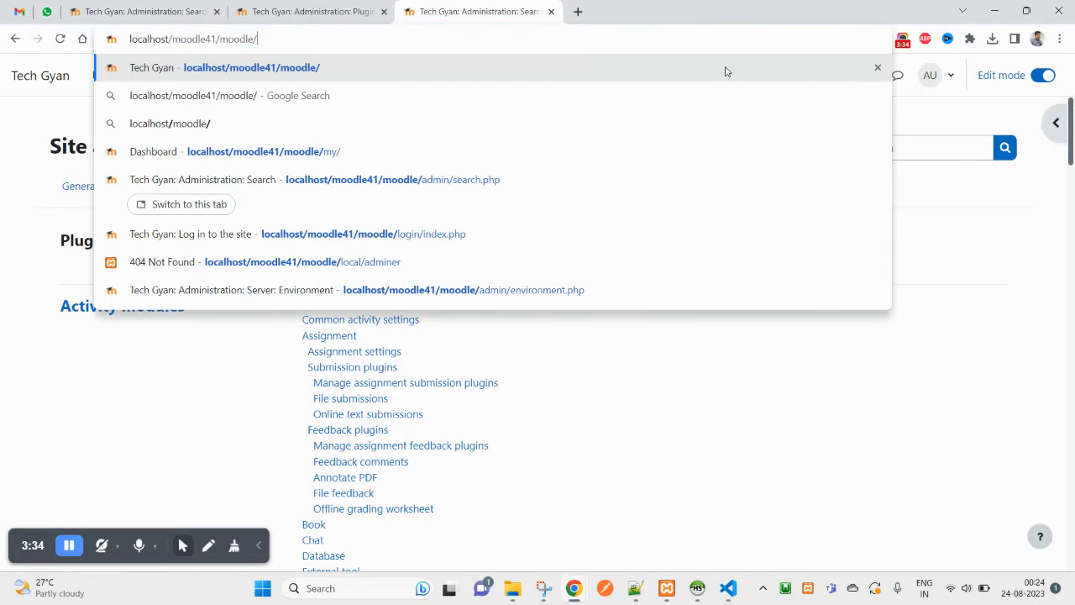
text(lo)
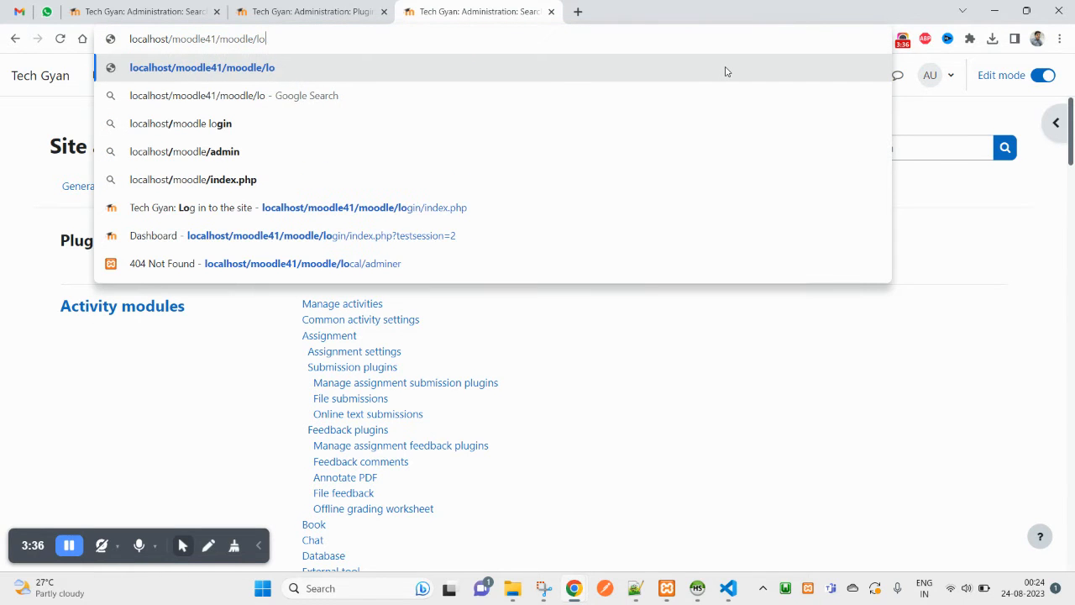
text(c)
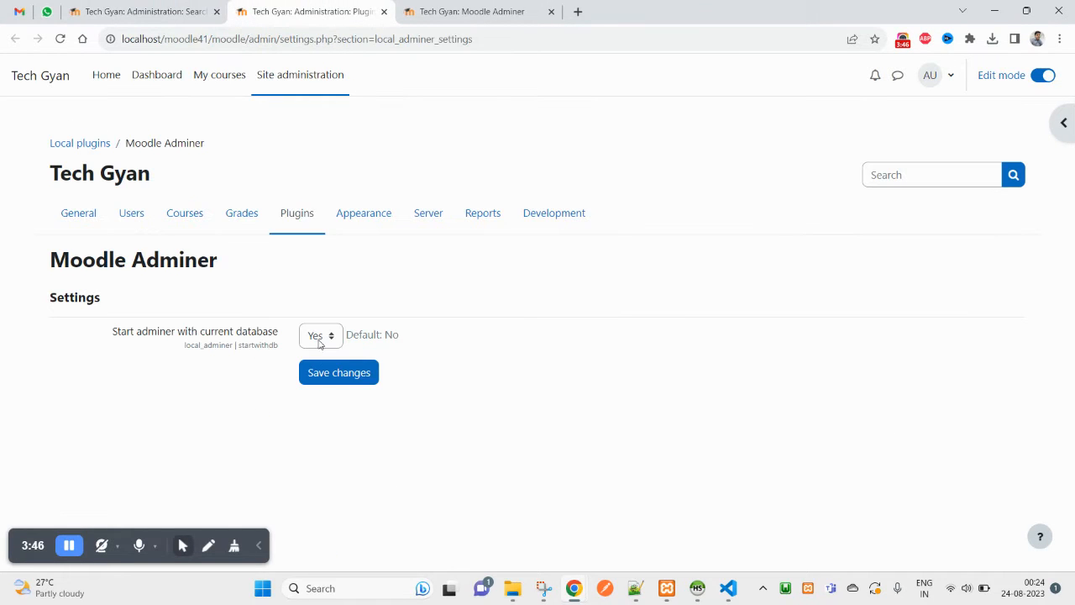
- Keep the 'Start adminer with current database' dropdown set to Yes
click(319, 335)
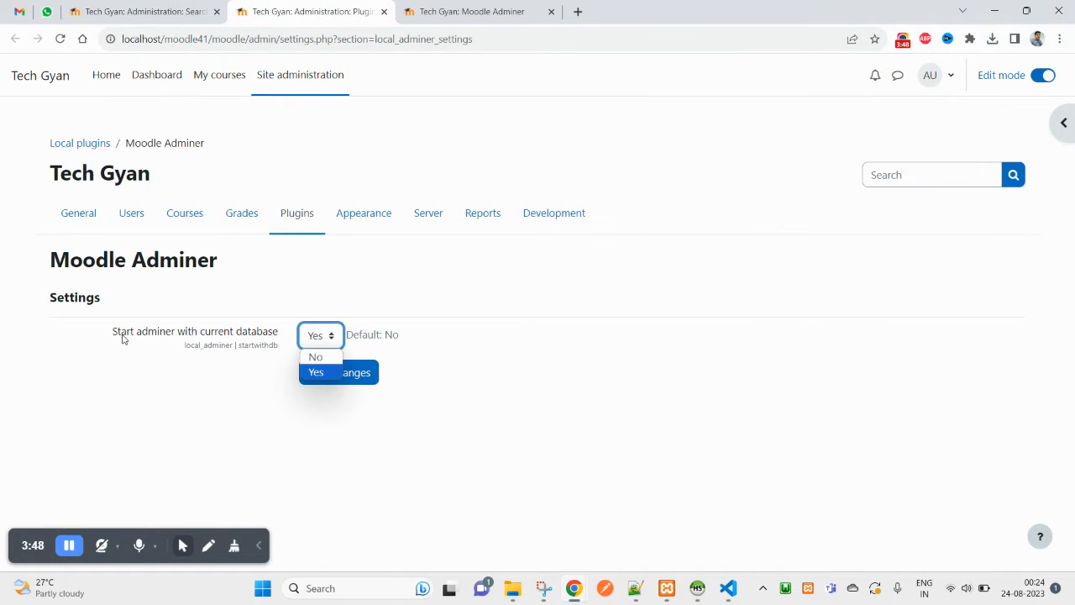
click(316, 373)
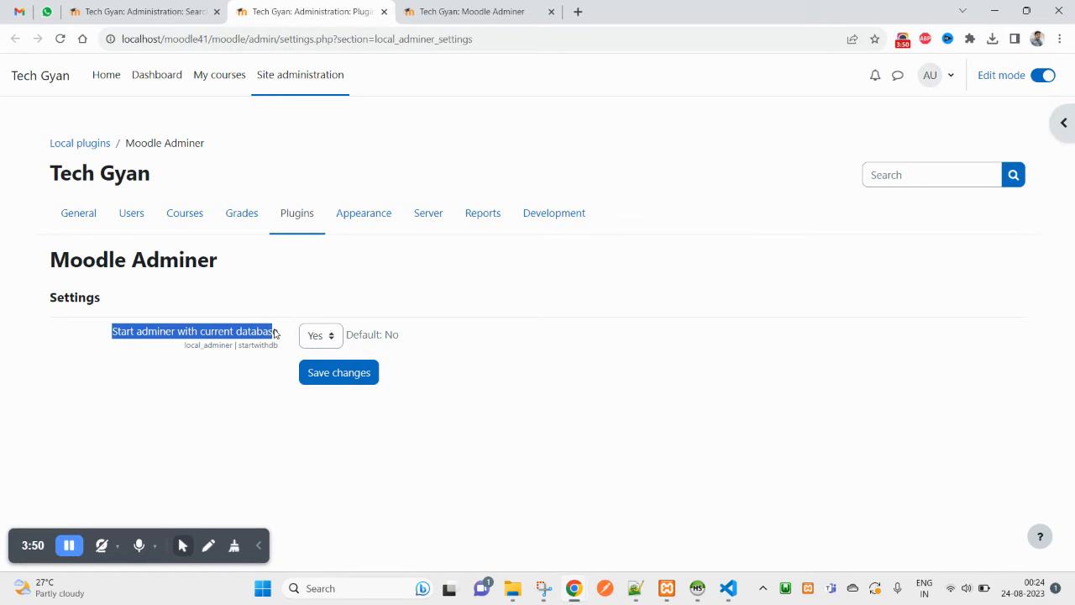
click(319, 336)
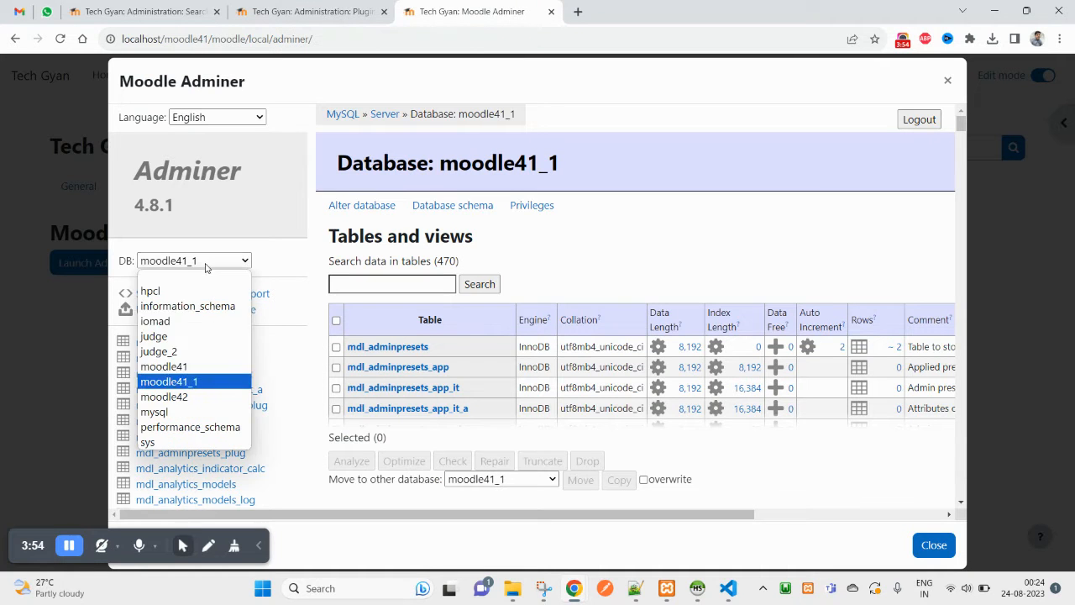
mouse_move(163, 367)
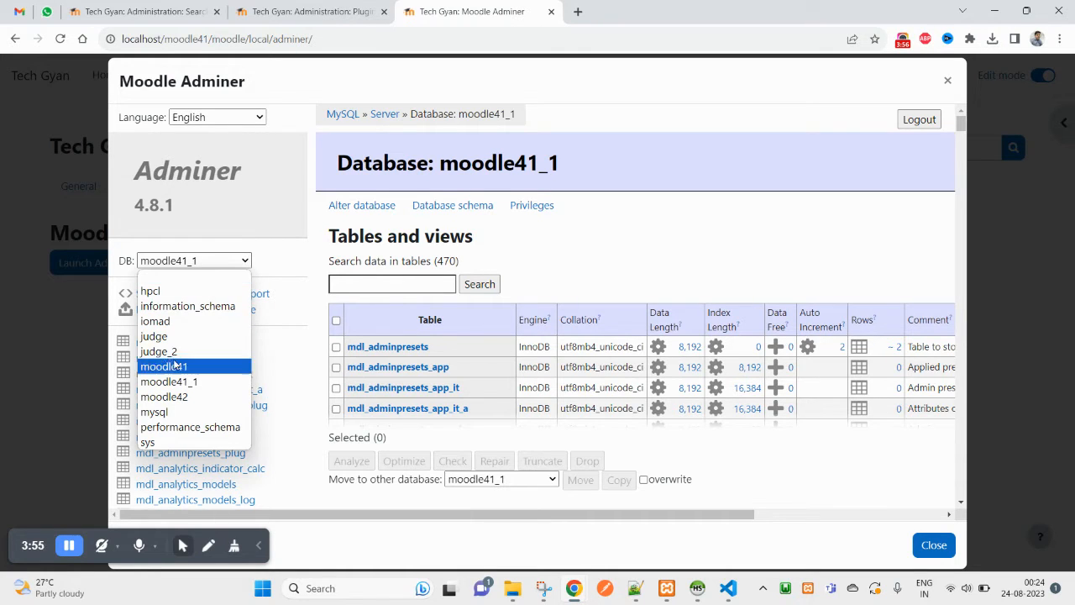
mouse_move(148, 442)
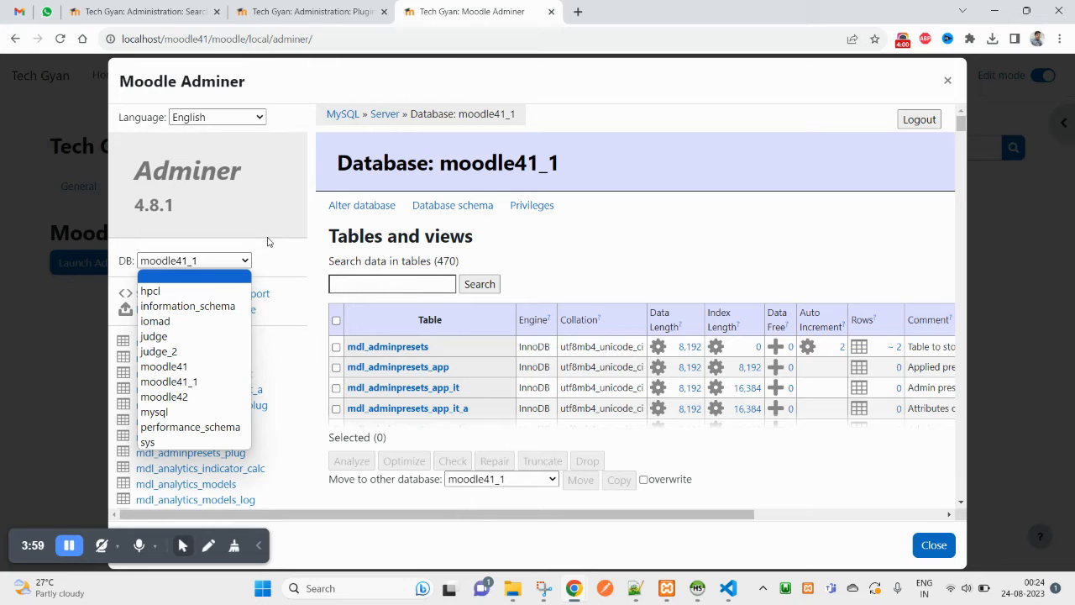
mouse_move(221, 271)
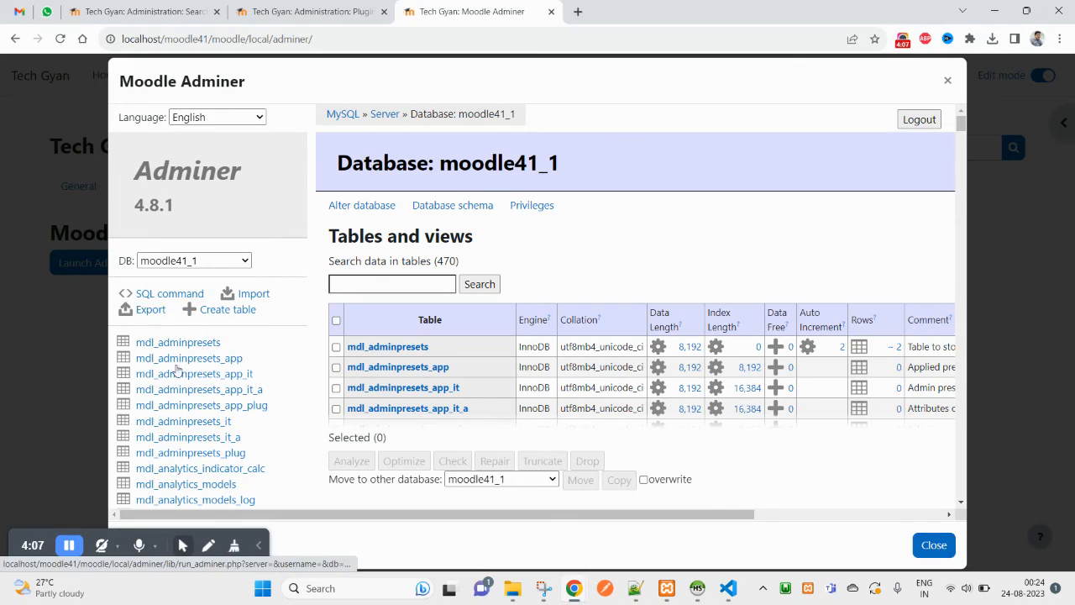
- Select data from mdl_adminpresets in moodle41_1, then move to the SQL command page
scroll(down, 3)
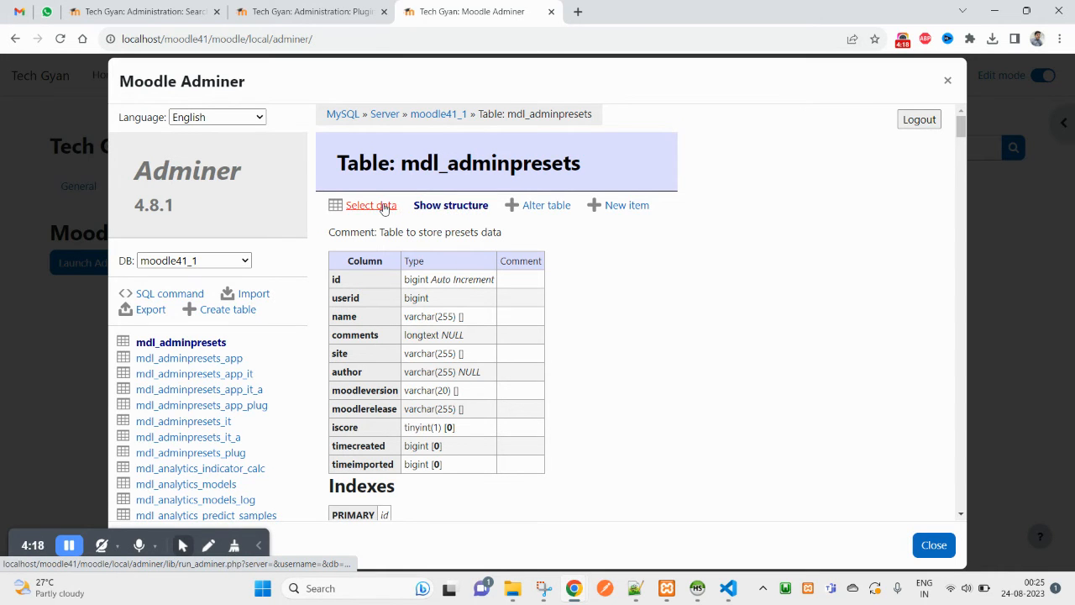
click(370, 205)
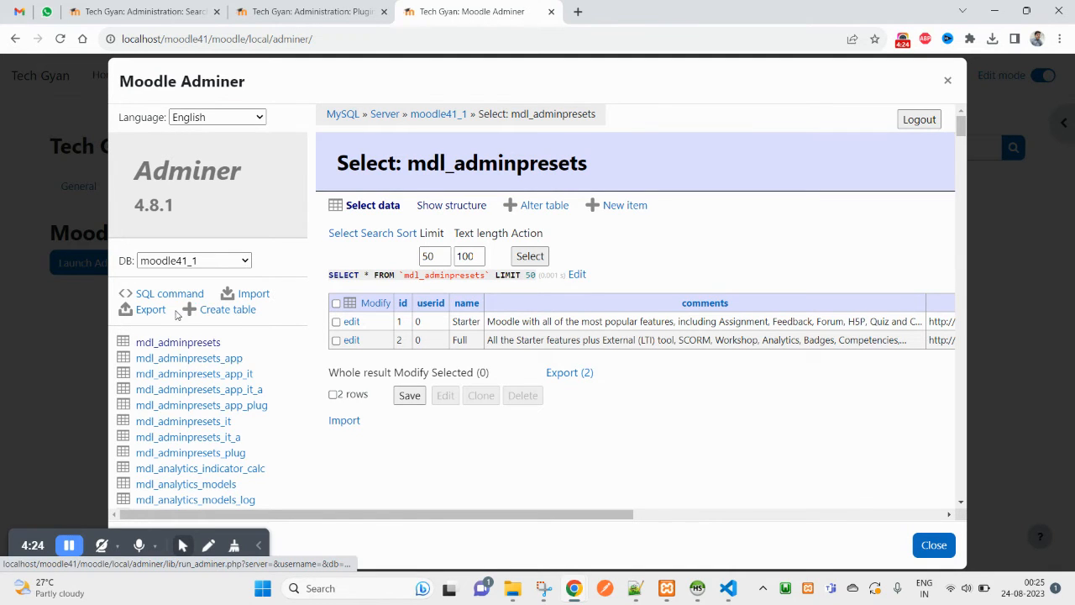
click(168, 293)
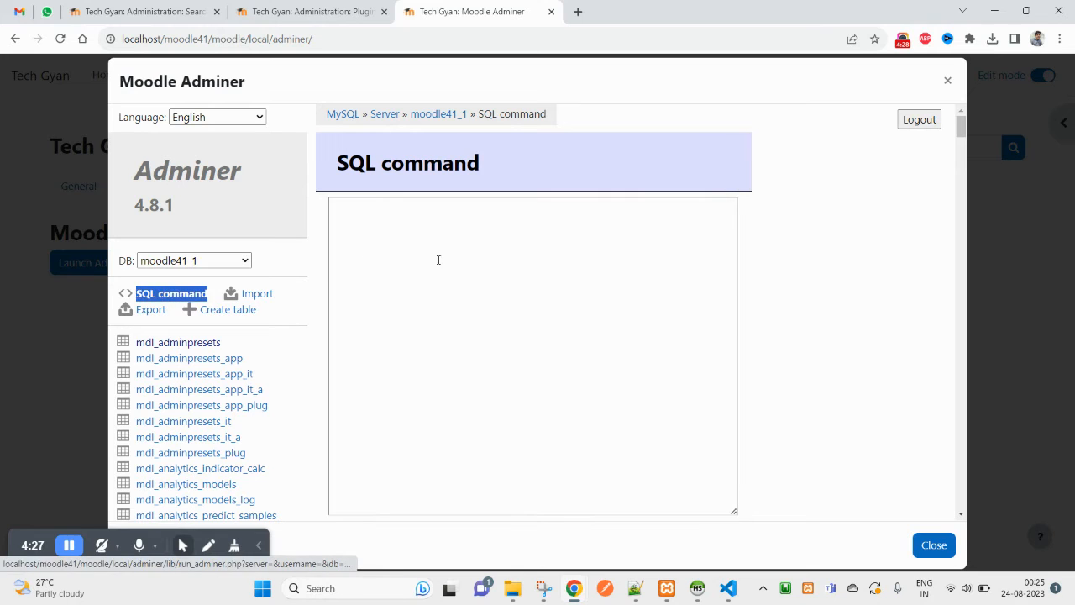
- Run 'select * from mdl_user', returning four user rows
text(select * fro)
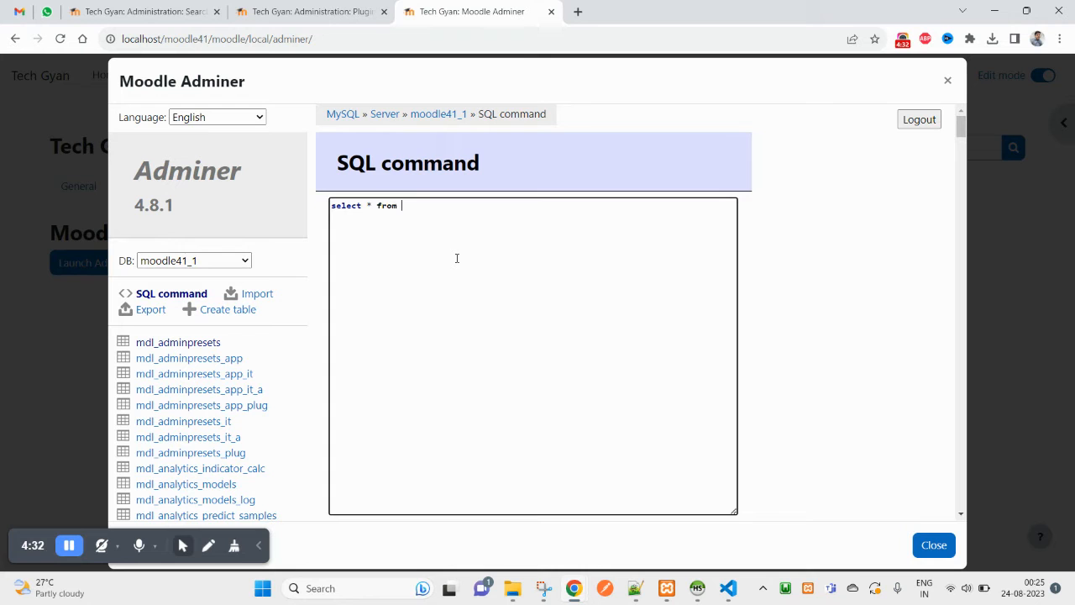
text(mdl_user)
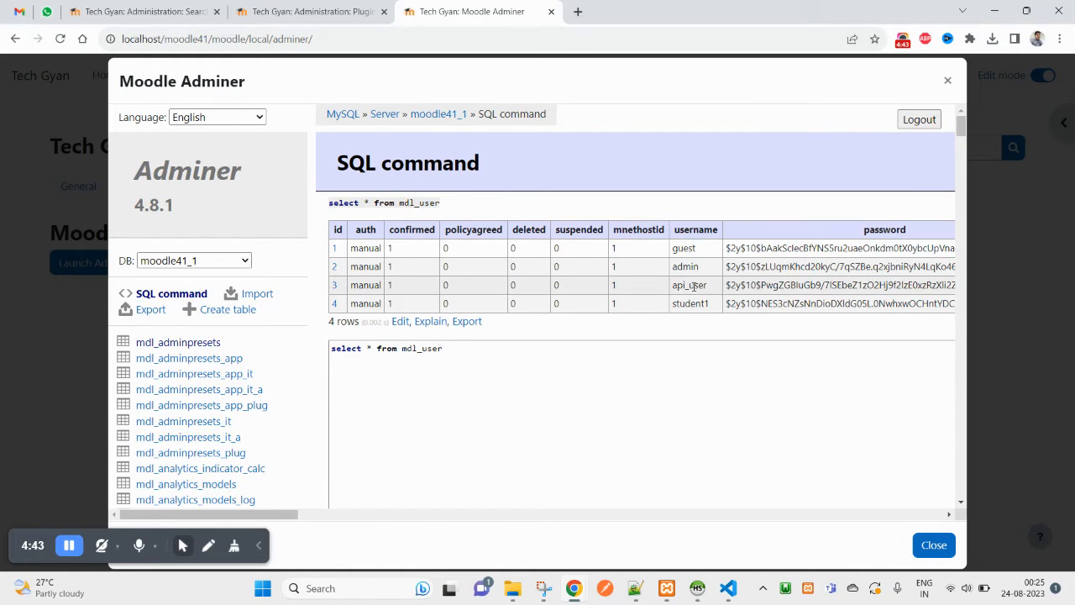
- Select the student1 username in the results, then select the whole mdl_user query text
double_click(689, 303)
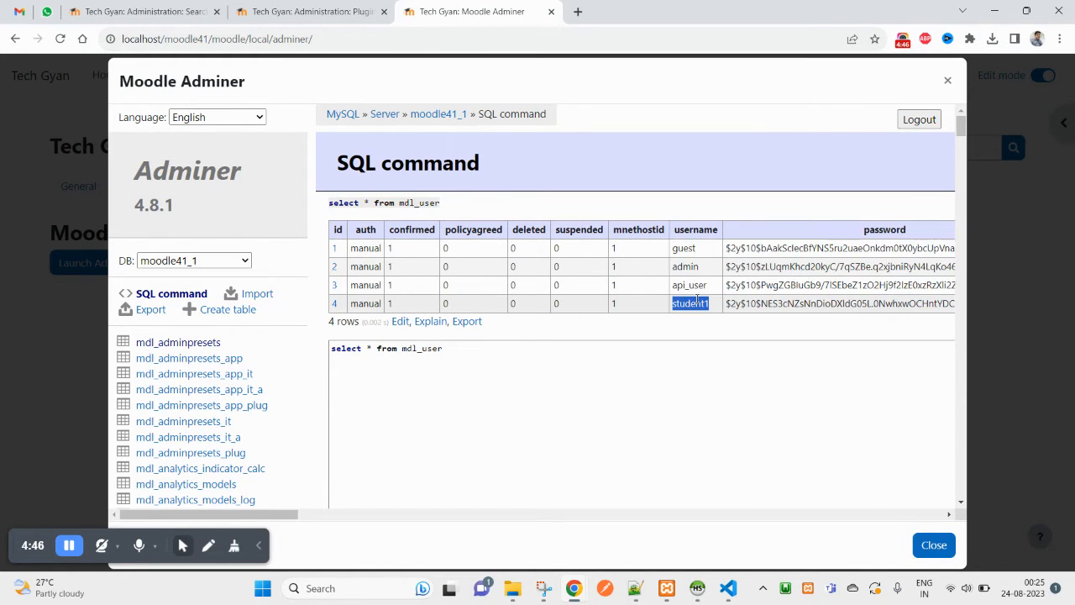
click(500, 348)
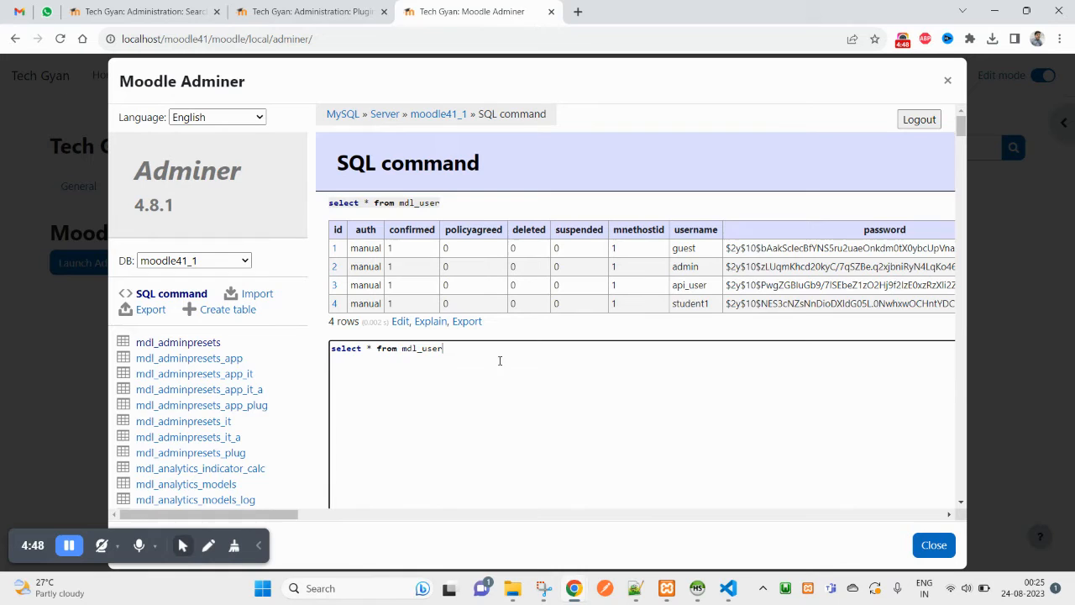
triple_click(387, 348)
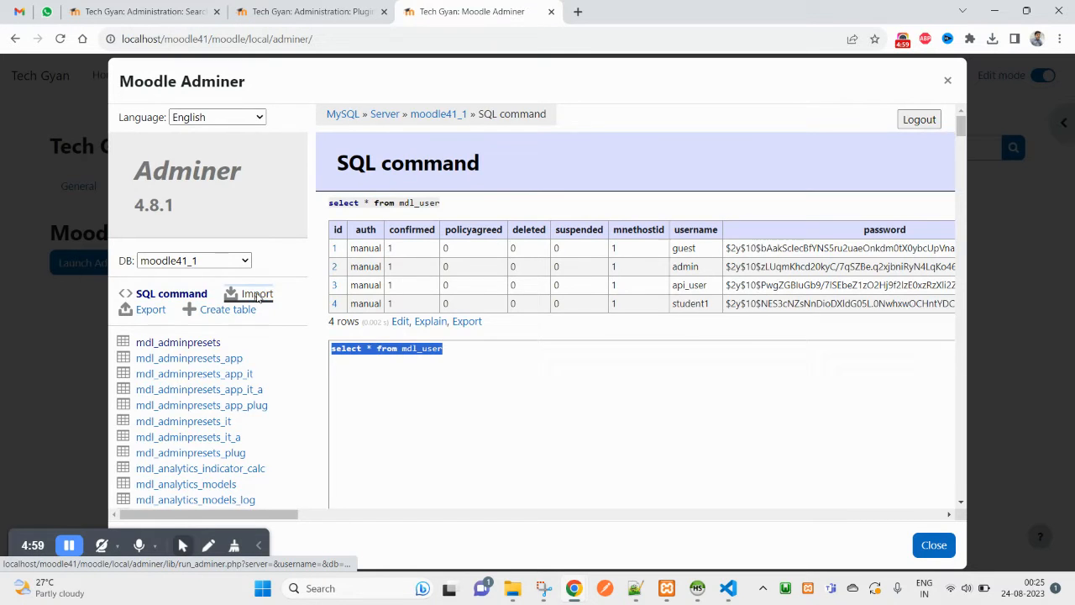
- Export moodle41_1 as a saved SQL file with DROP+CREATE table statements
click(255, 292)
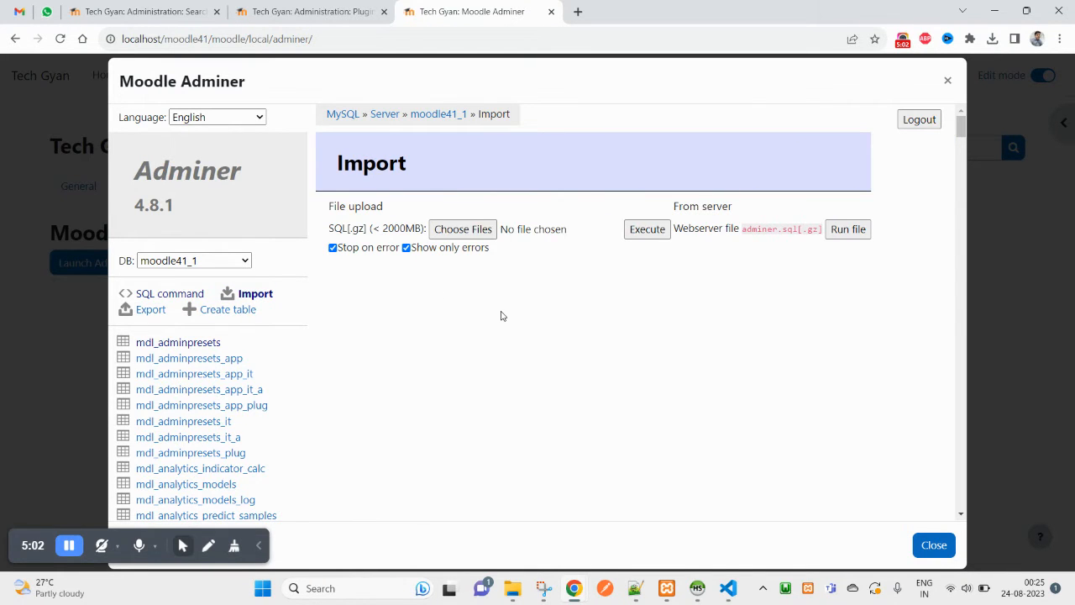
click(152, 310)
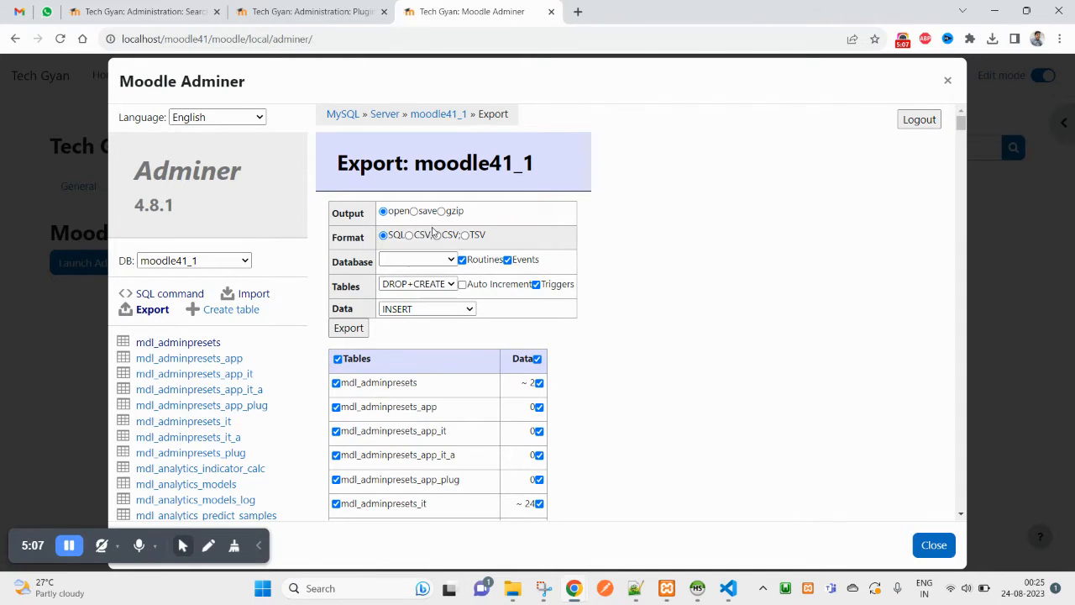
click(414, 212)
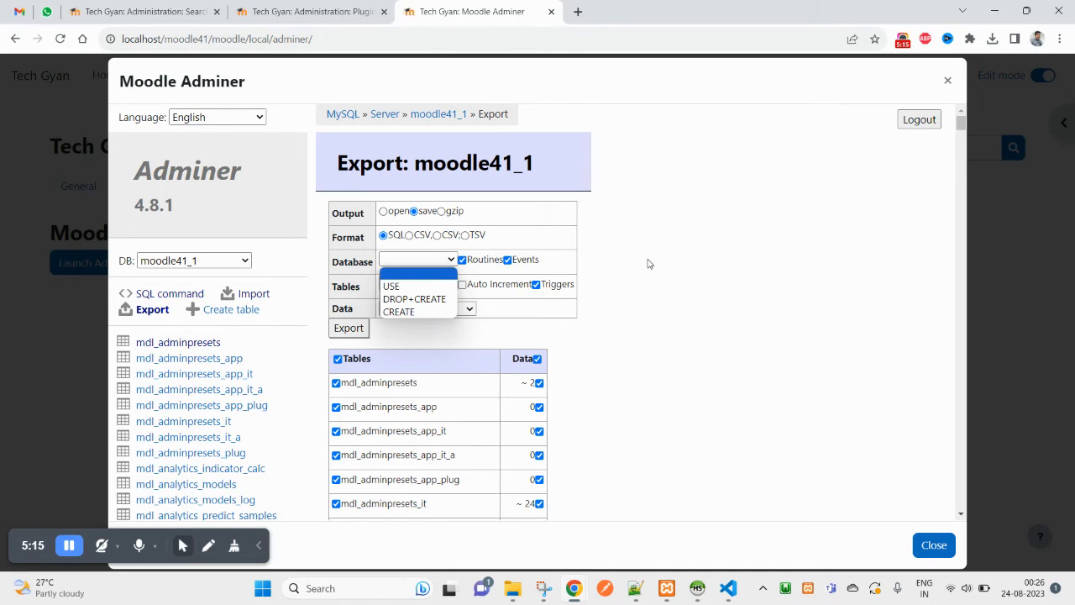
click(413, 299)
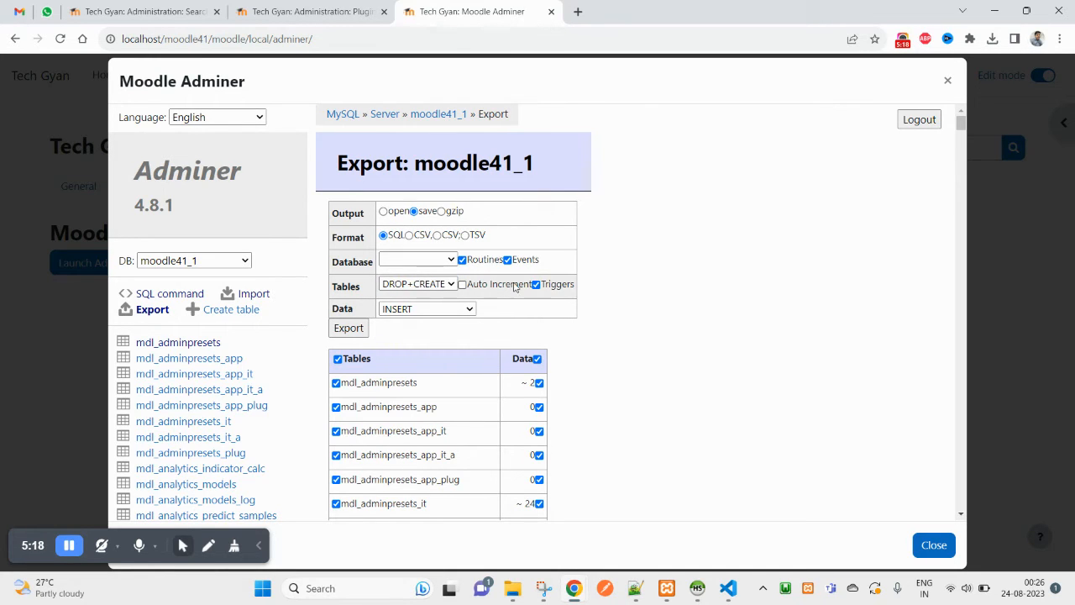
click(348, 328)
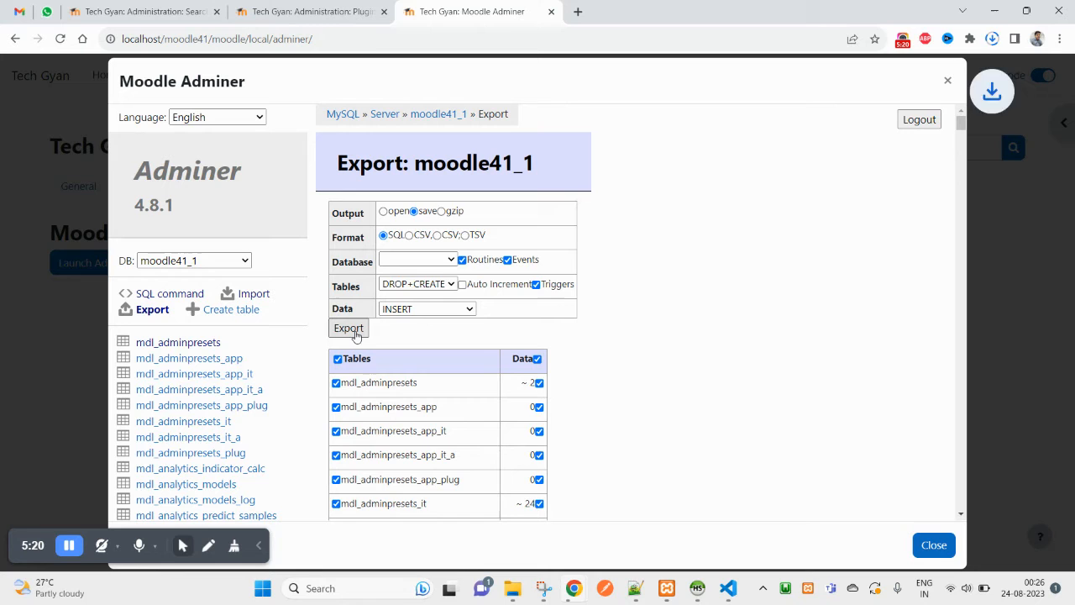
- Reveal the downloaded moodle41_1.sql from Chrome's downloads panel
click(349, 327)
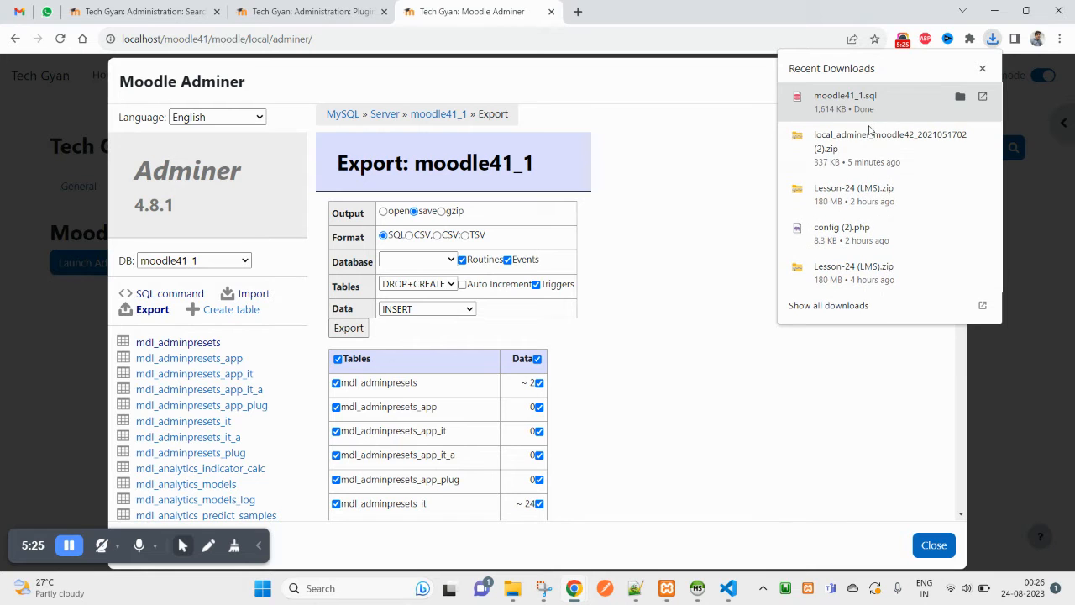
click(992, 39)
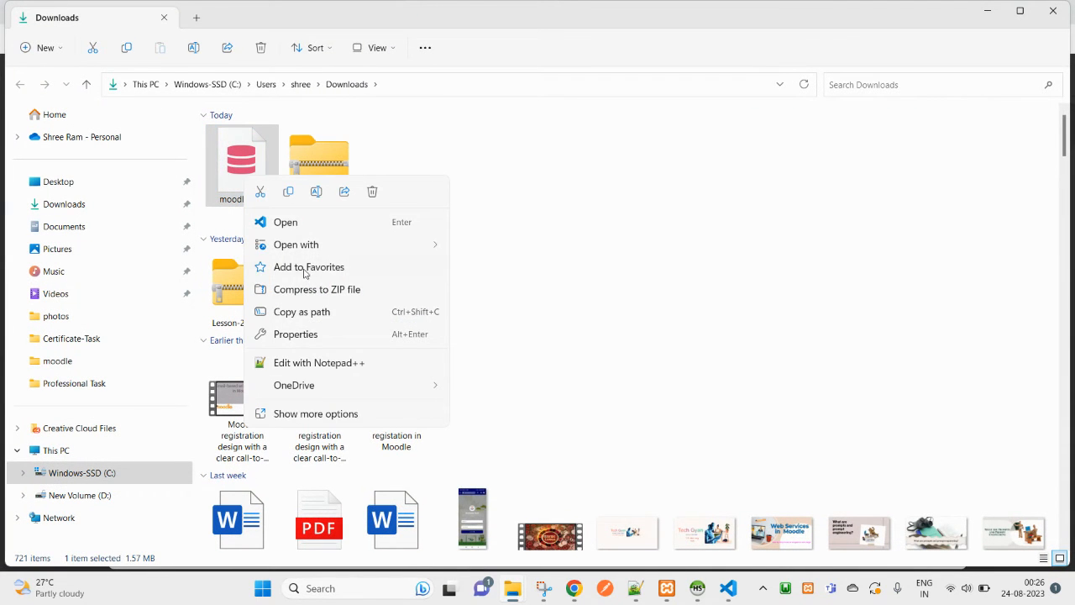
- View moodle41_1.sql in Notepad++, highlighting mdl_adminpresets and reading through its statements
click(319, 363)
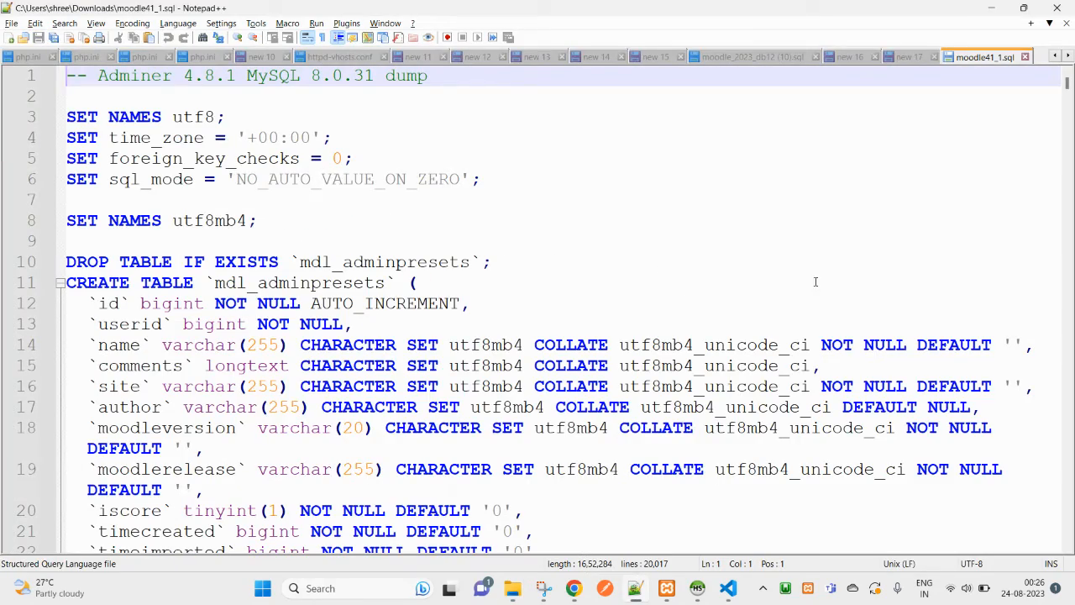
double_click(299, 282)
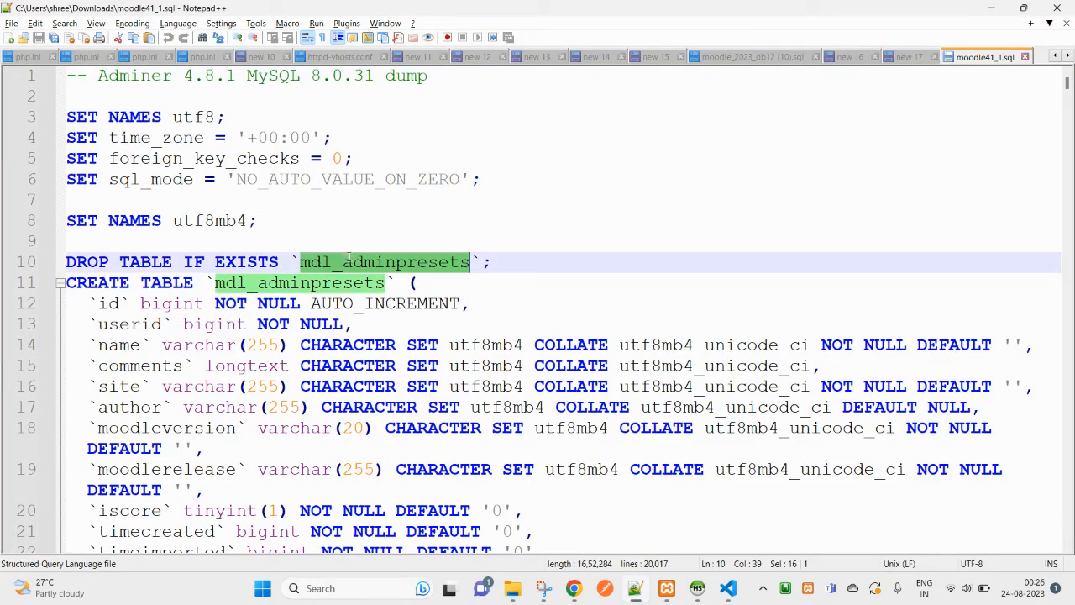
scroll(down, 3)
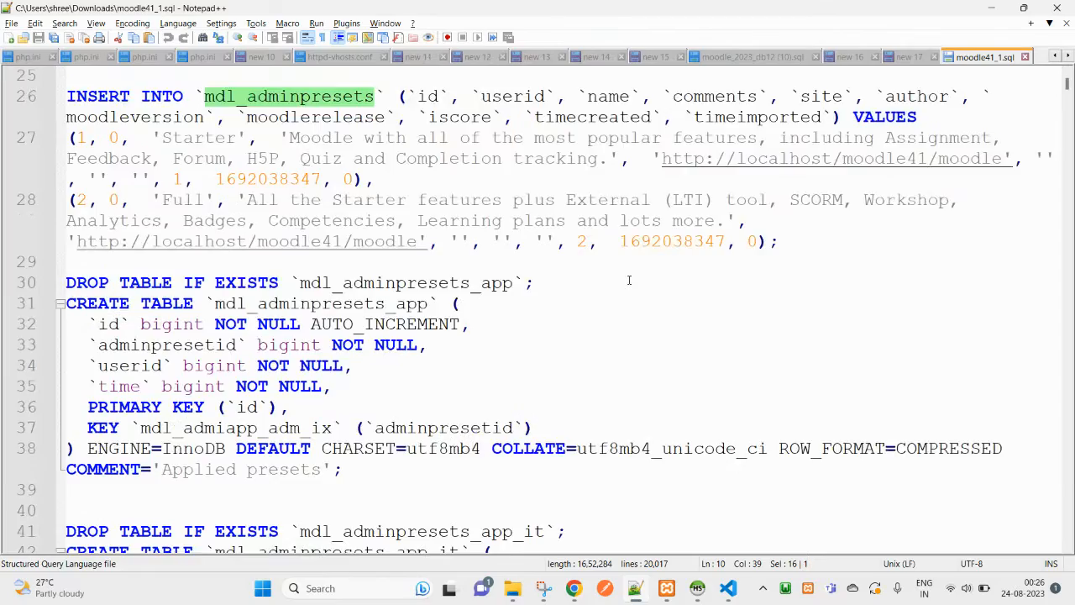
scroll(down, 3)
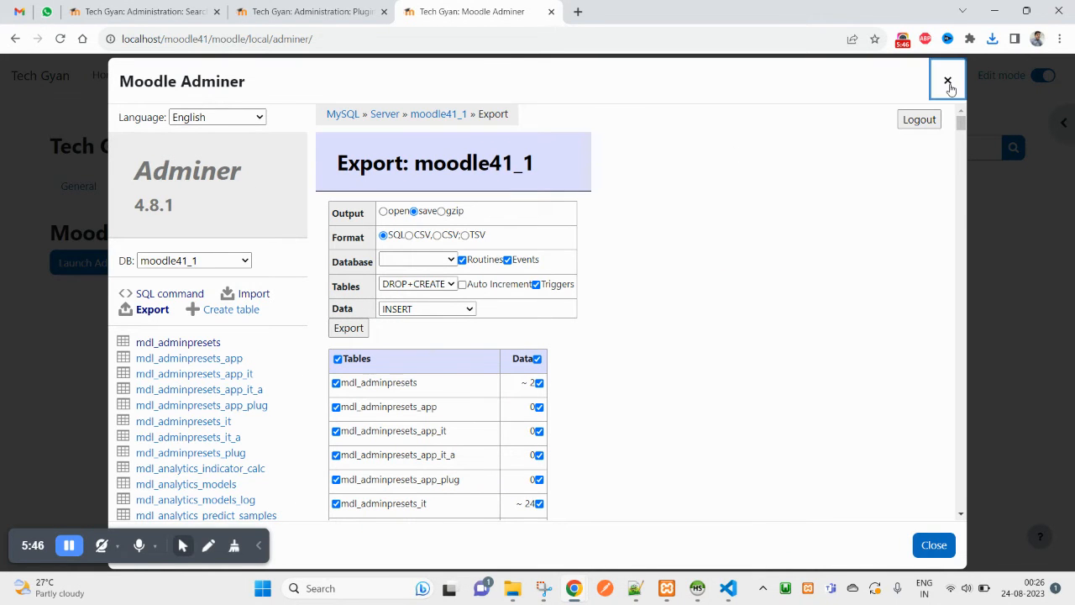
mouse_move(726, 67)
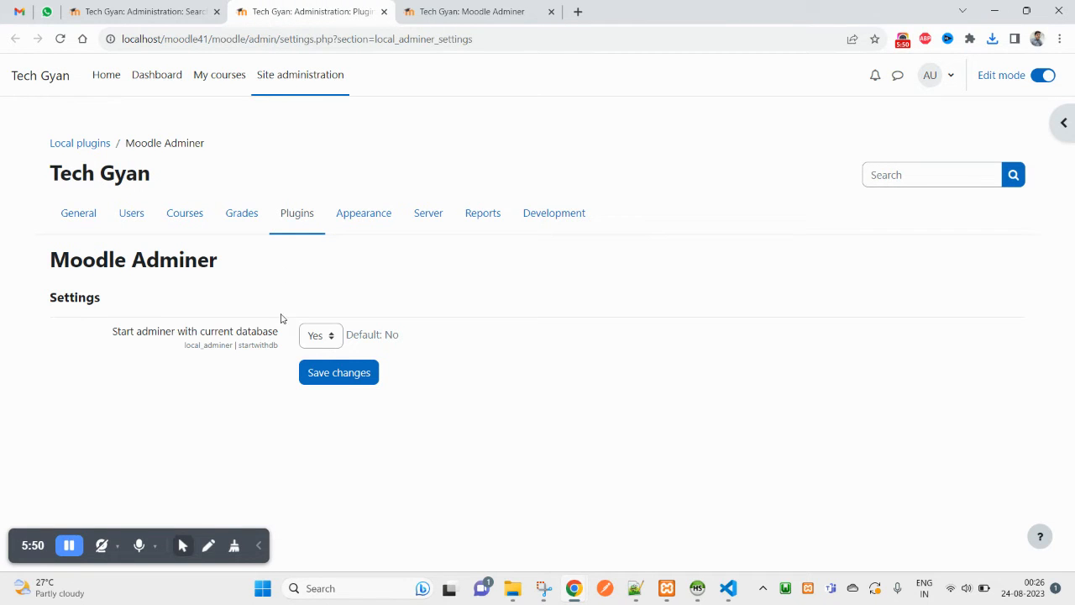
- Set 'Start adminer with current database' to No, save, and return to Launch Adminer
click(319, 336)
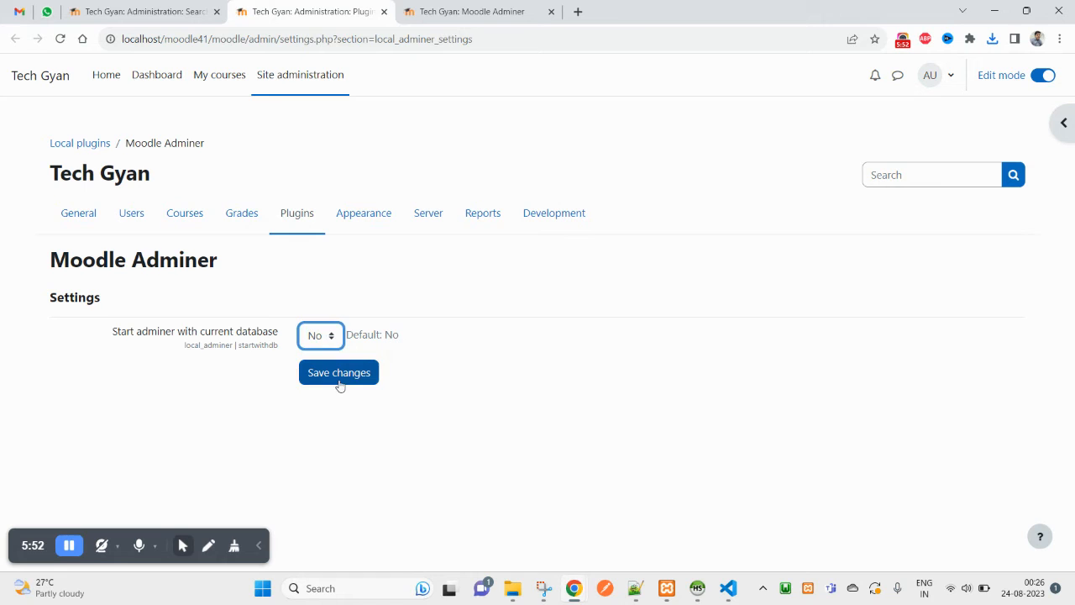
click(340, 373)
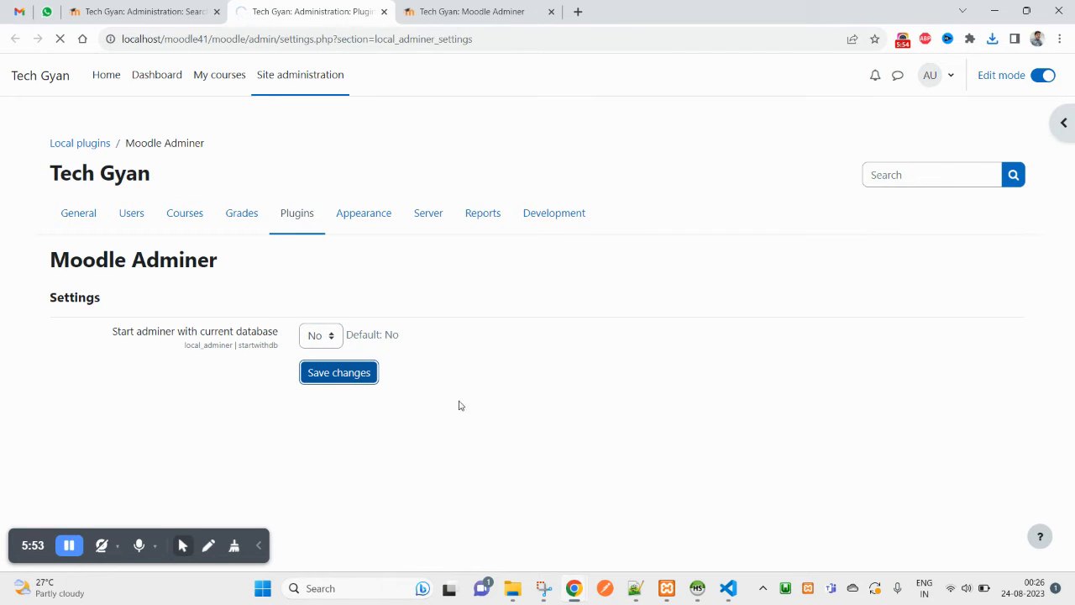
click(339, 373)
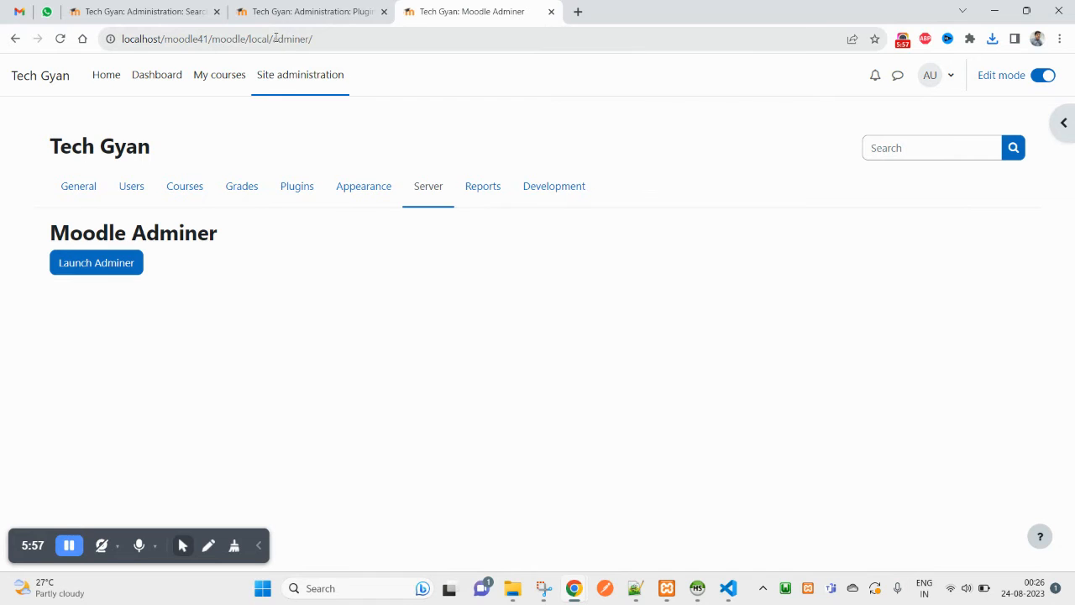
- Launch Adminer on the database list, browse moodle41's tables, then close it
click(219, 39)
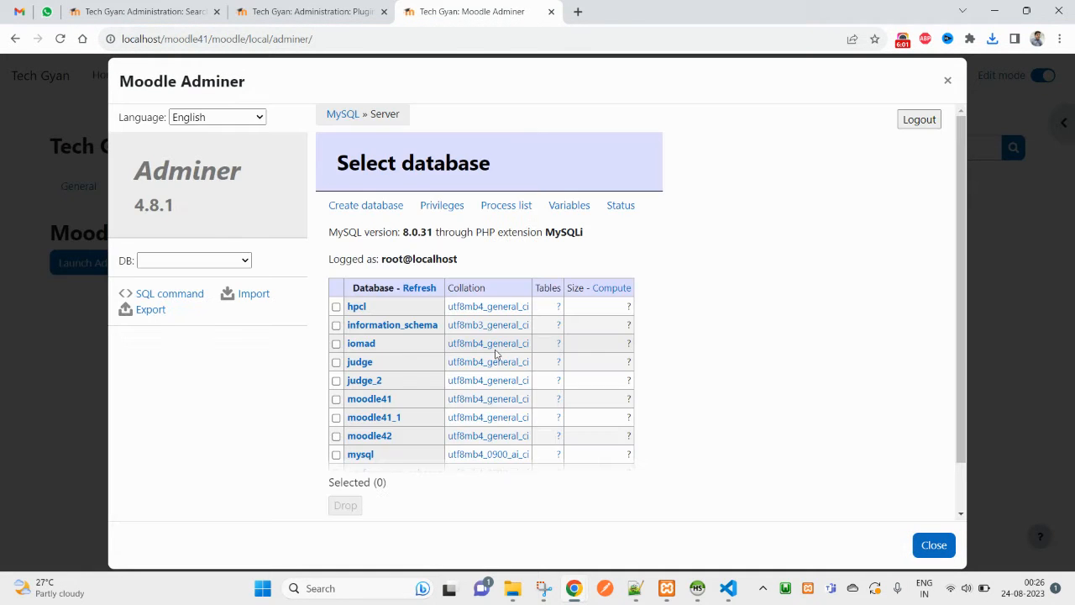
scroll(down, 3)
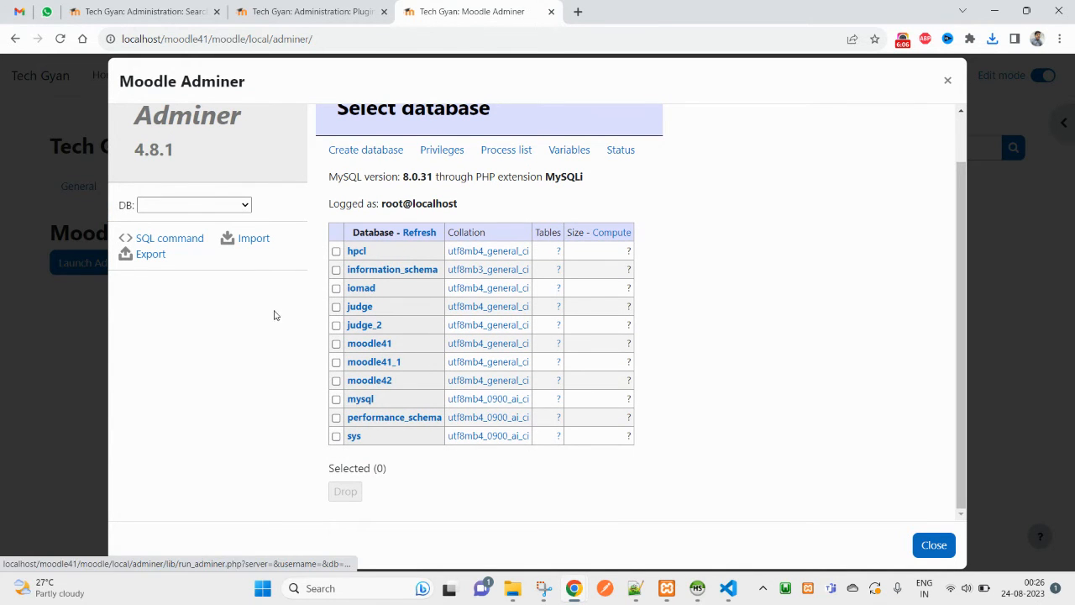
mouse_move(370, 380)
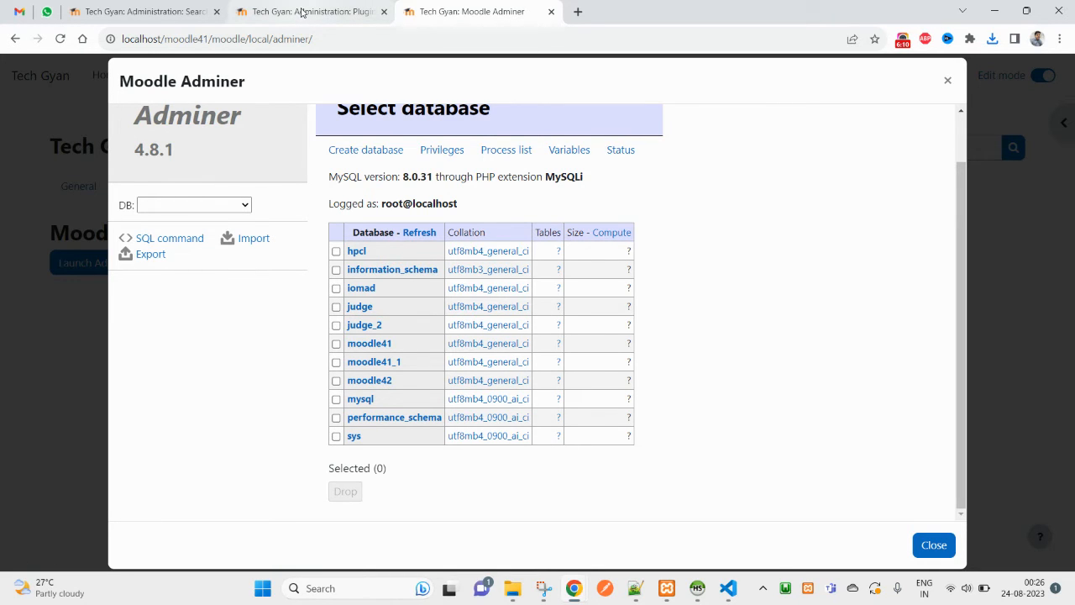
click(193, 205)
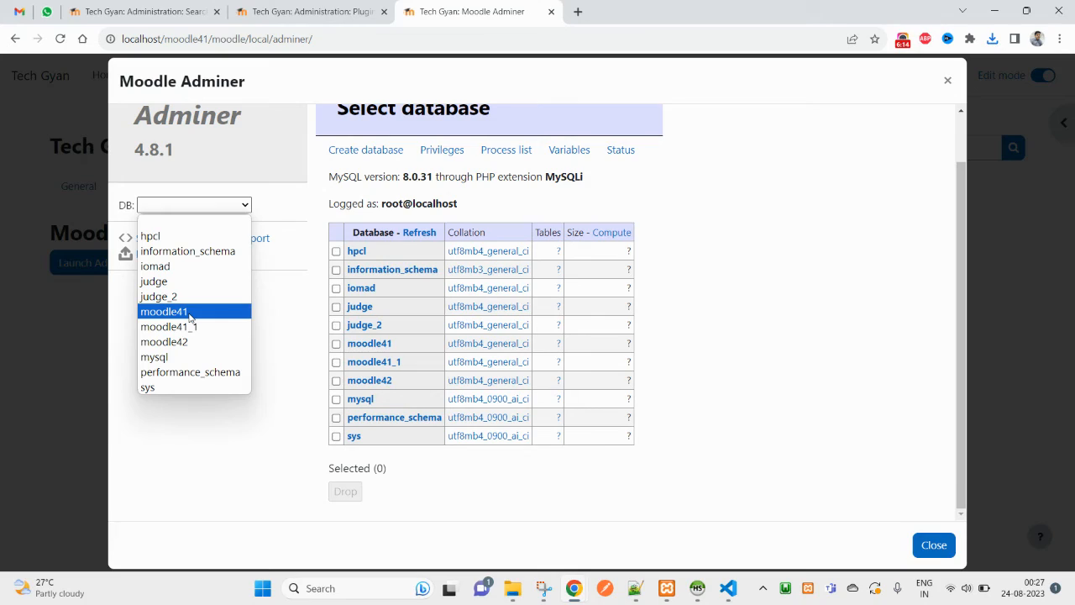
click(165, 310)
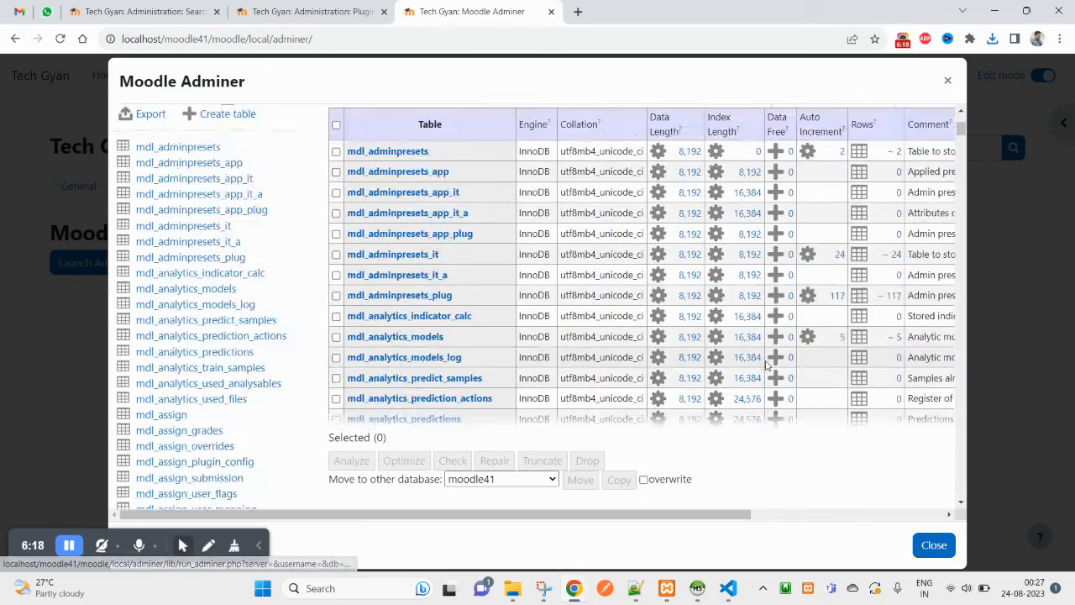
click(193, 260)
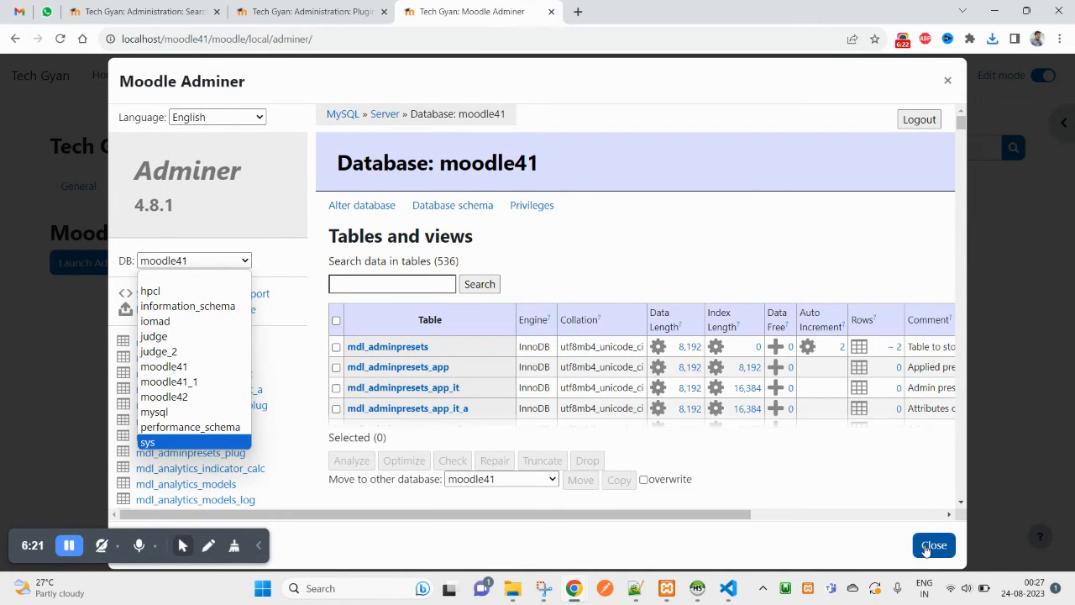
click(934, 544)
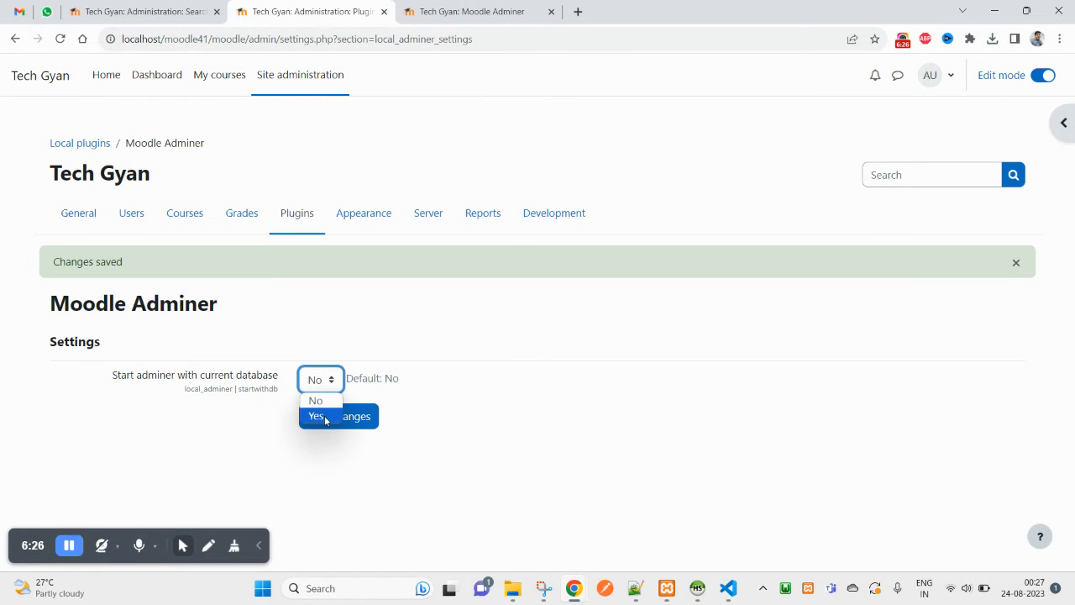
- Set 'Start adminer with current database' back to Yes and return to the Adminer tab
click(316, 417)
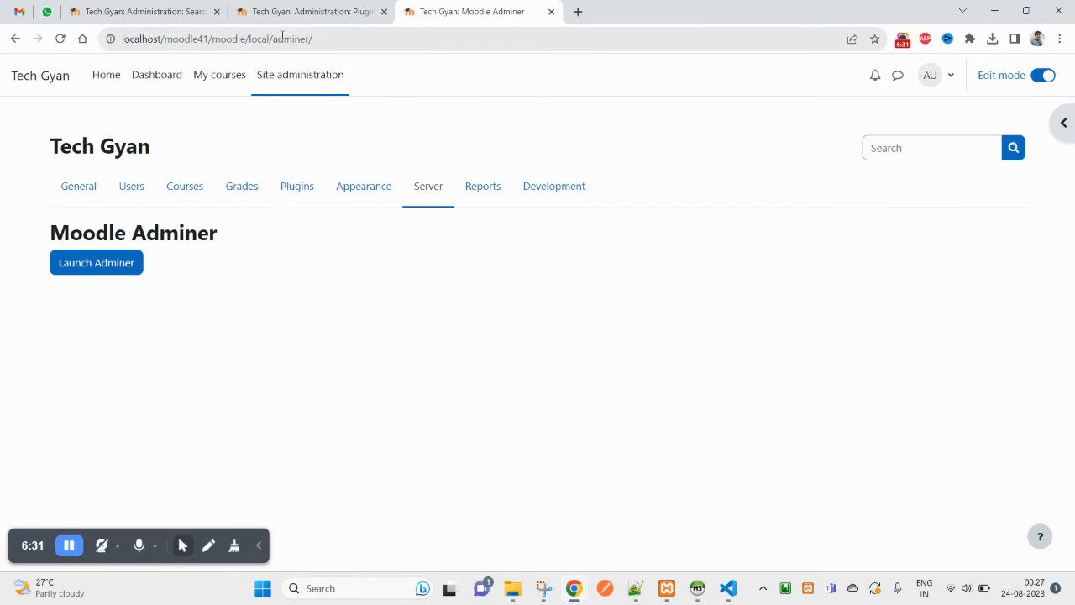
click(222, 38)
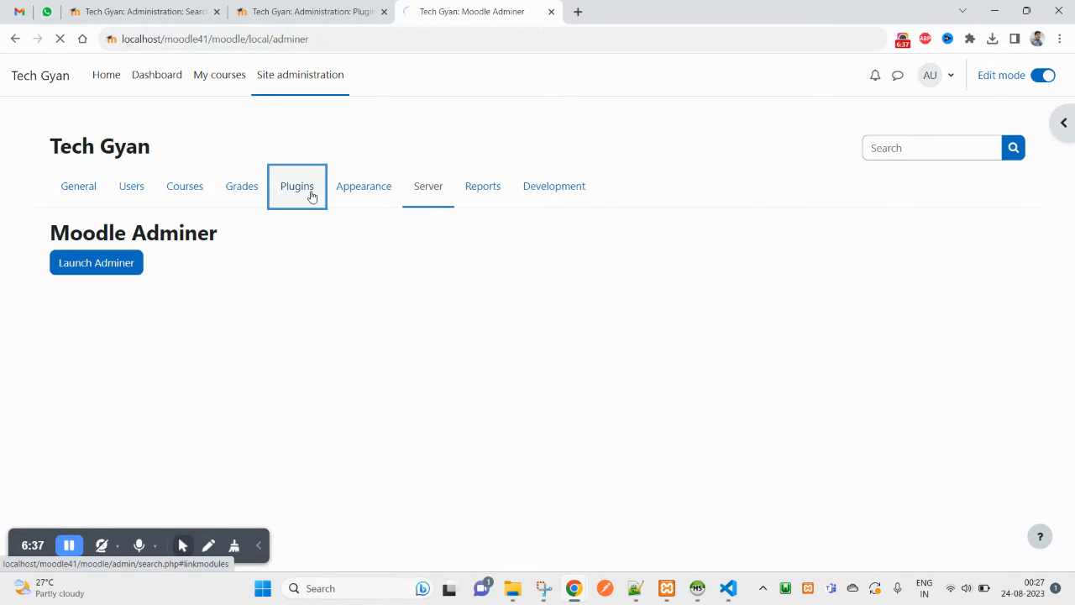
- Reach Plugins overview from Site administration's Plugins section and search it for adminer
click(296, 185)
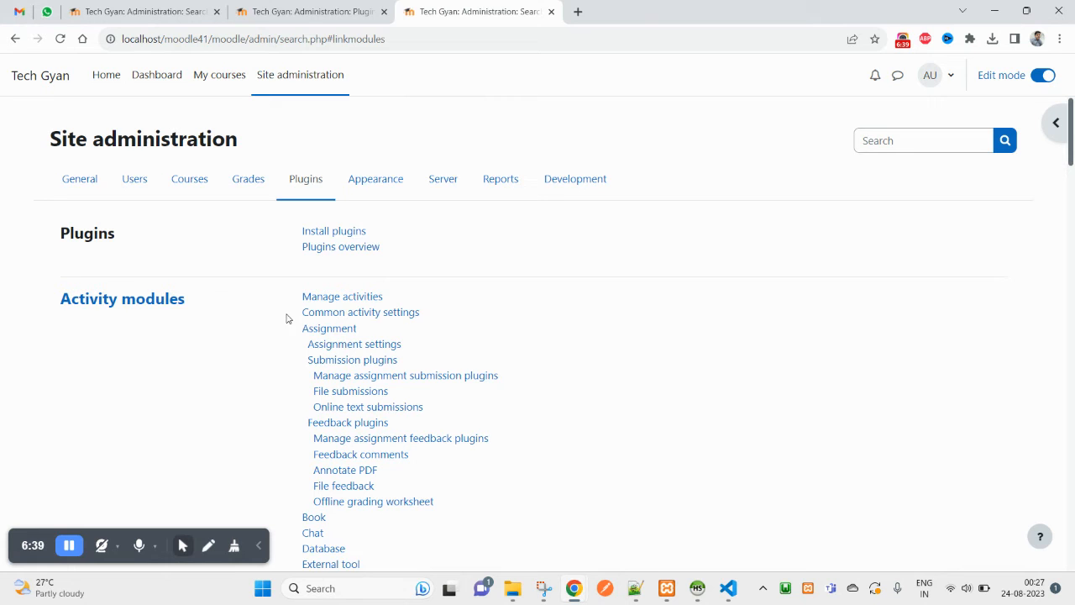
scroll(down, 3)
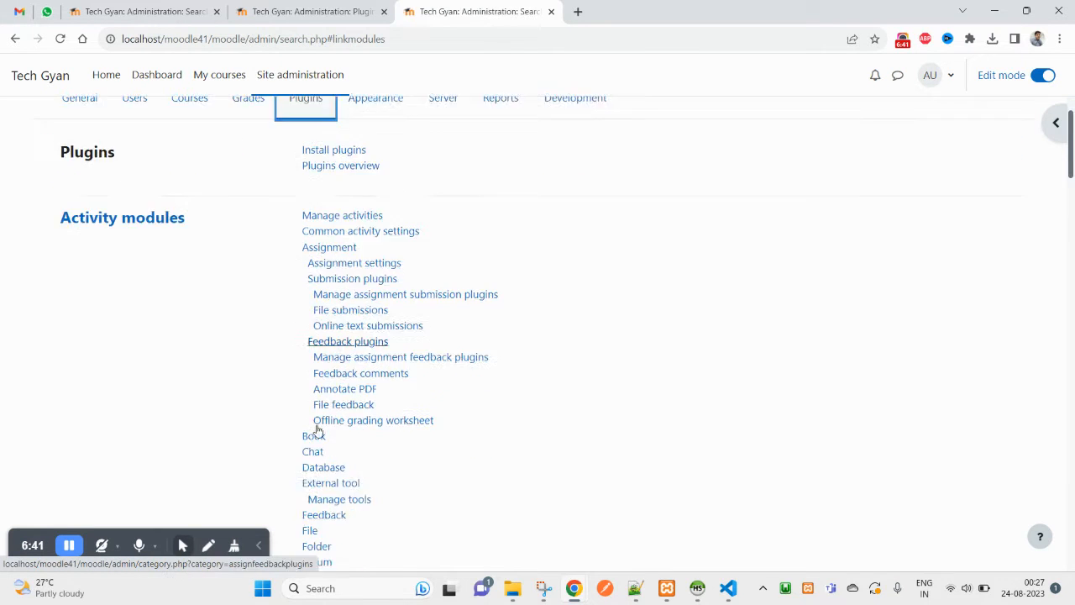
scroll(down, 3)
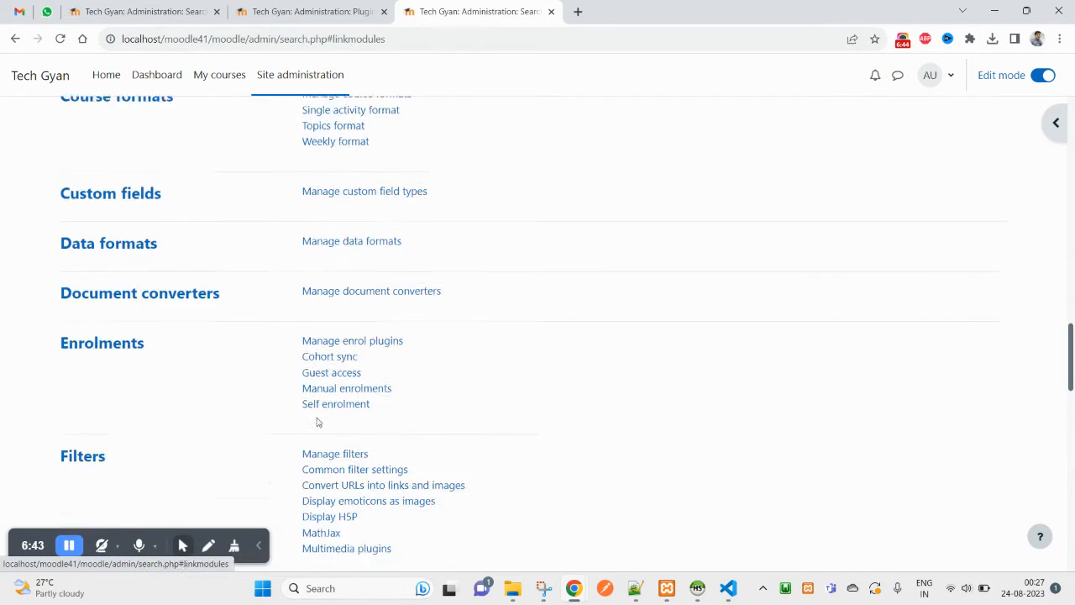
scroll(down, 3)
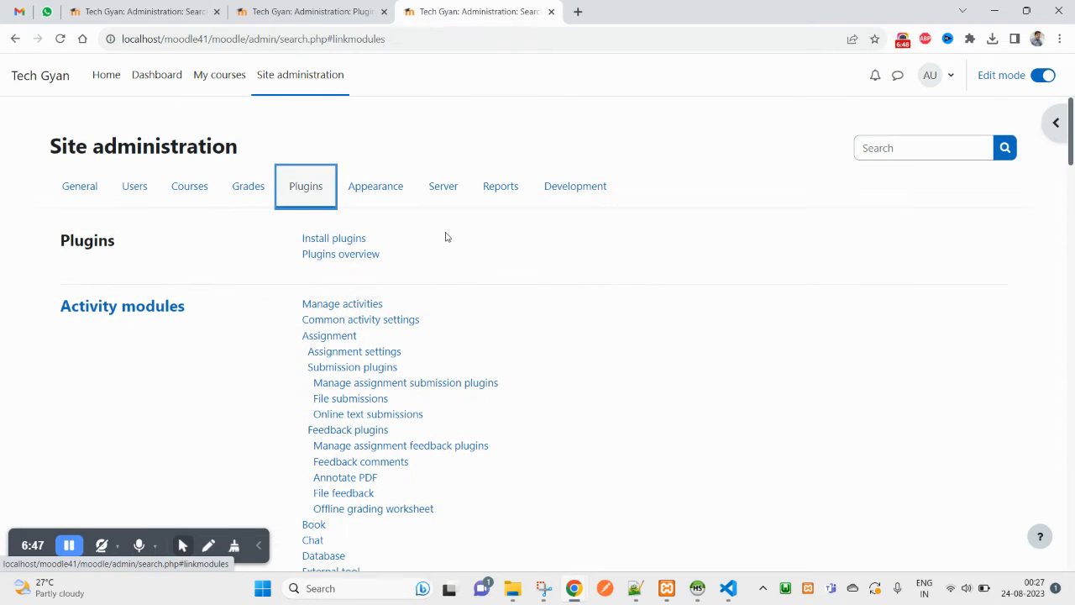
click(339, 254)
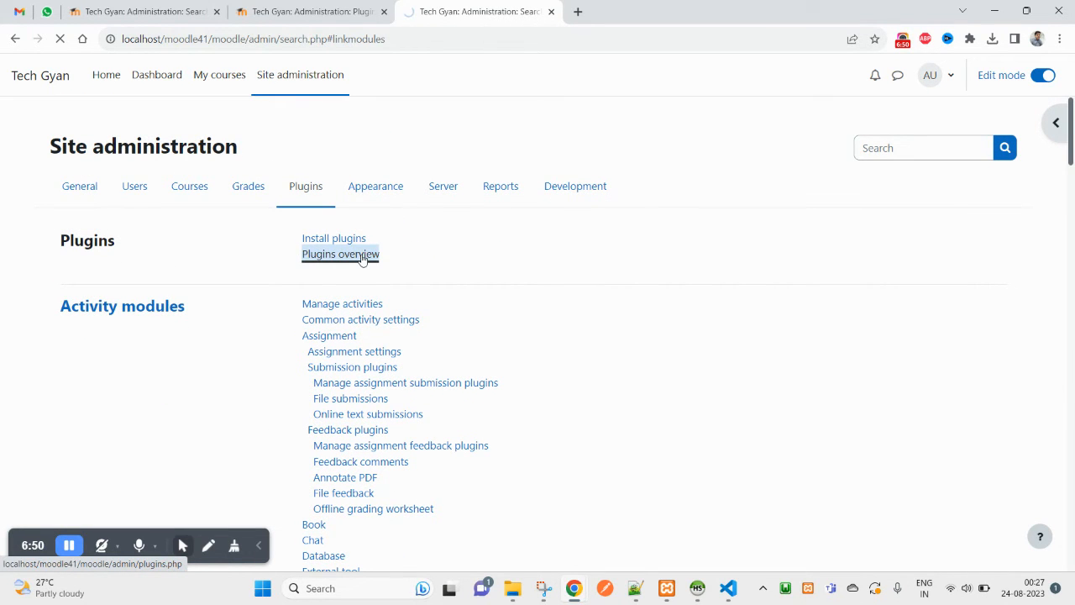
click(339, 254)
text(adminer)
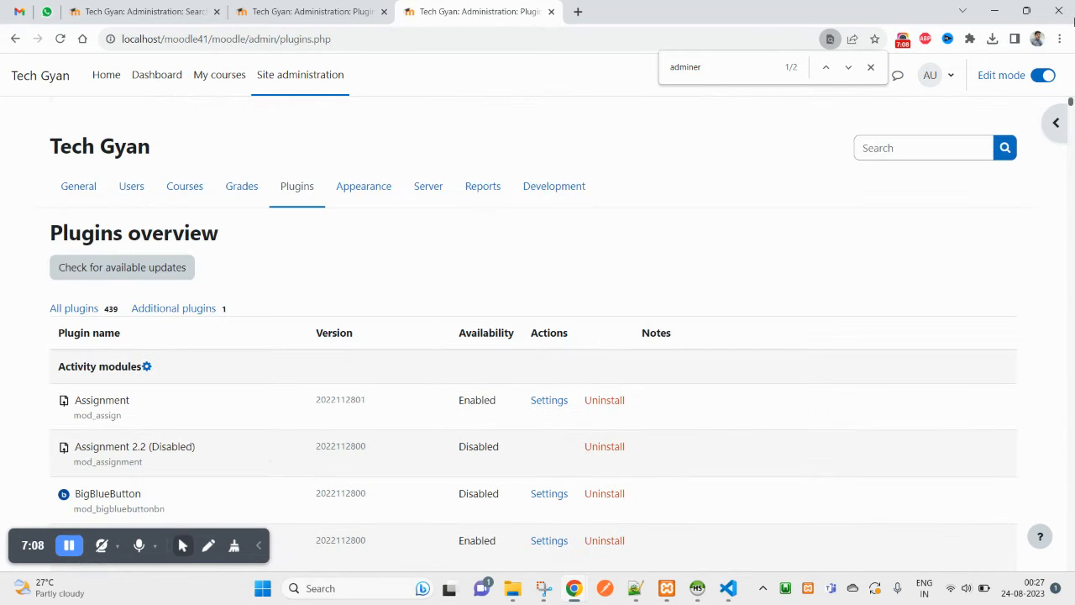
- Go to the Server category of Site administration and launch Moodle Adminer from it
click(363, 185)
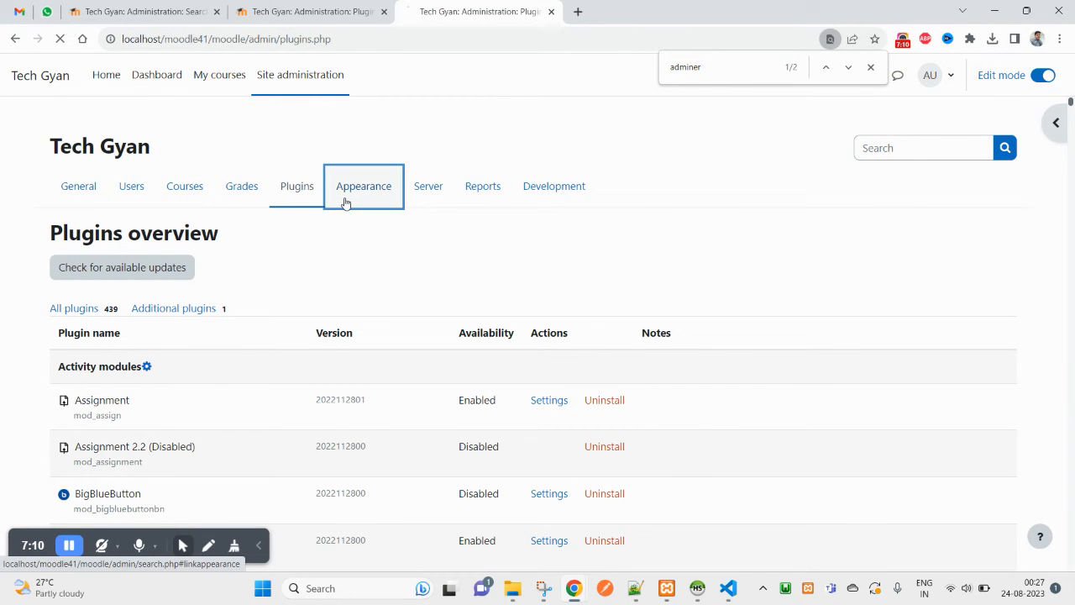
click(362, 185)
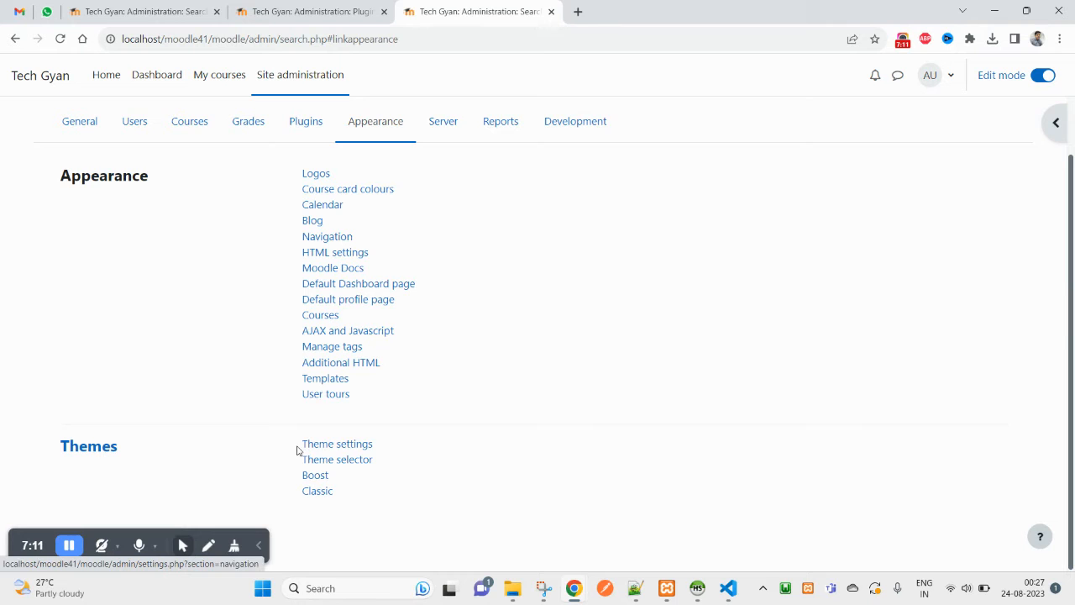
click(444, 121)
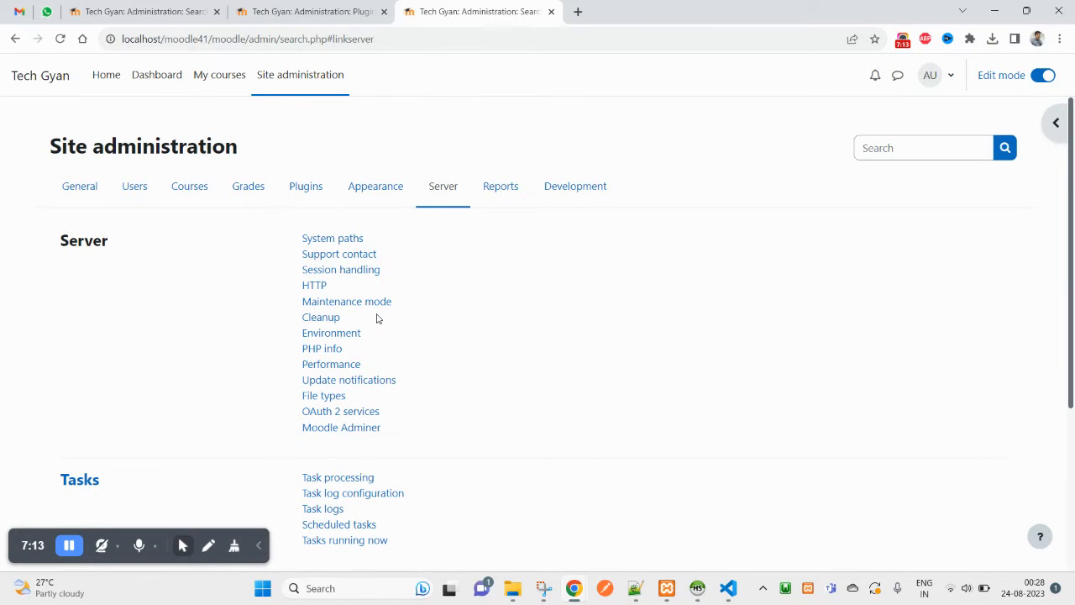
click(376, 185)
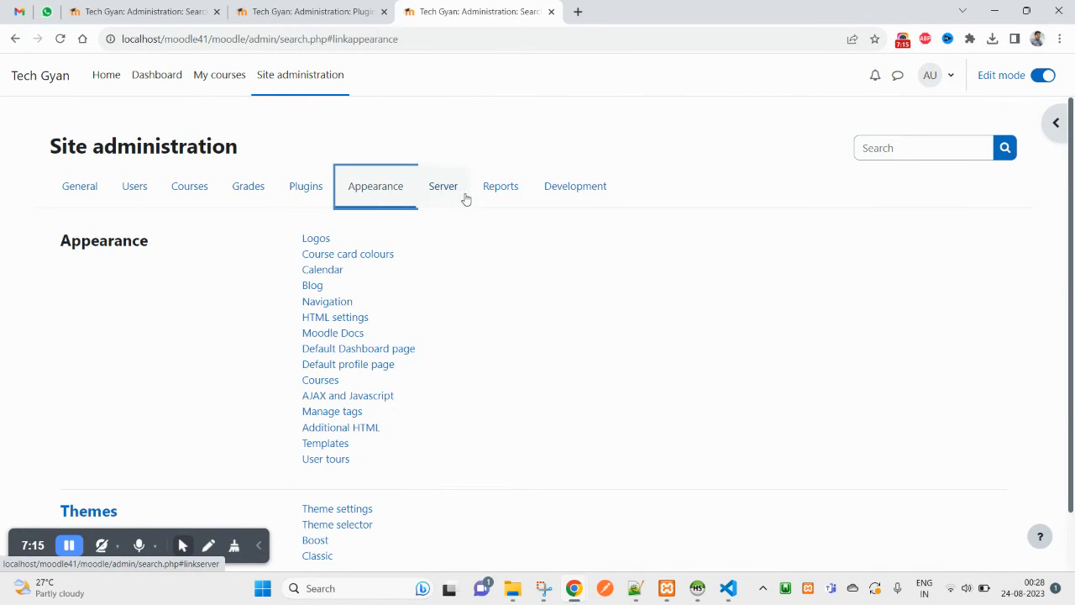
click(444, 184)
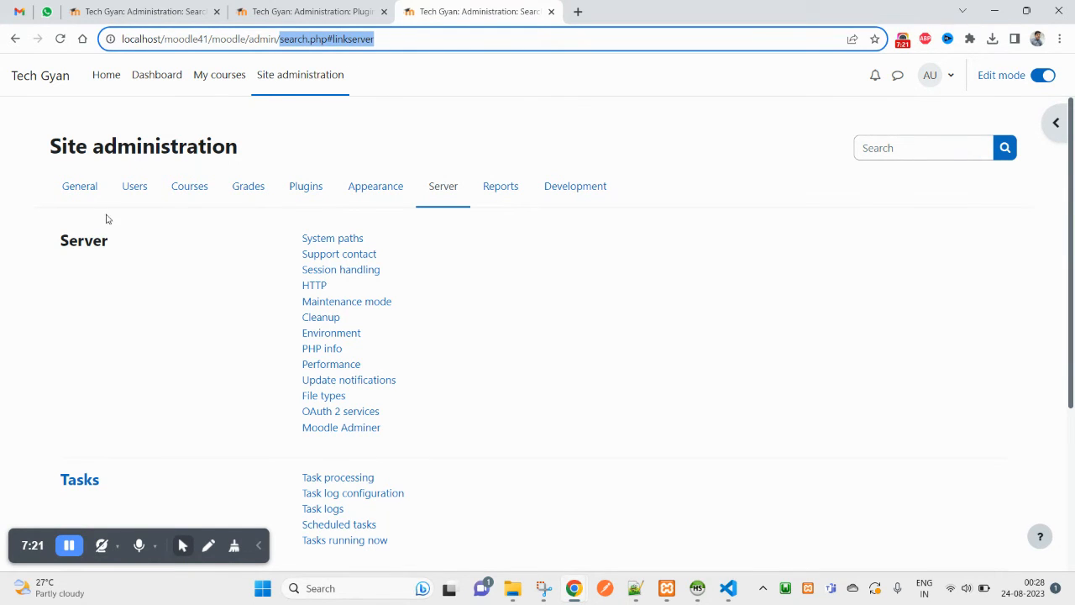
mouse_move(501, 185)
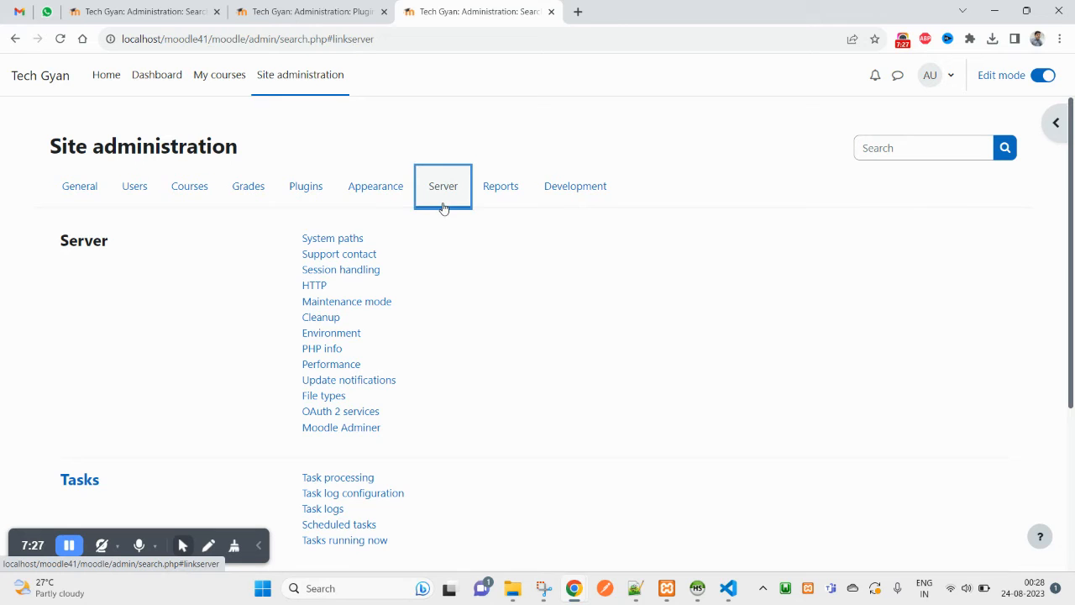
mouse_move(501, 198)
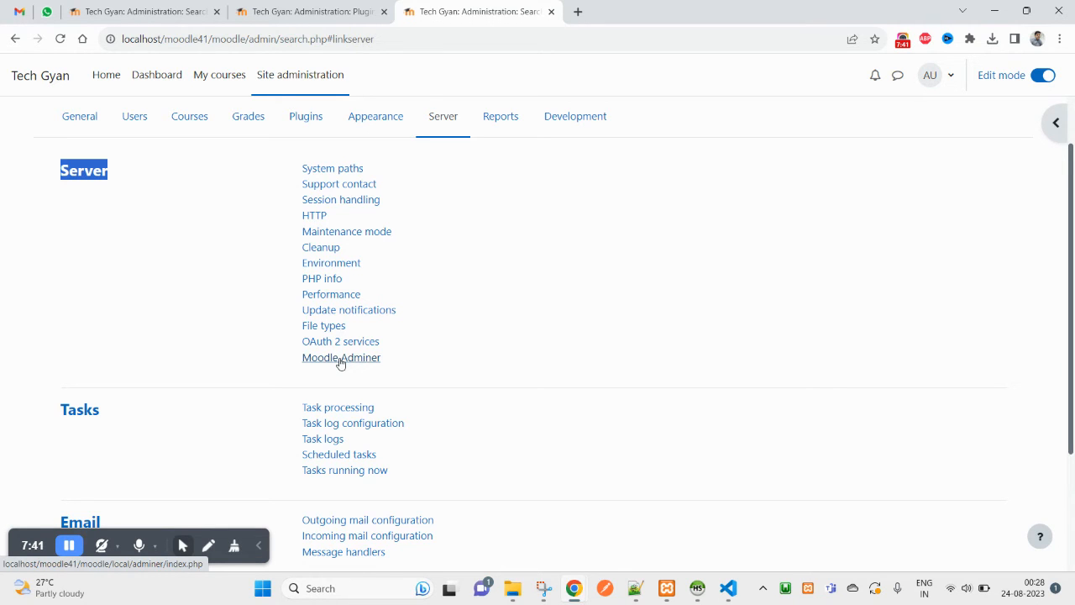
mouse_move(317, 383)
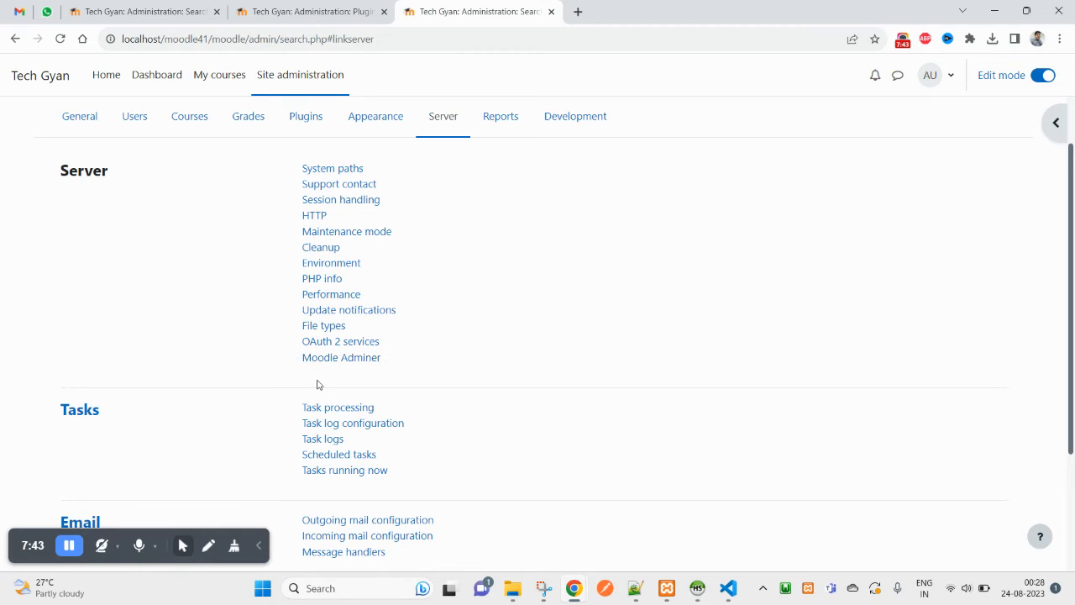
click(341, 357)
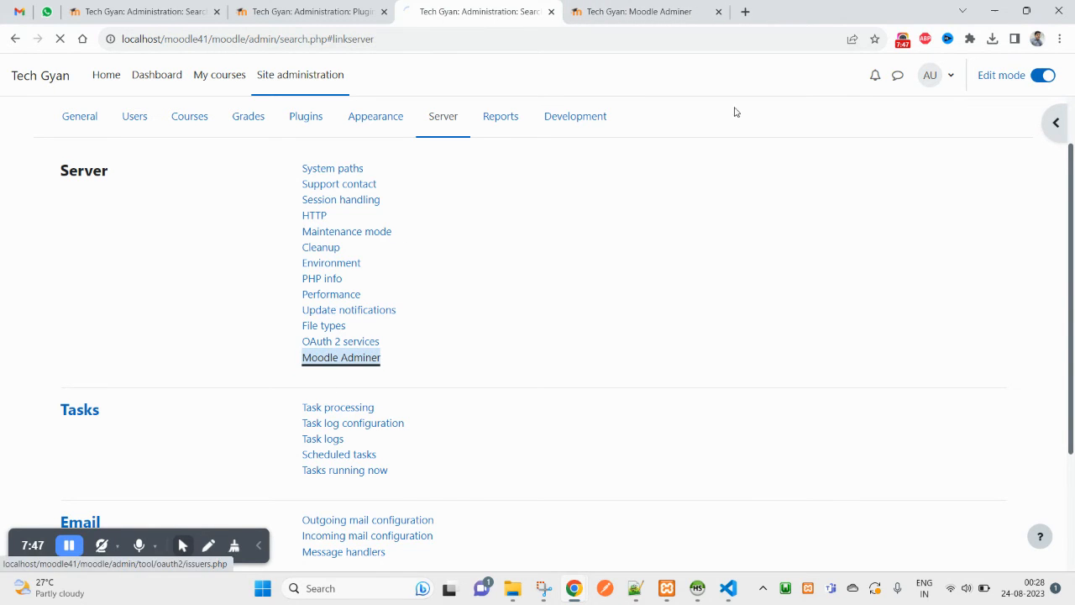
- Switch to the Adminer tab and look down moodle41_1's table list
click(341, 356)
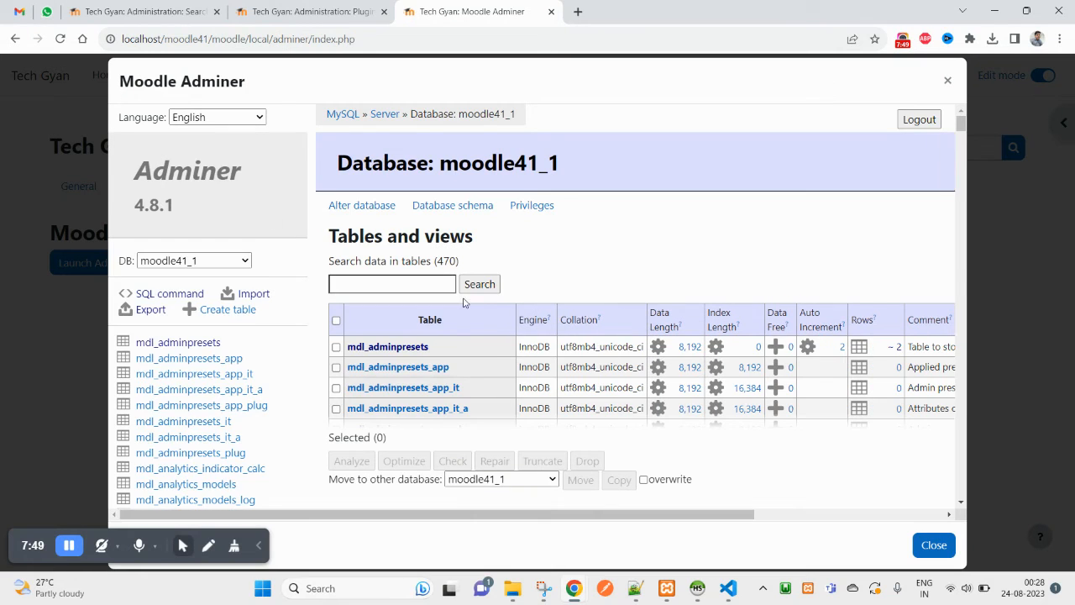
mouse_move(935, 545)
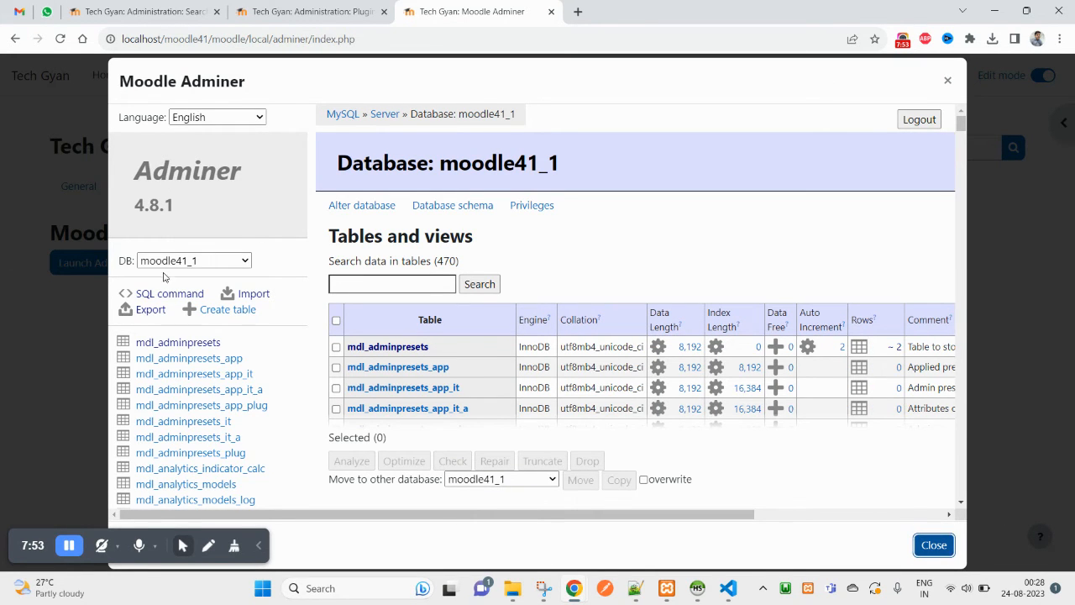
scroll(down, 3)
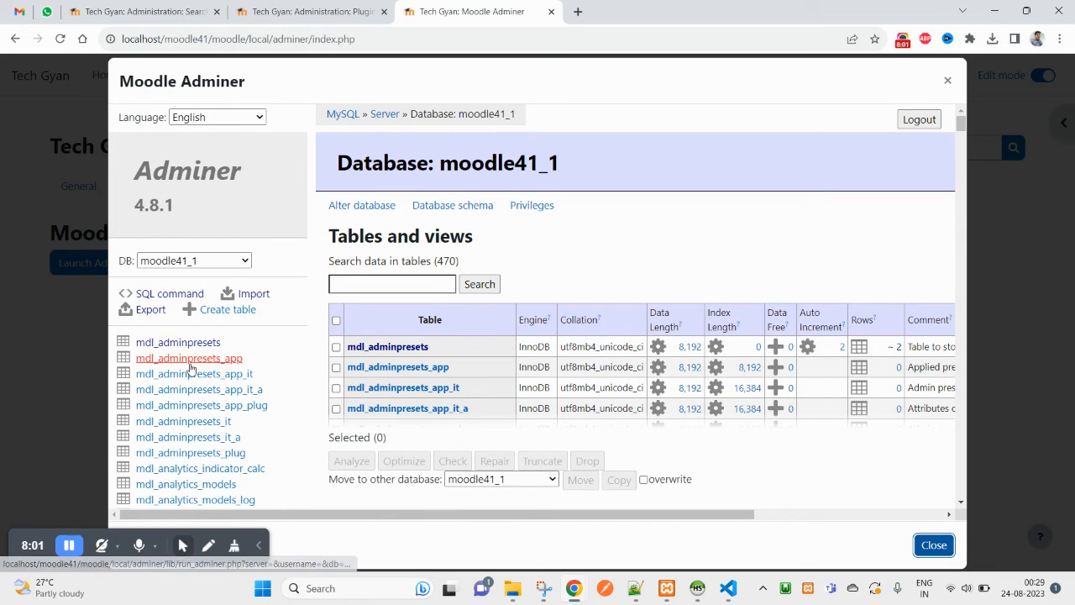
scroll(down, 3)
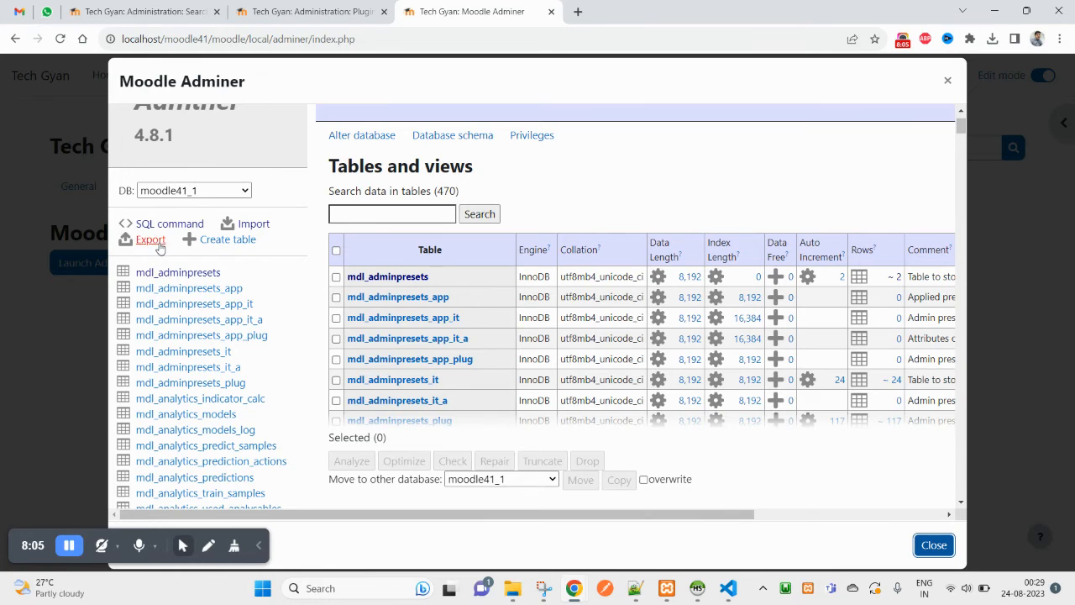
- Start a moodle41_1 export and include only the mdl_user table
click(151, 239)
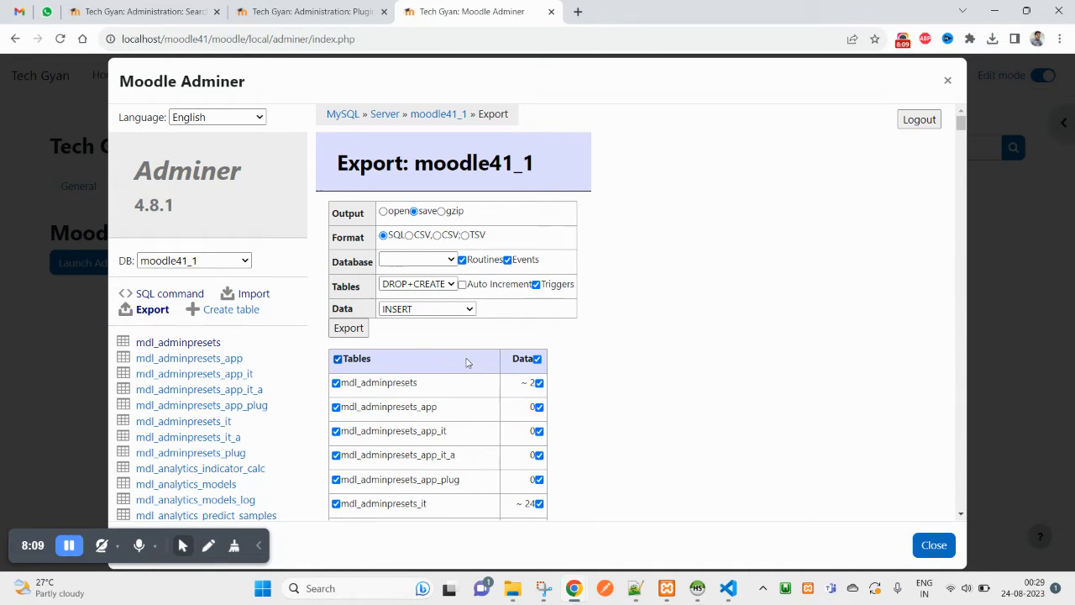
scroll(down, 3)
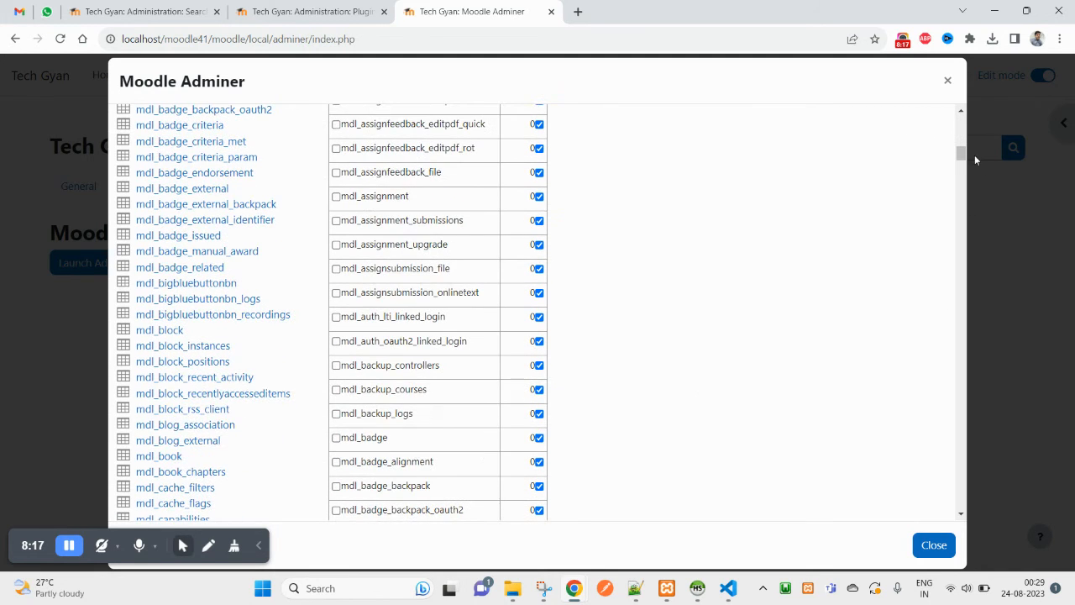
scroll(down, 3)
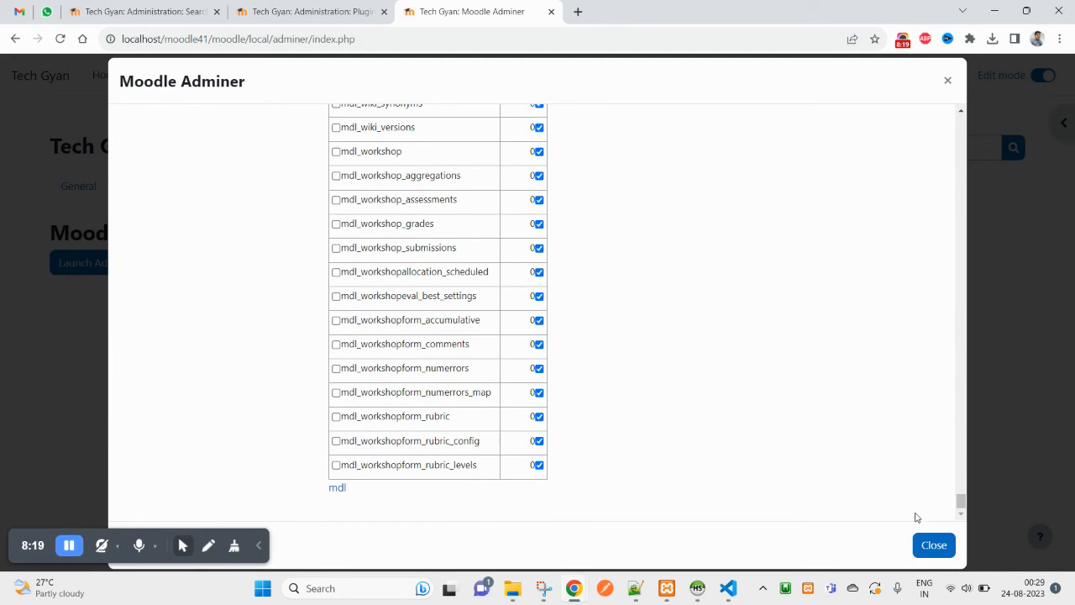
mouse_move(839, 393)
text(mdl_use)
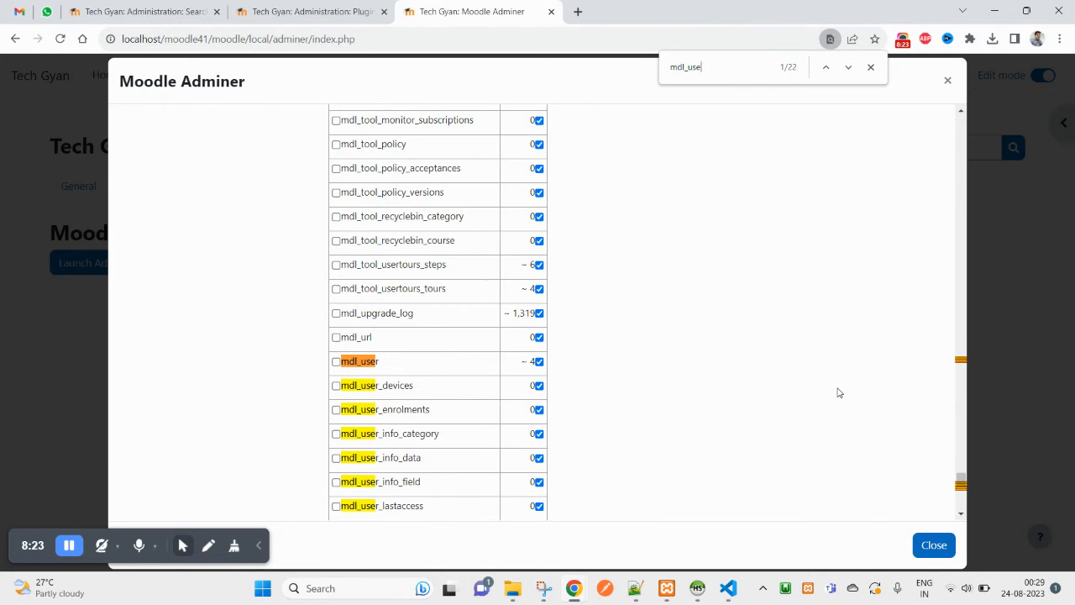
click(336, 361)
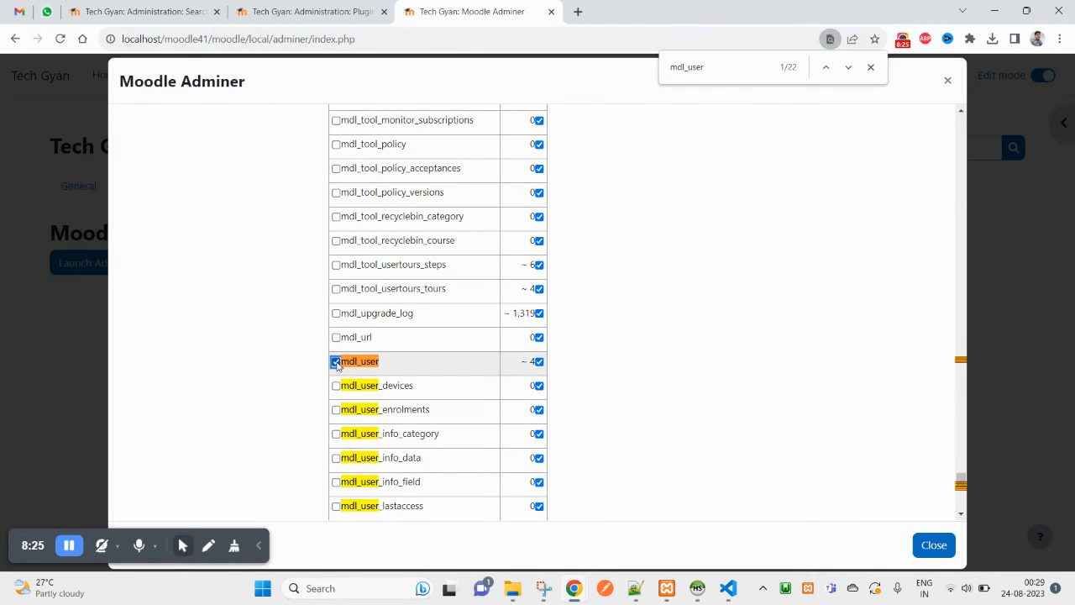
- Find mdl_feedback in the table list and include it in the export too
scroll(down, 3)
text(feedba)
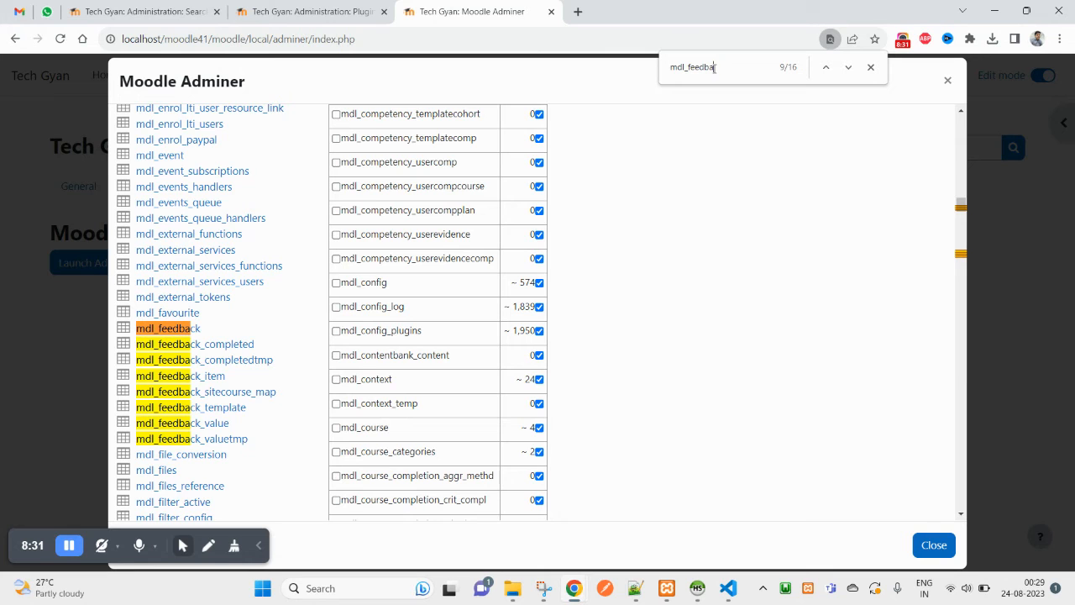
click(847, 67)
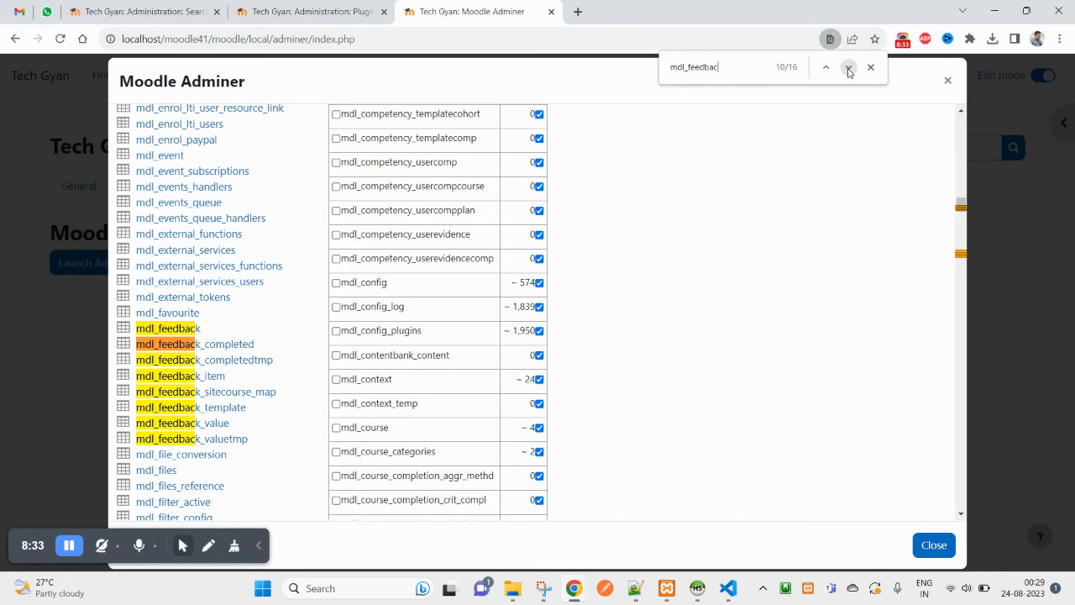
click(848, 68)
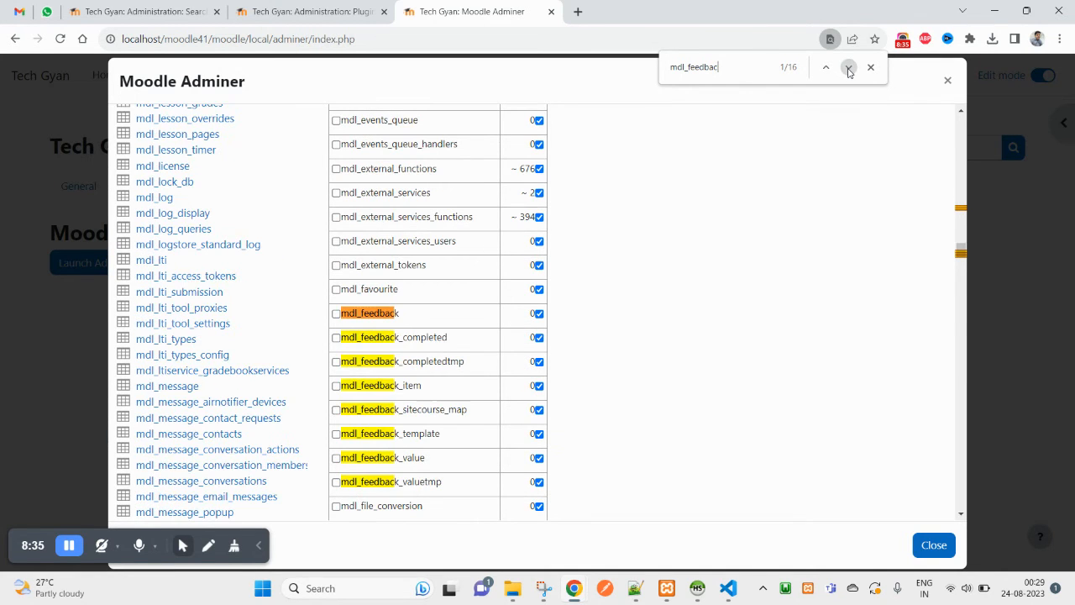
click(337, 315)
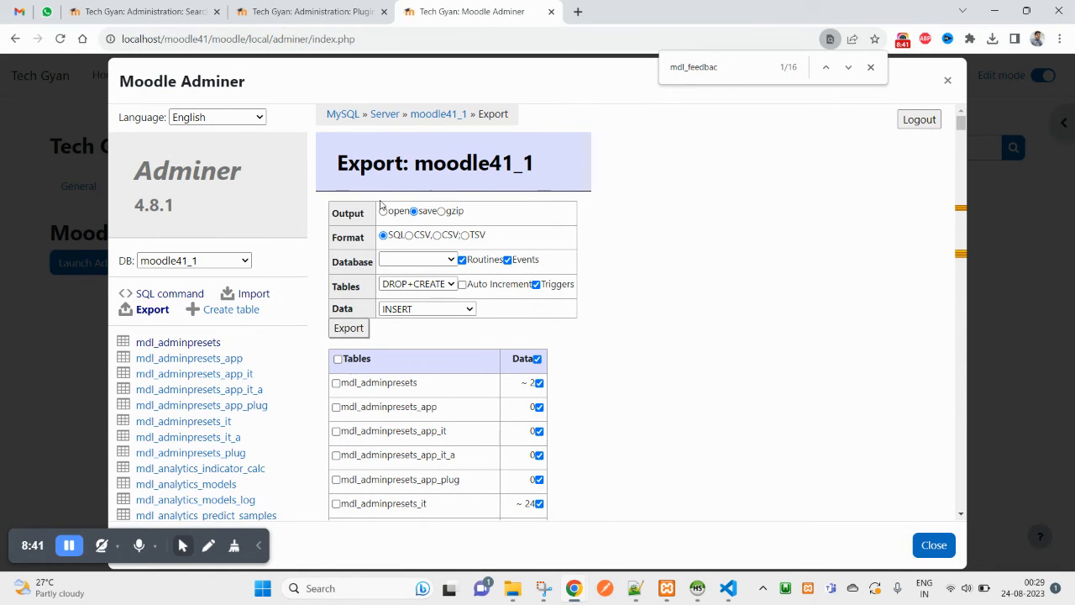
- Keep the Database option, adjust the Data checkbox, and export to moodle41_1 (1).sql
click(413, 212)
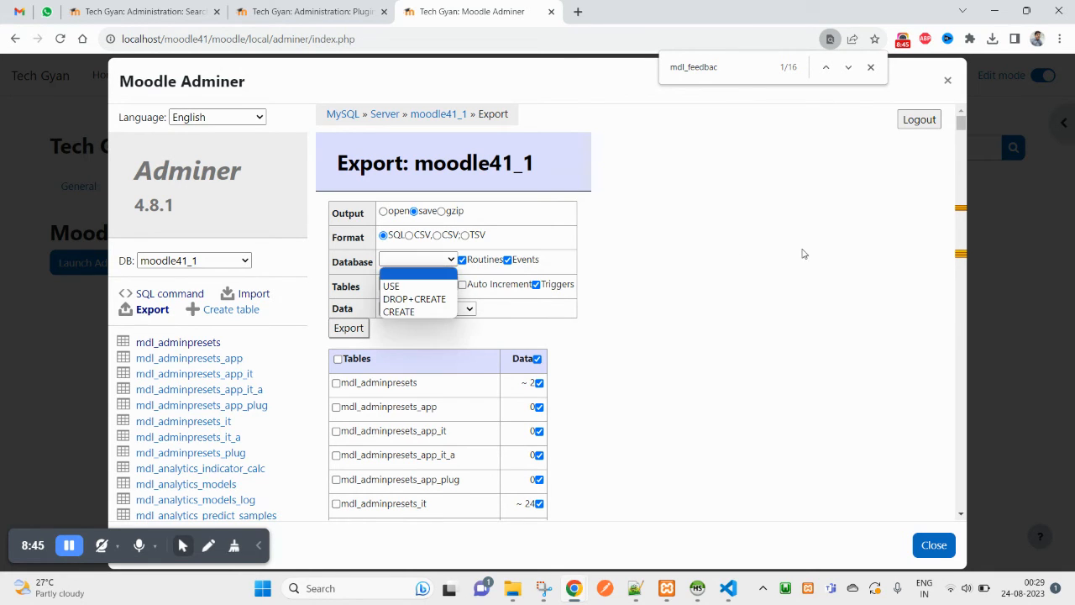
click(417, 299)
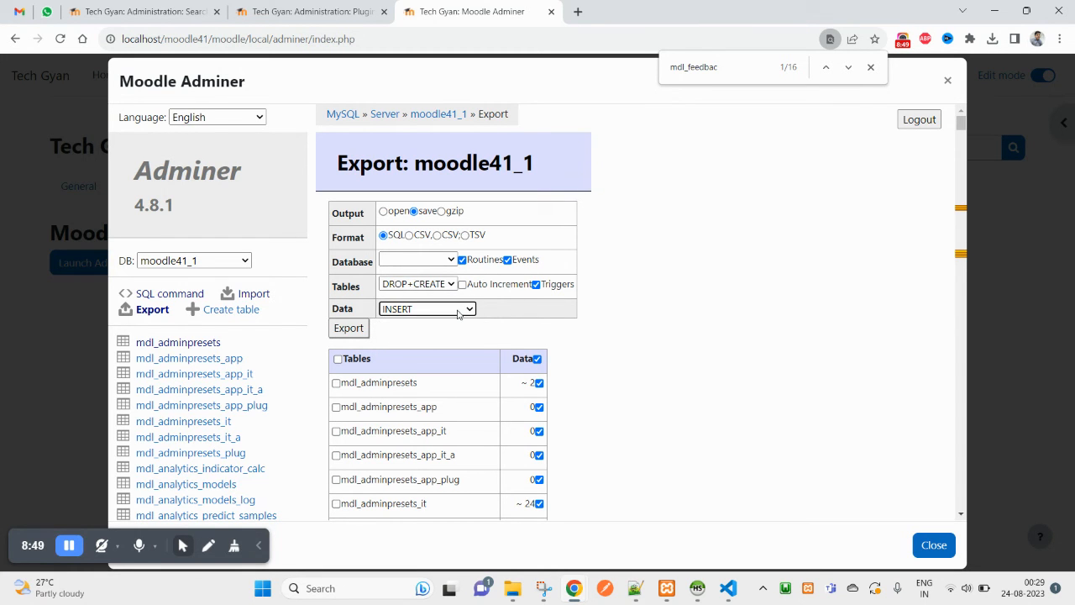
scroll(down, 3)
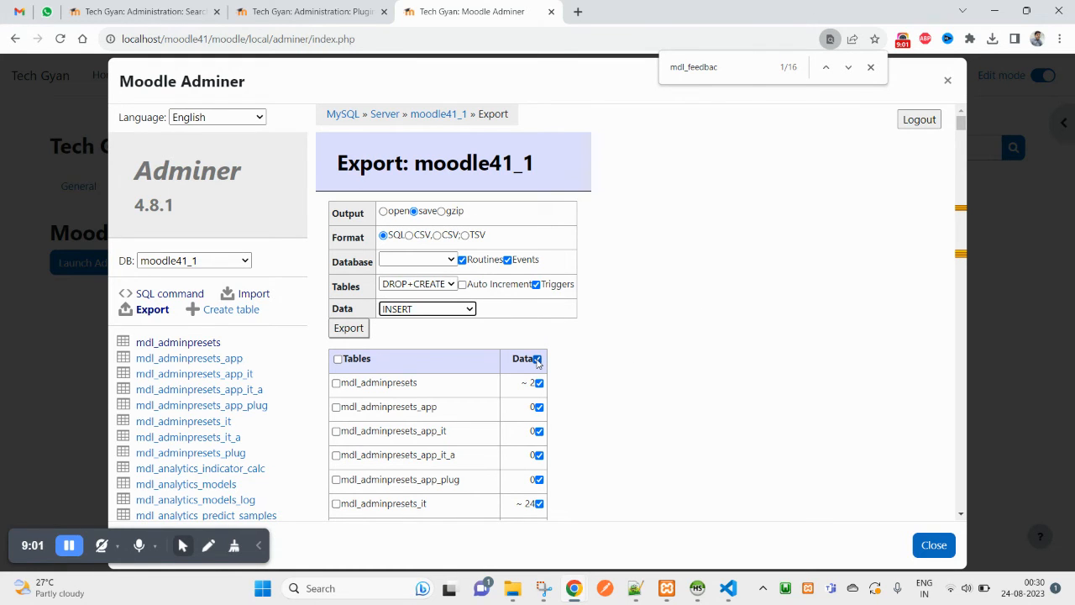
click(537, 359)
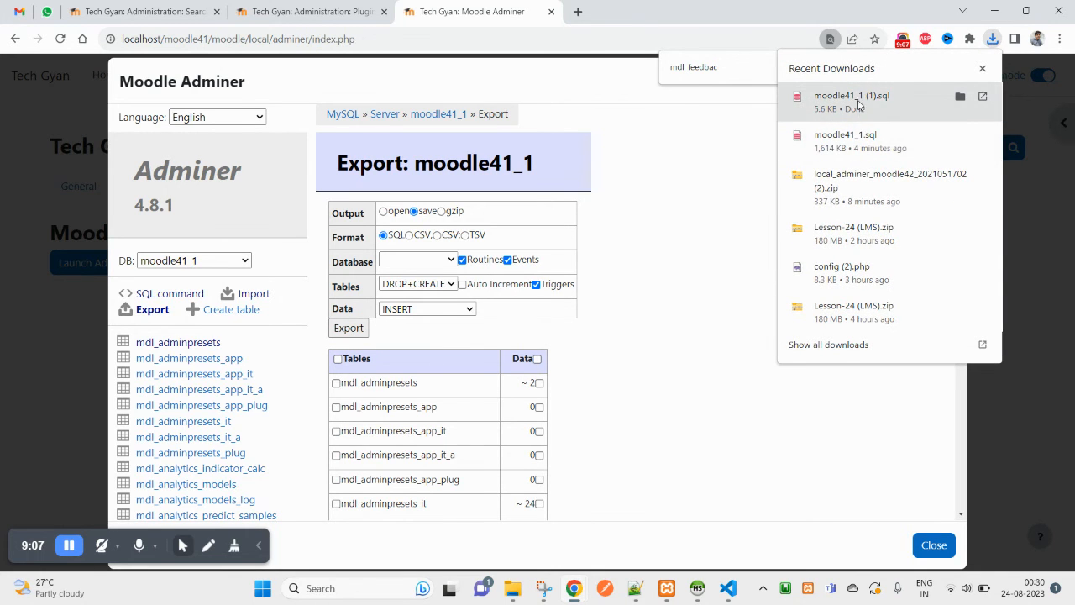
- Open moodle41_1 (1).sql from Downloads in VS Code and scroll to the mdl_user table definition
click(961, 95)
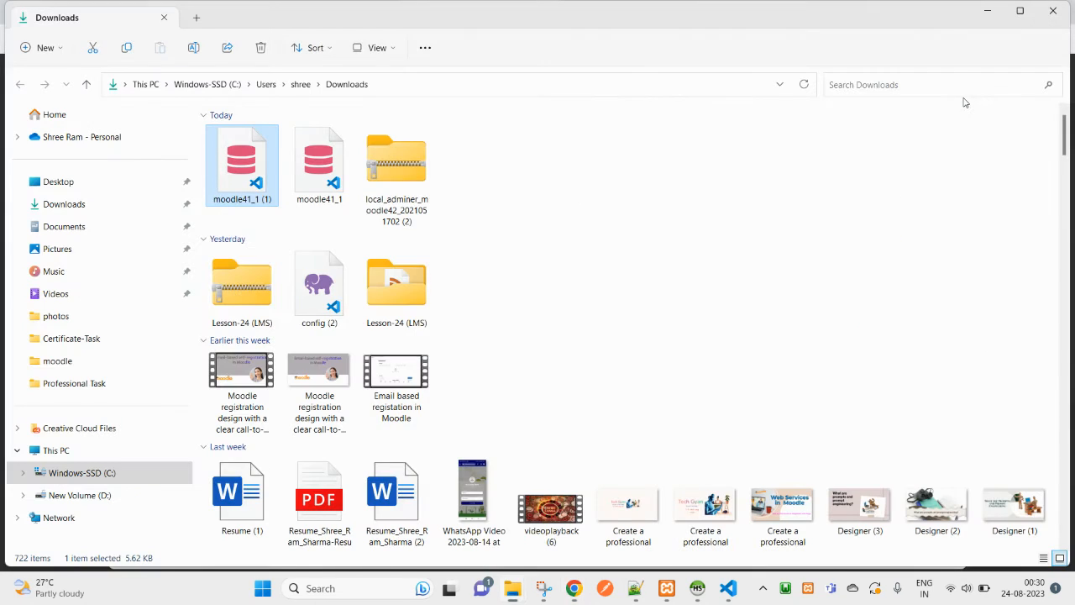
right_click(242, 164)
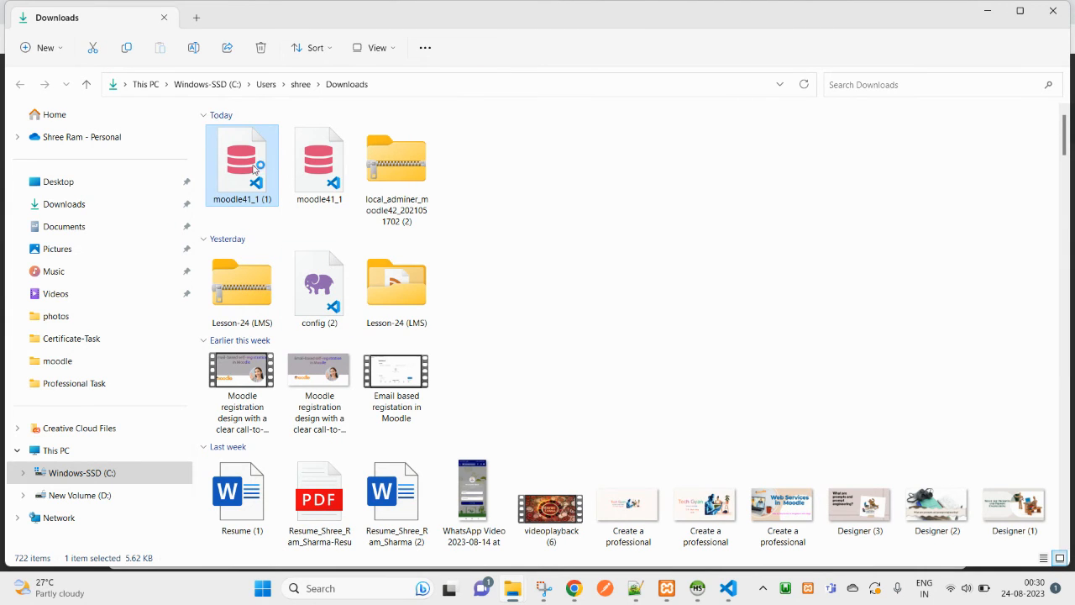
double_click(242, 159)
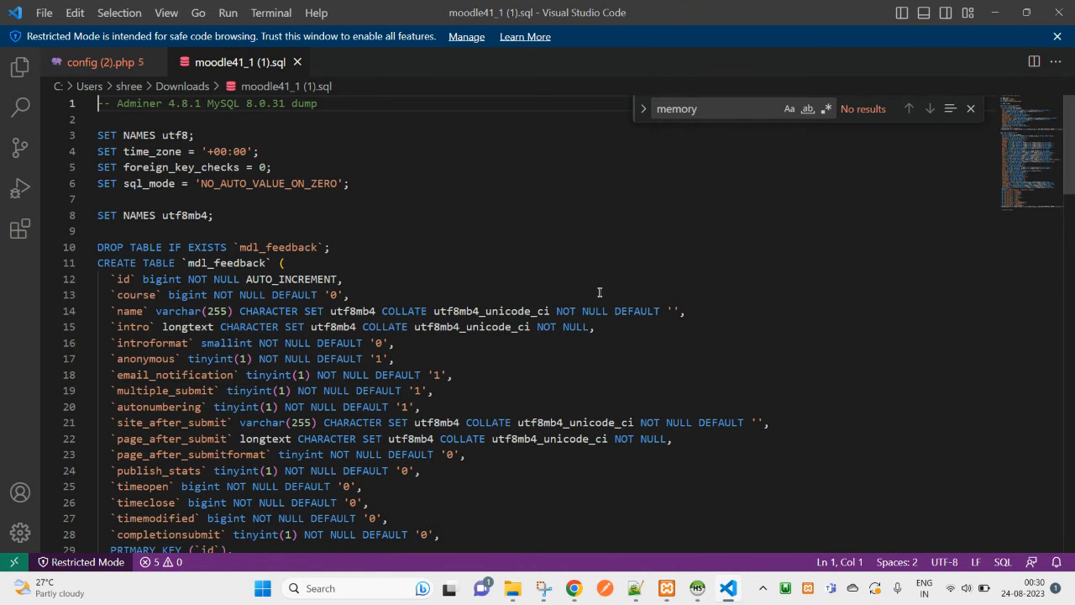
double_click(278, 247)
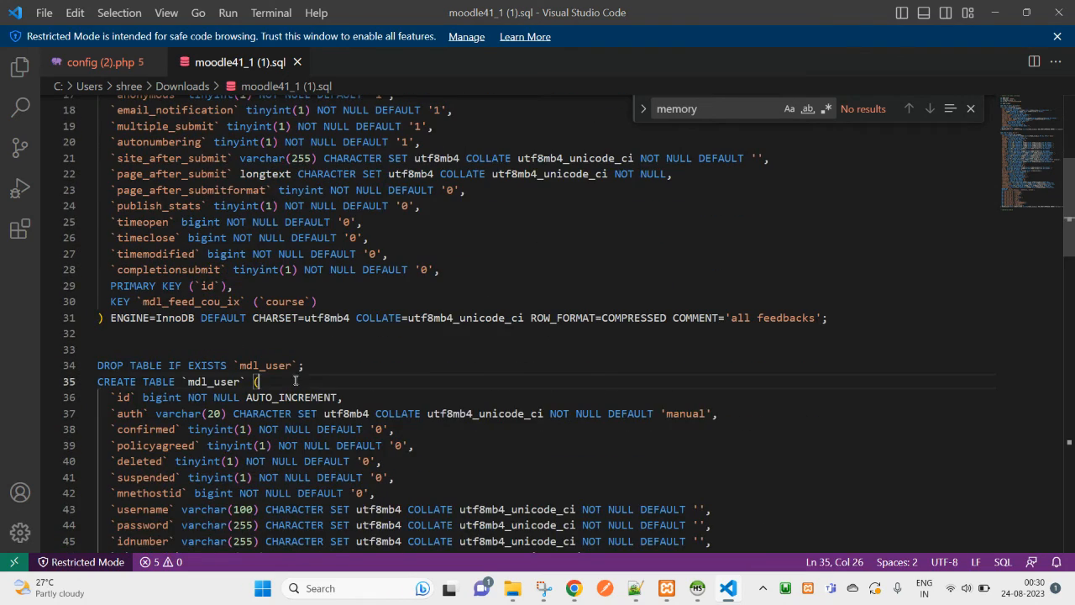
scroll(down, 3)
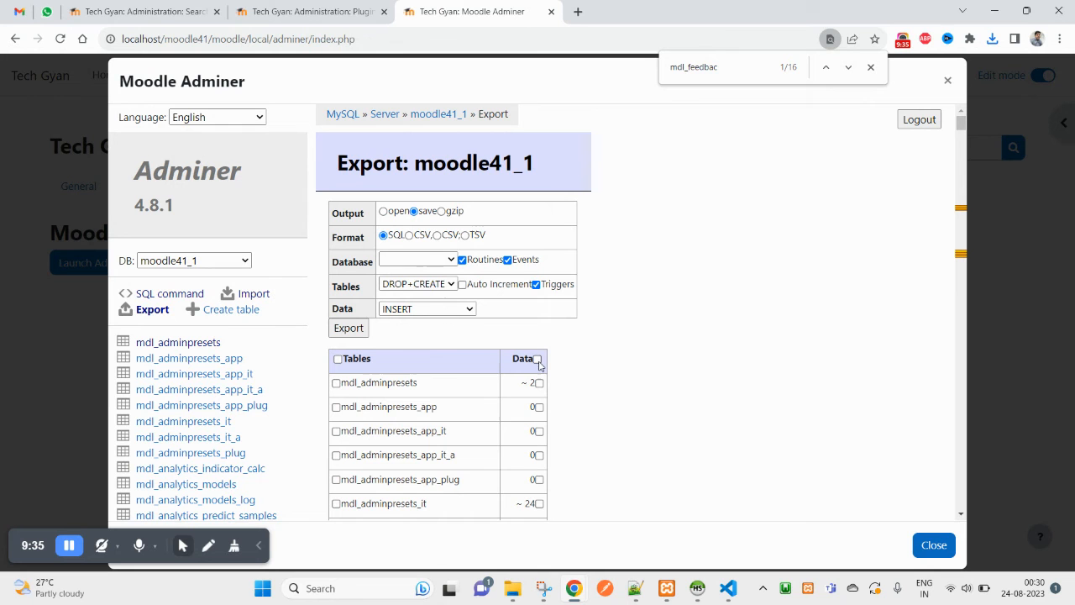
- Tick the Data checkboxes for mdl_feedback and mdl_user (found via mdl_u search) for export
scroll(down, 3)
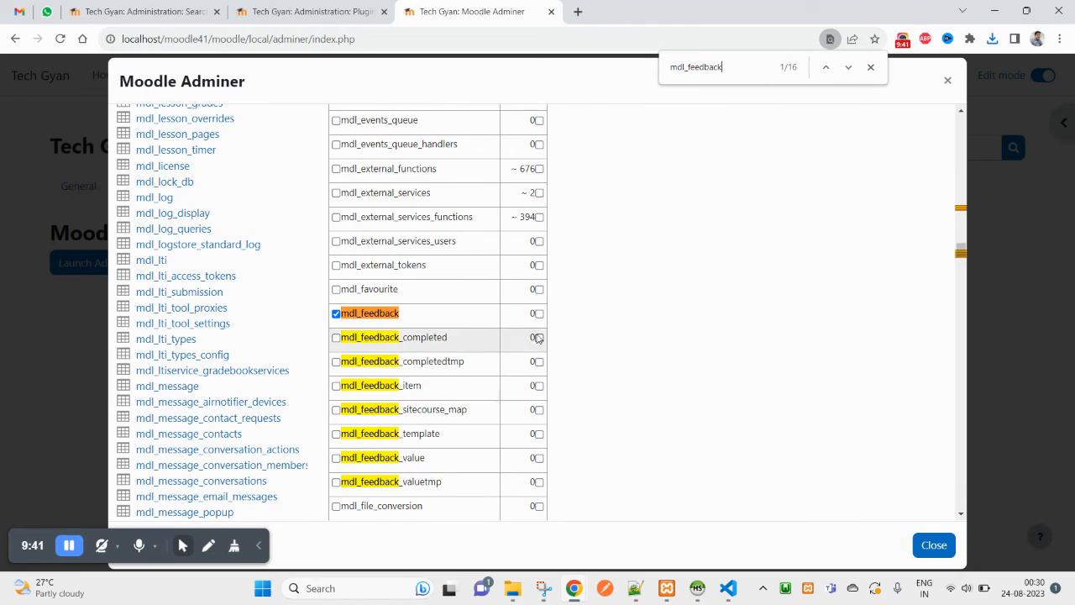
click(538, 314)
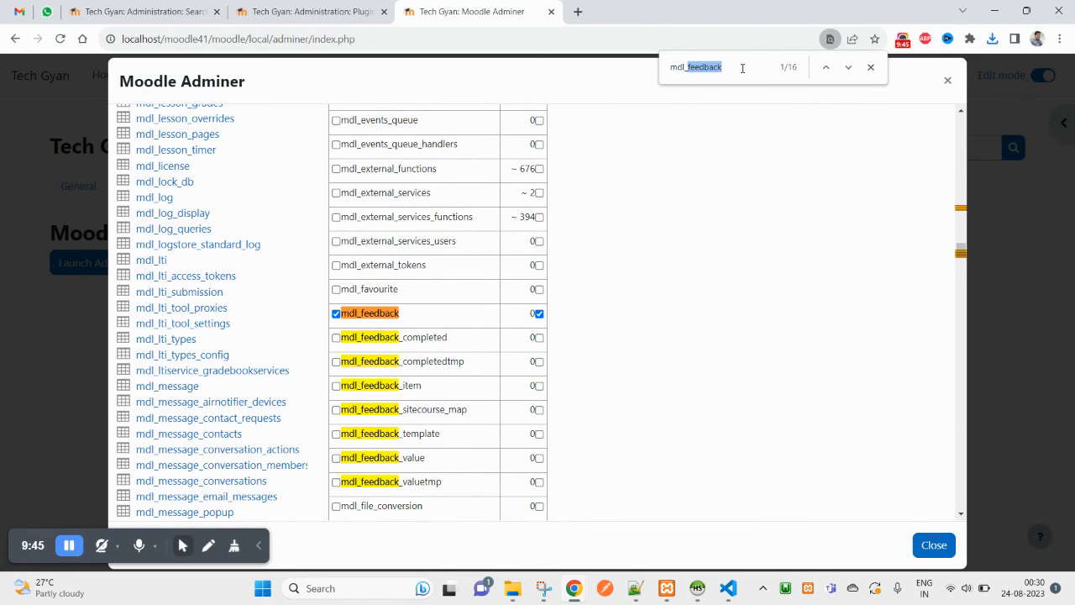
text(mdl_user)
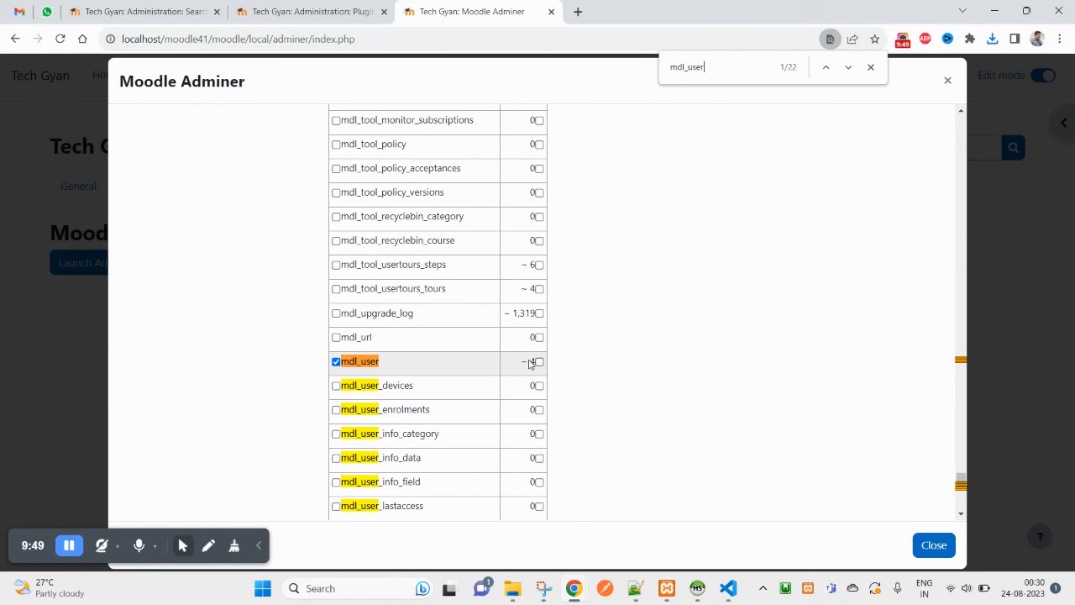
click(538, 361)
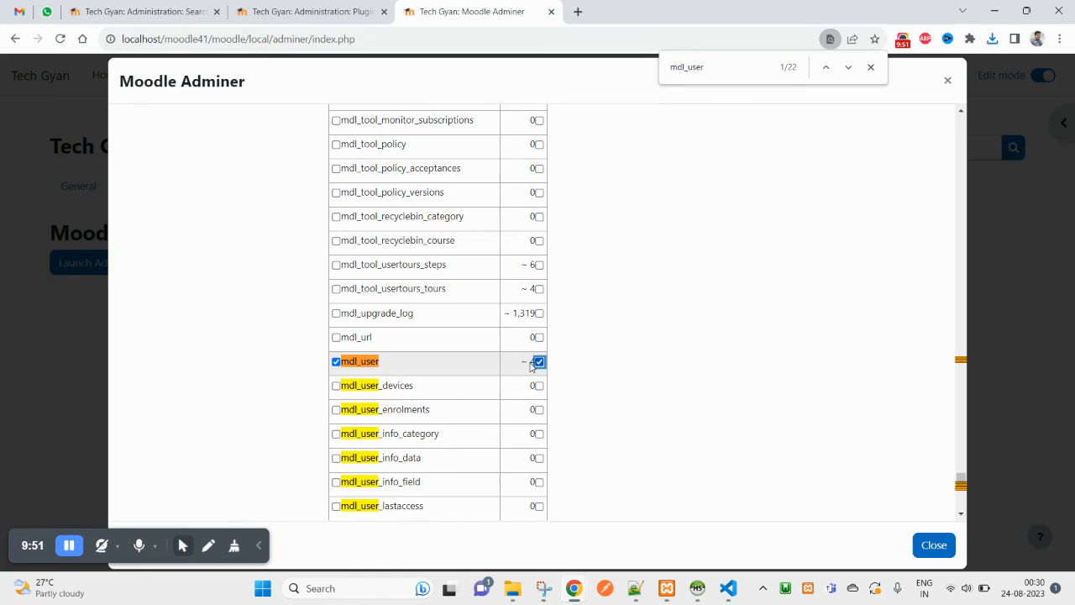
click(537, 363)
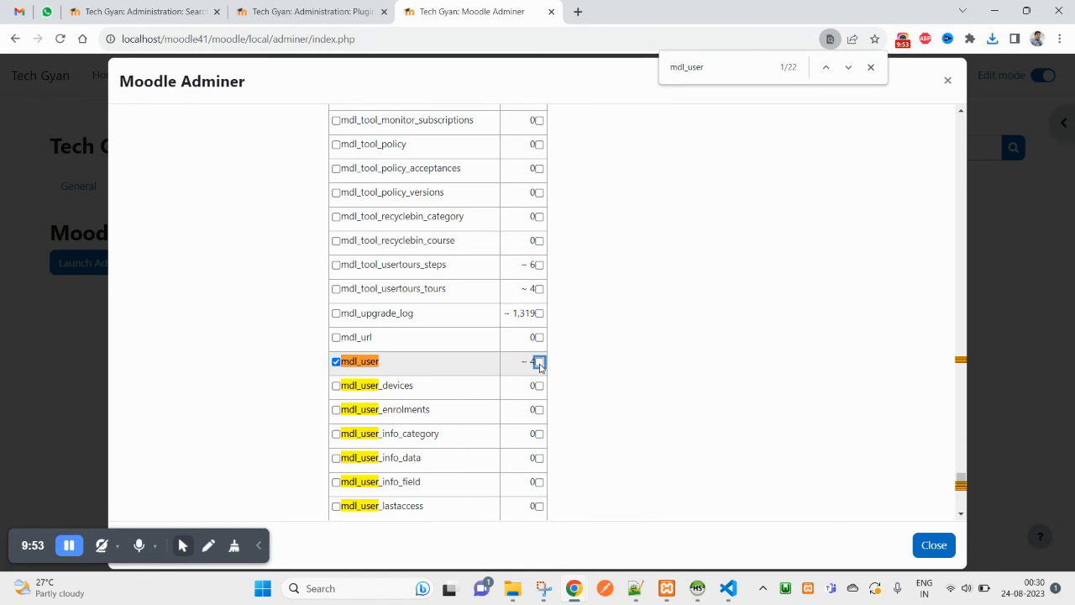
click(537, 363)
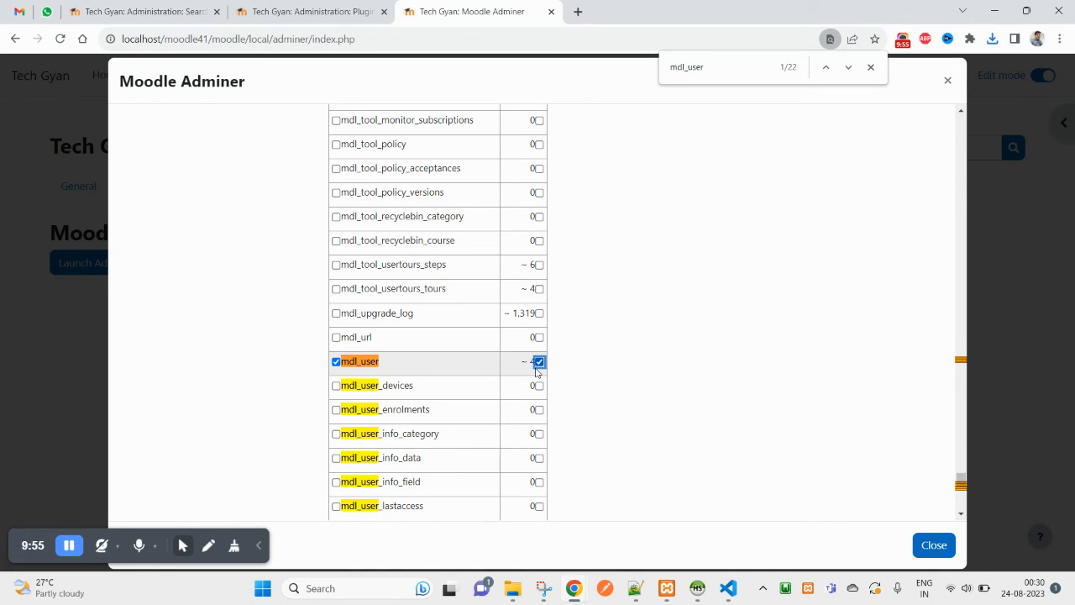
click(538, 361)
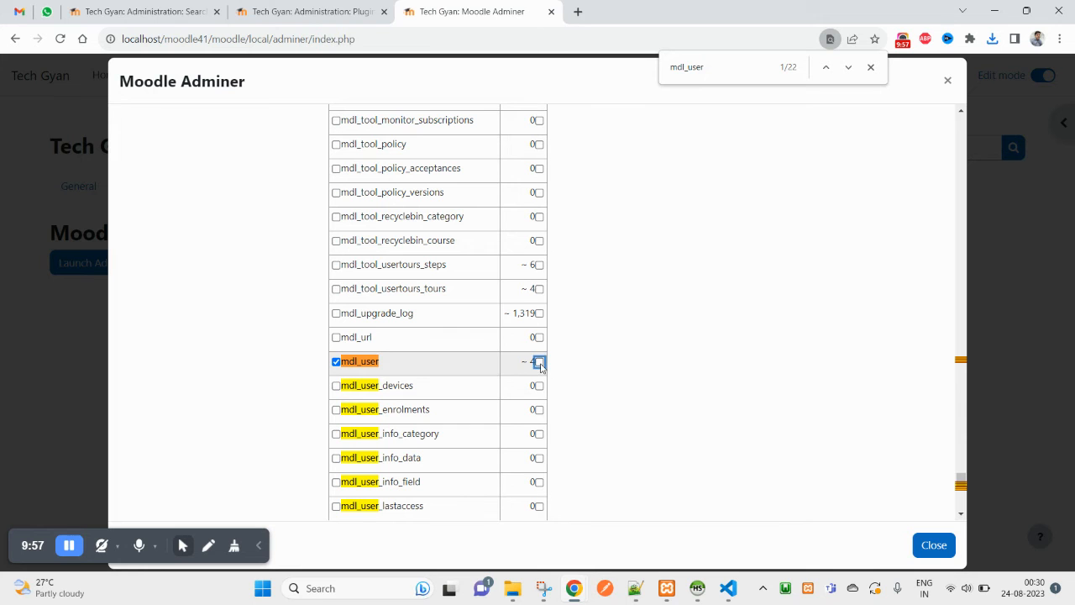
click(537, 361)
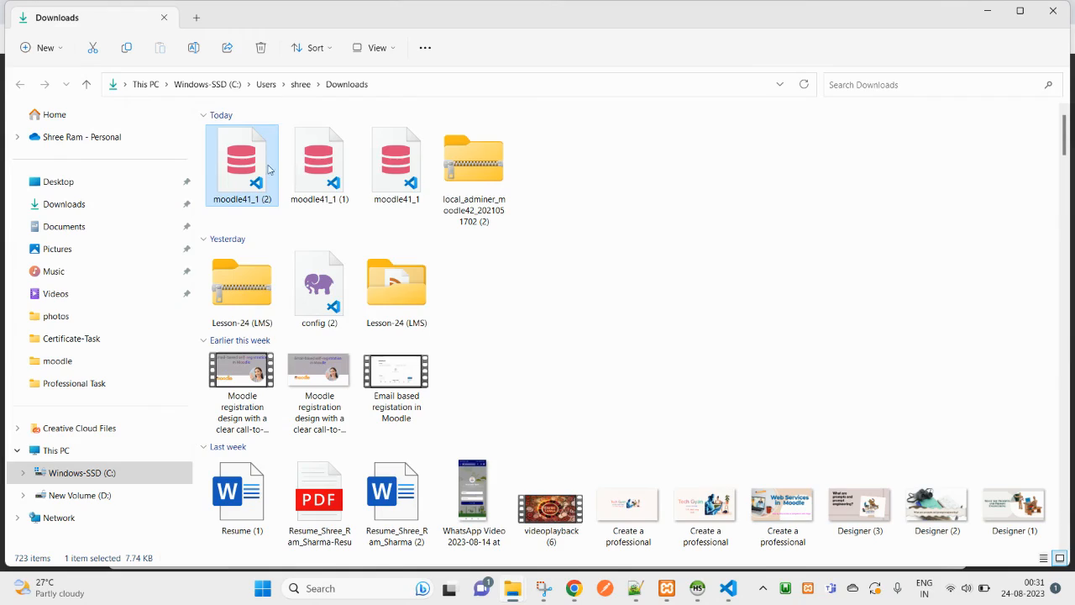
- Open moodle41_1 (2).sql in Notepad++ and scroll through to the INSERT INTO mdl_user rows
right_click(242, 165)
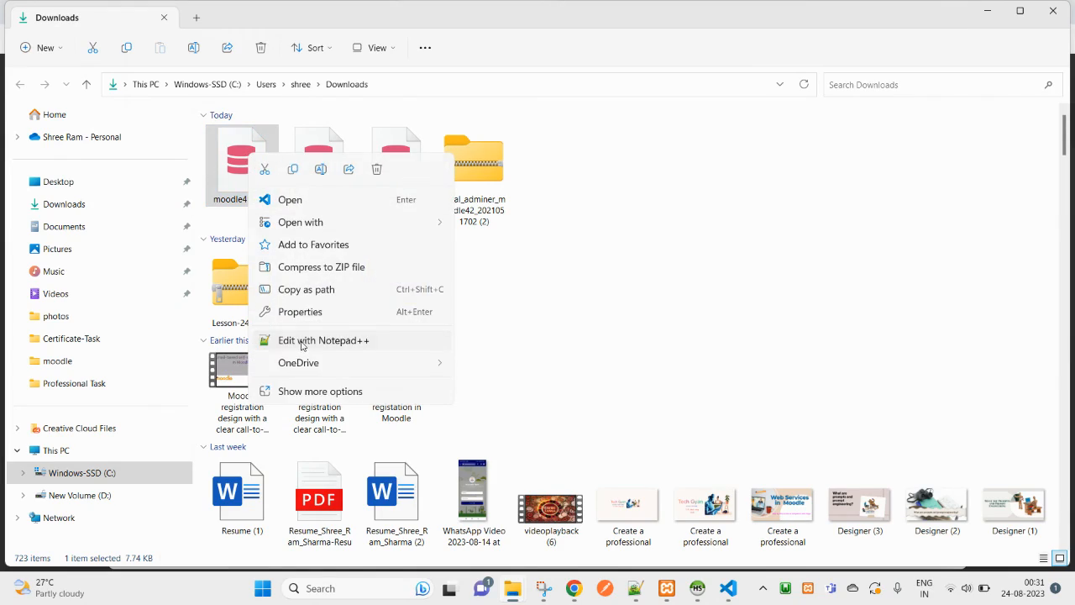
click(322, 339)
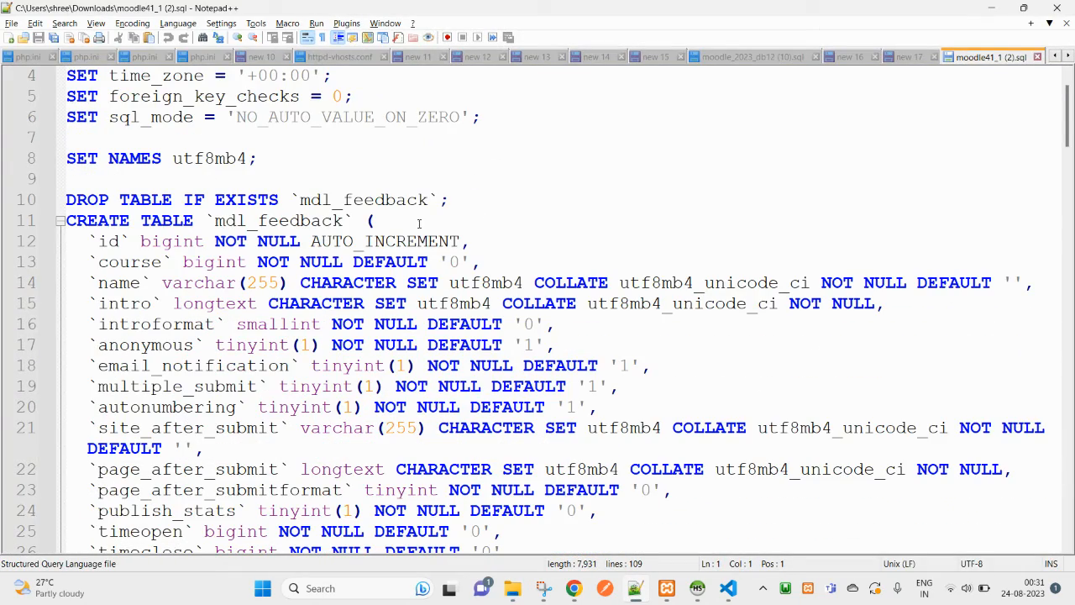
scroll(down, 3)
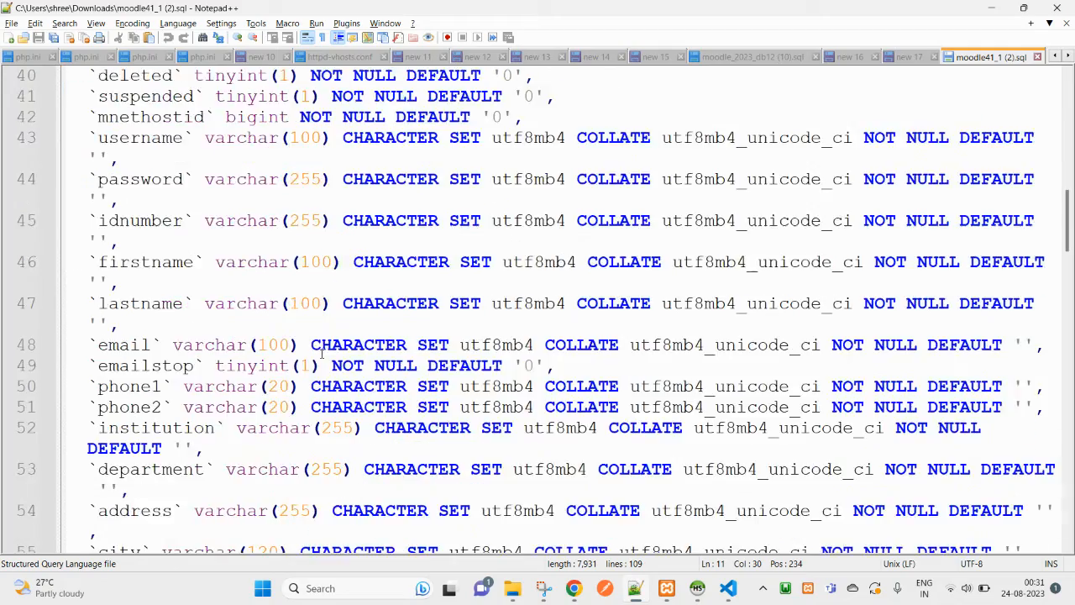
scroll(down, 3)
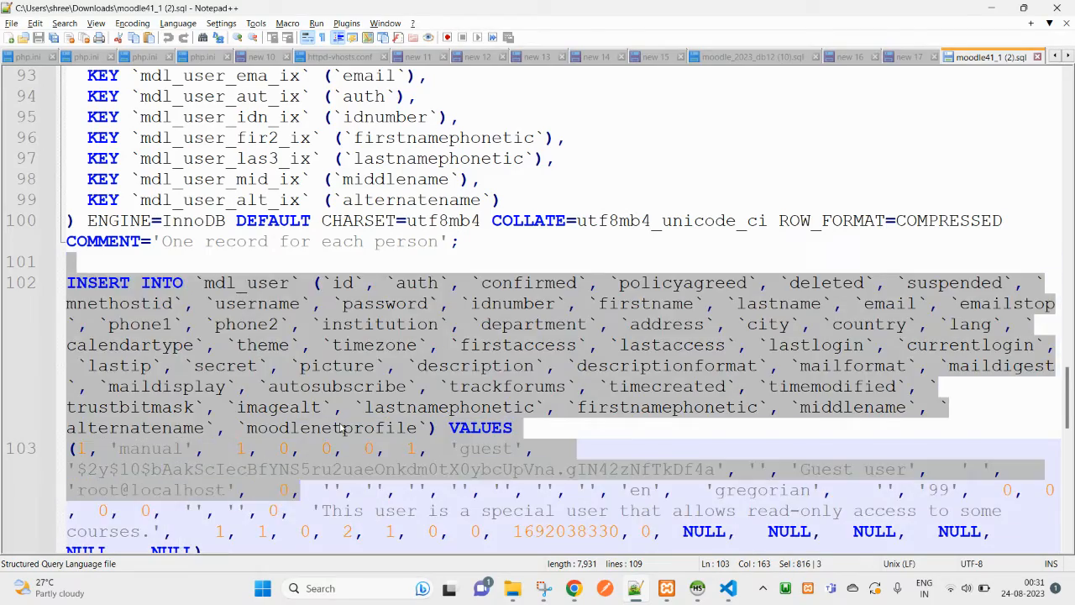
scroll(down, 3)
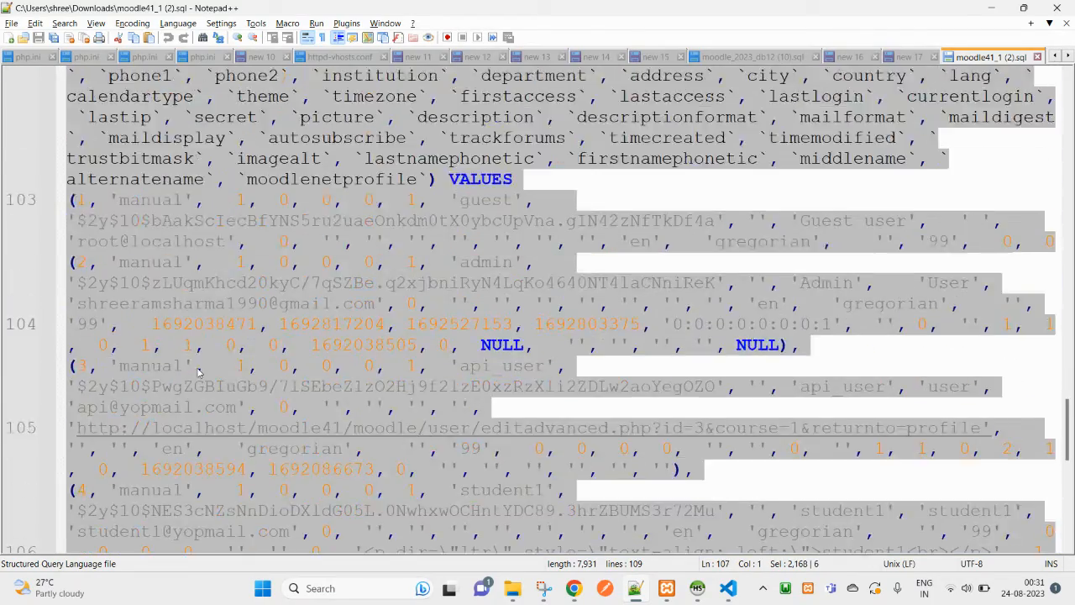
scroll(up, 3)
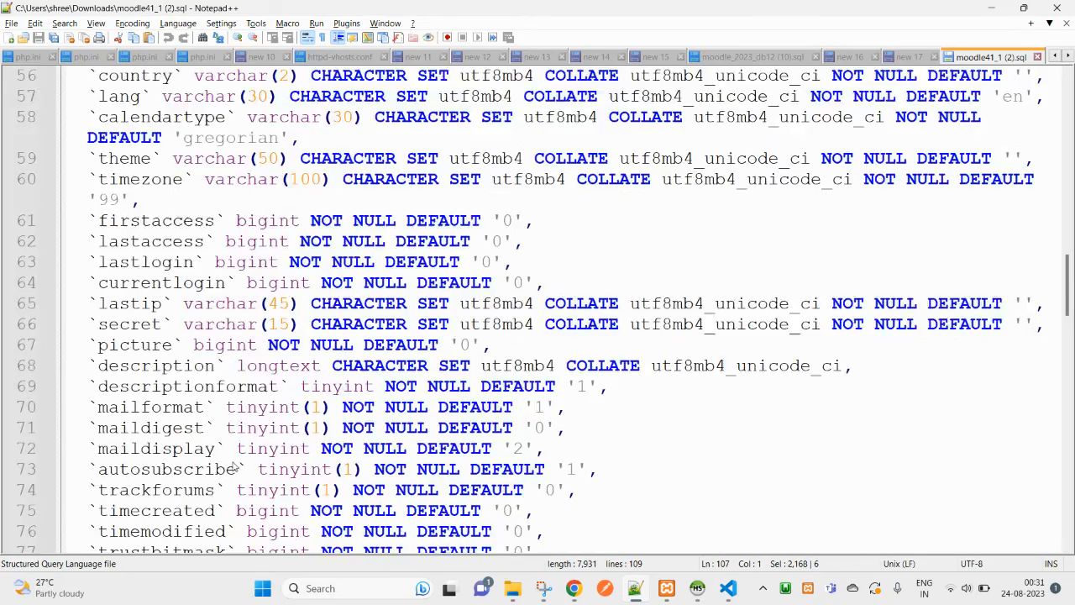
scroll(up, 3)
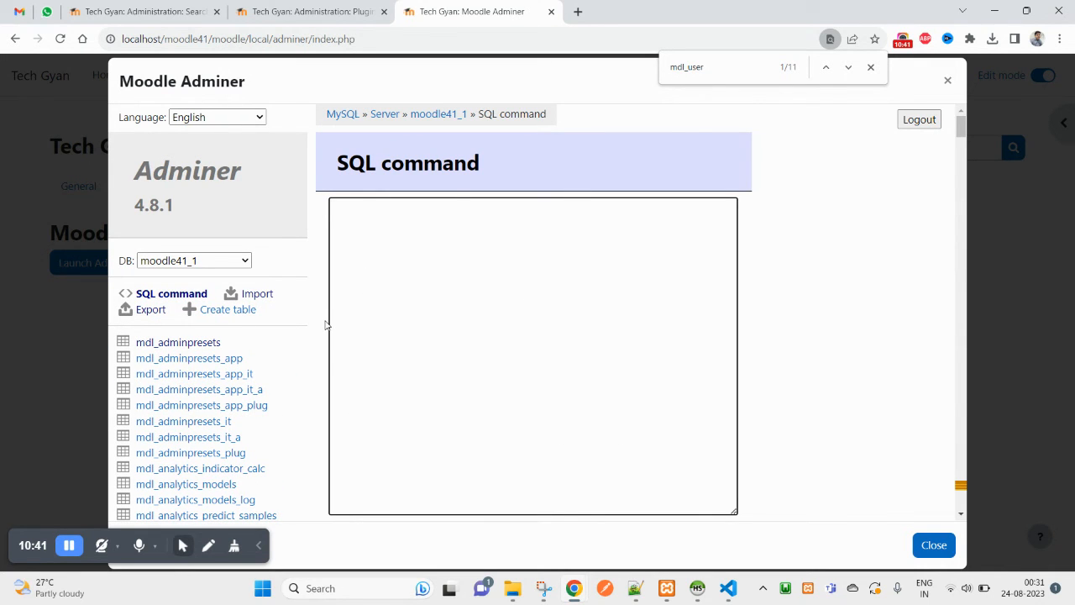
- Run 'select * from mdl_feedback' returning no rows, then close the Adminer dialog
text(select *)
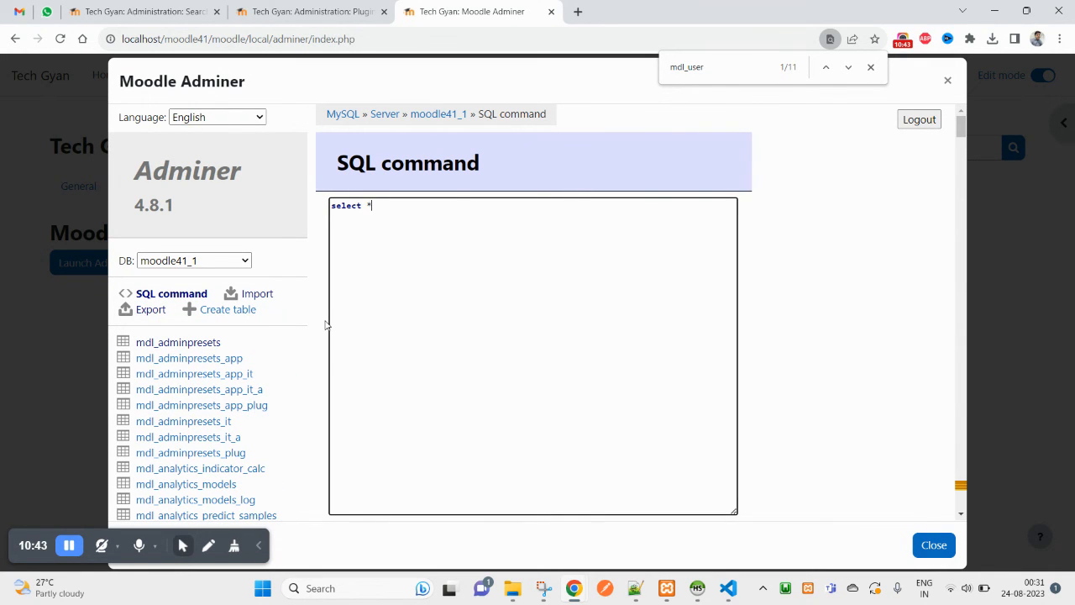
text(from)
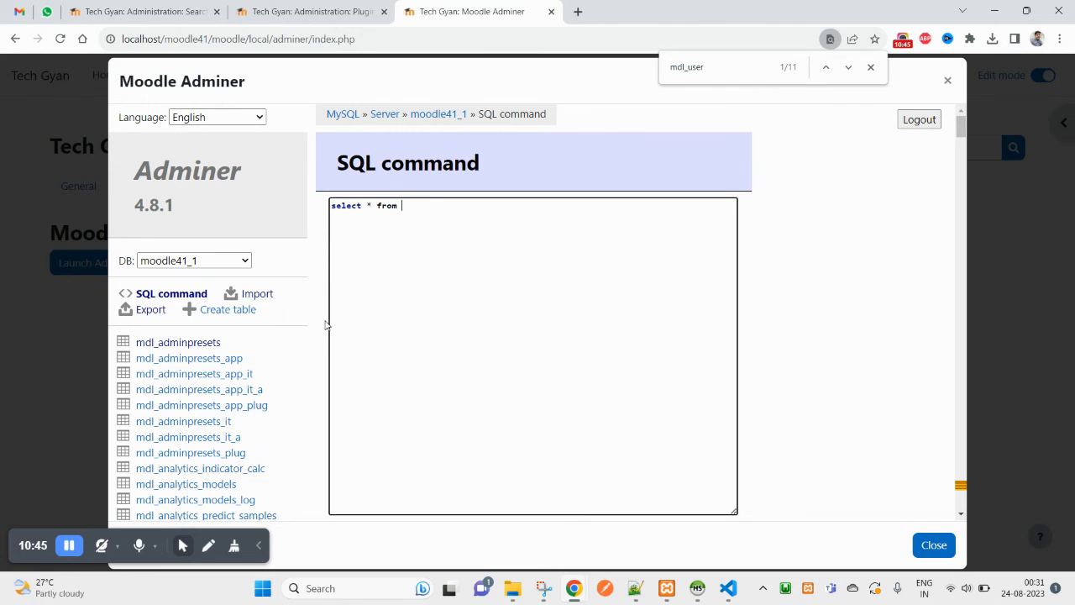
scroll(down, 3)
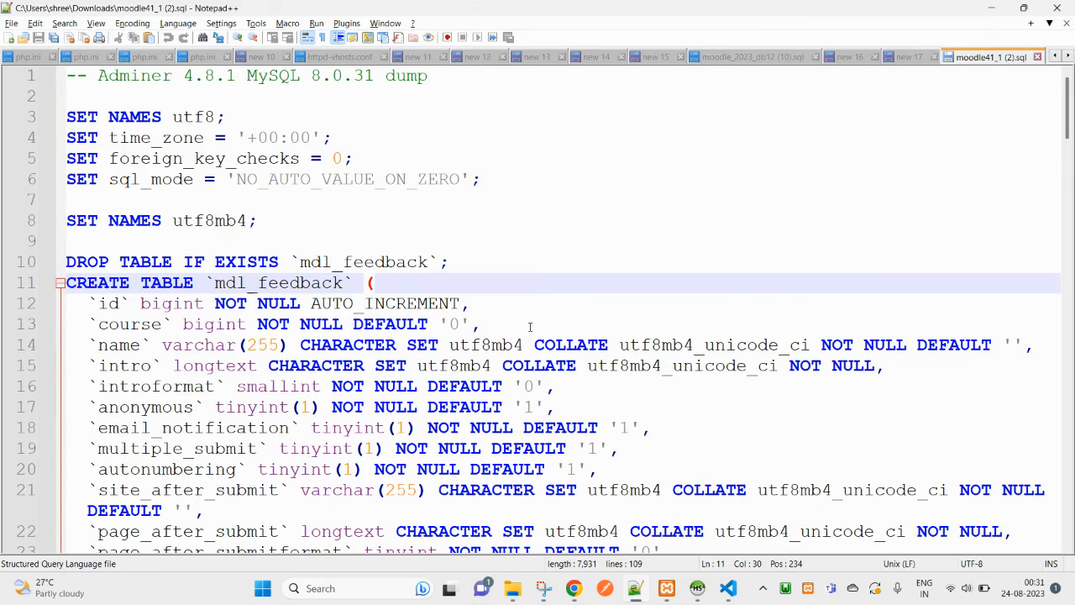
scroll(down, 3)
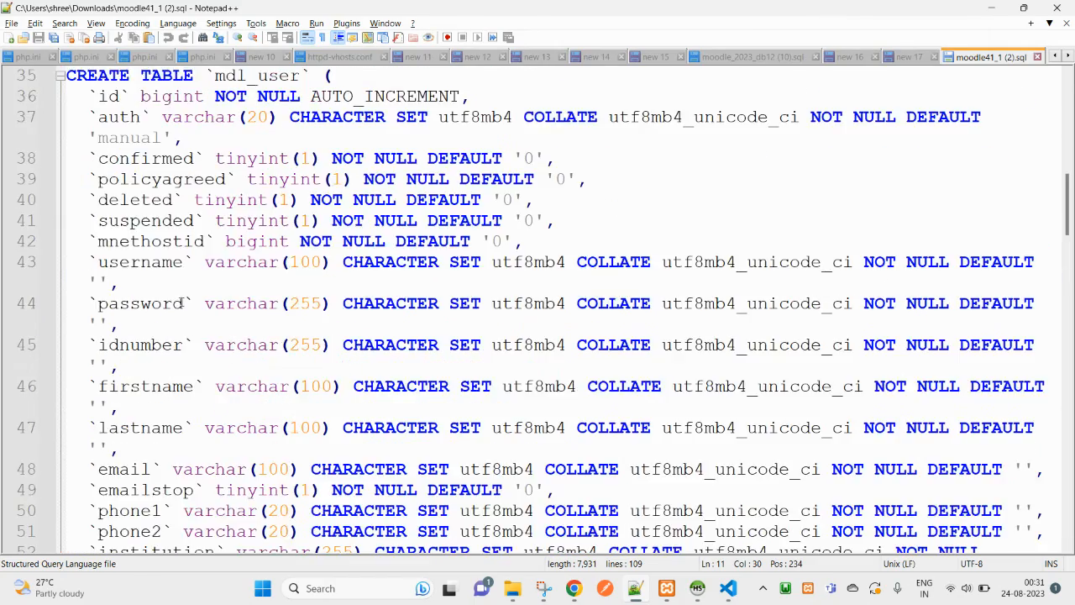
scroll(down, 3)
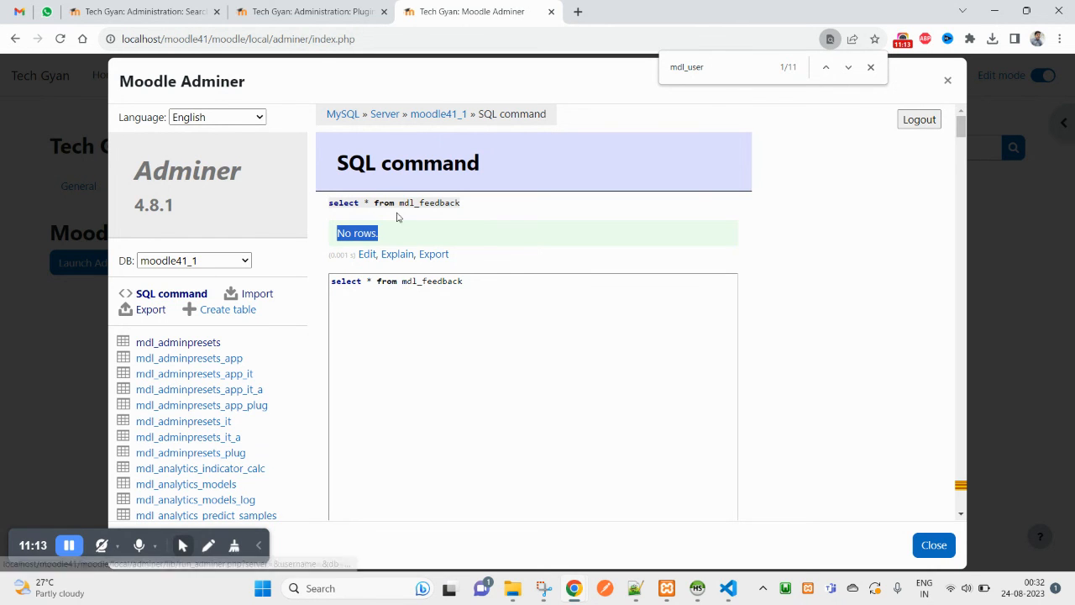
click(934, 544)
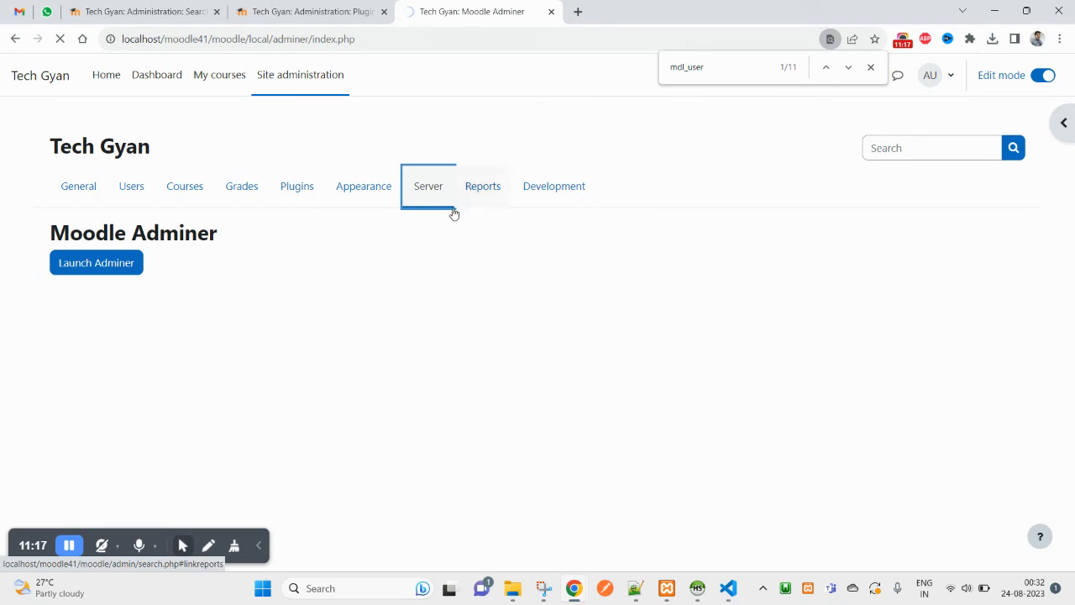
- Show the Server category of site administration listing Moodle Adminer
click(429, 185)
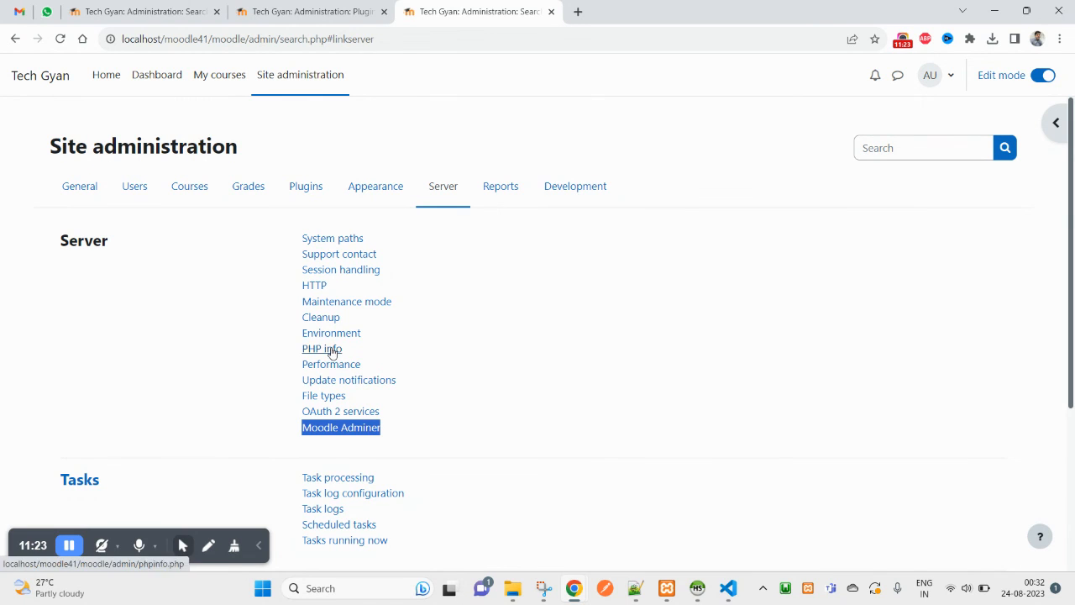
mouse_move(566, 393)
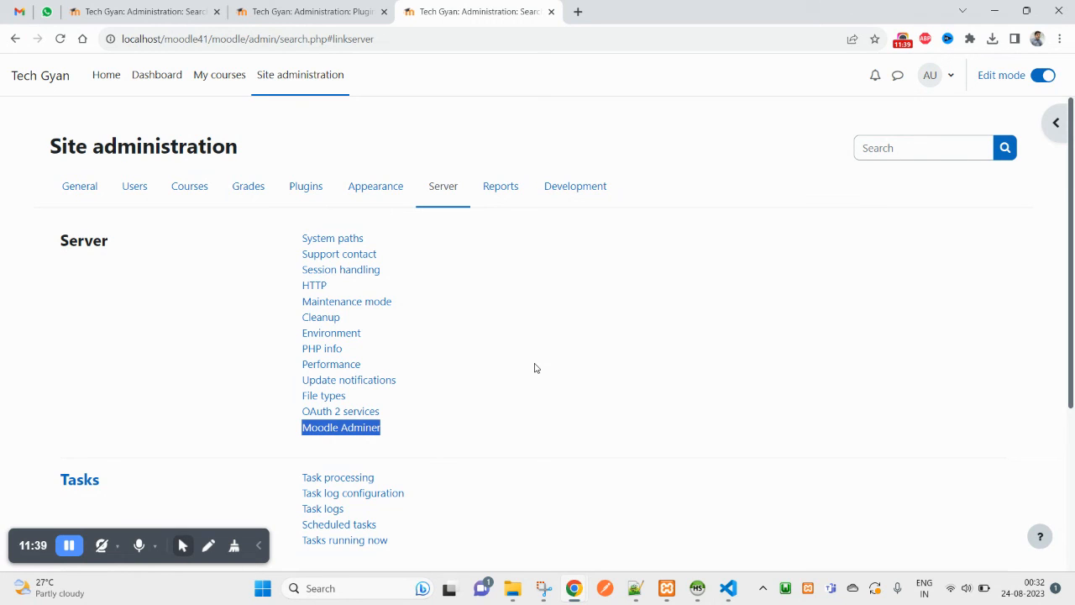
mouse_move(512, 339)
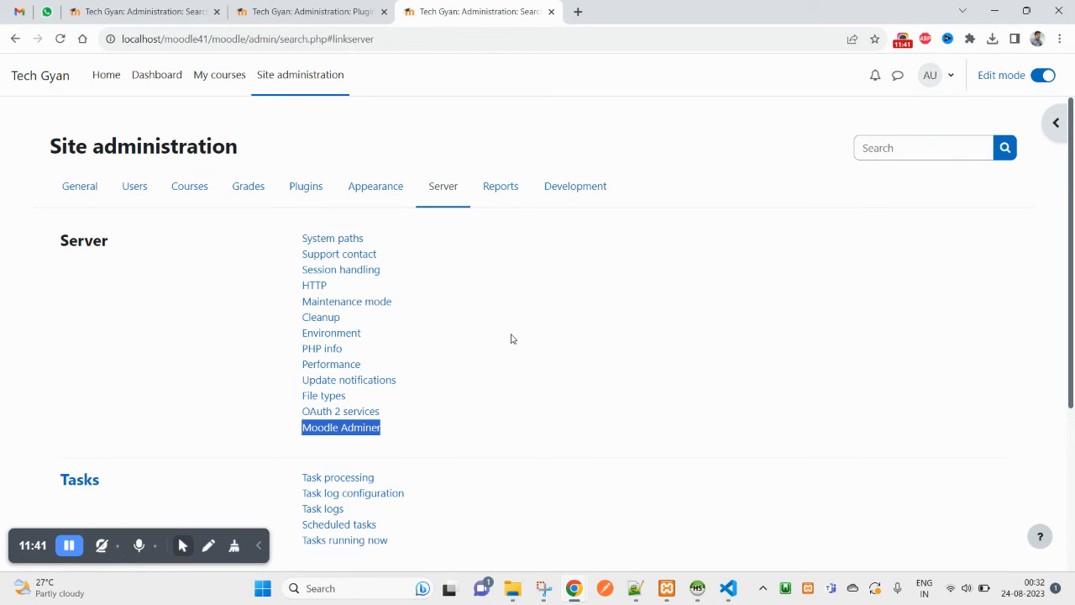